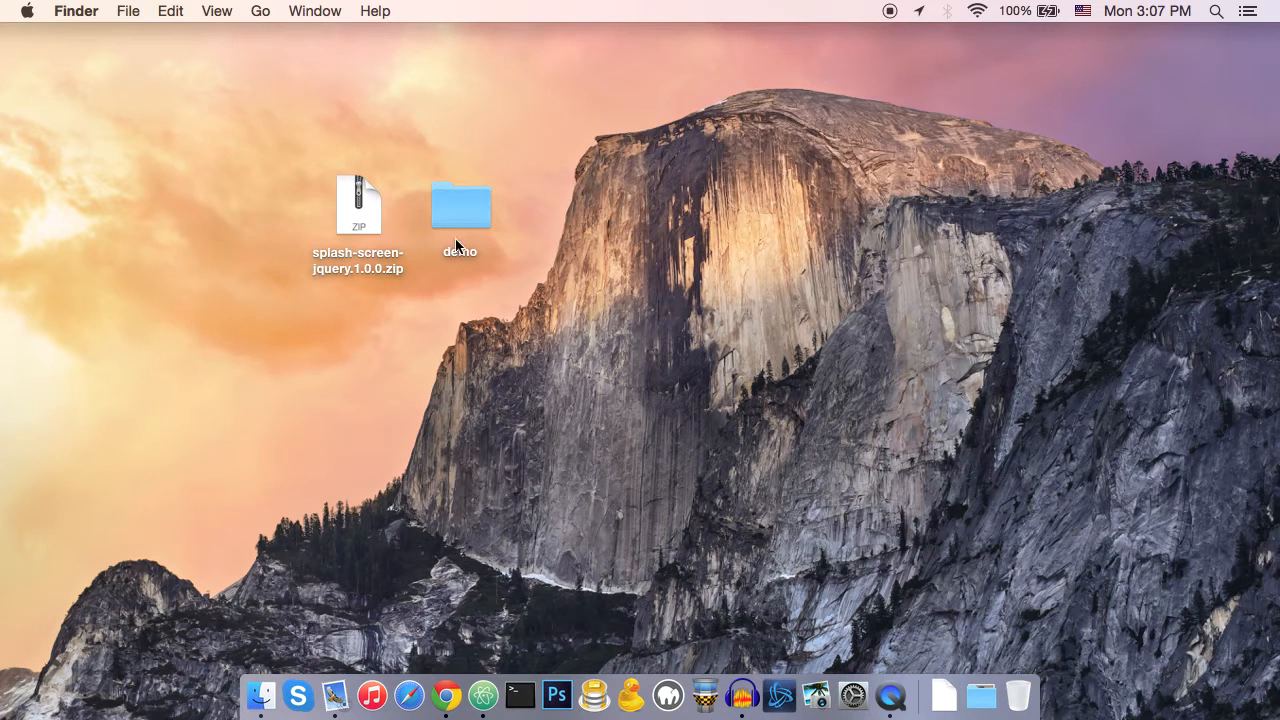
pyautogui.moveTo(392, 268)
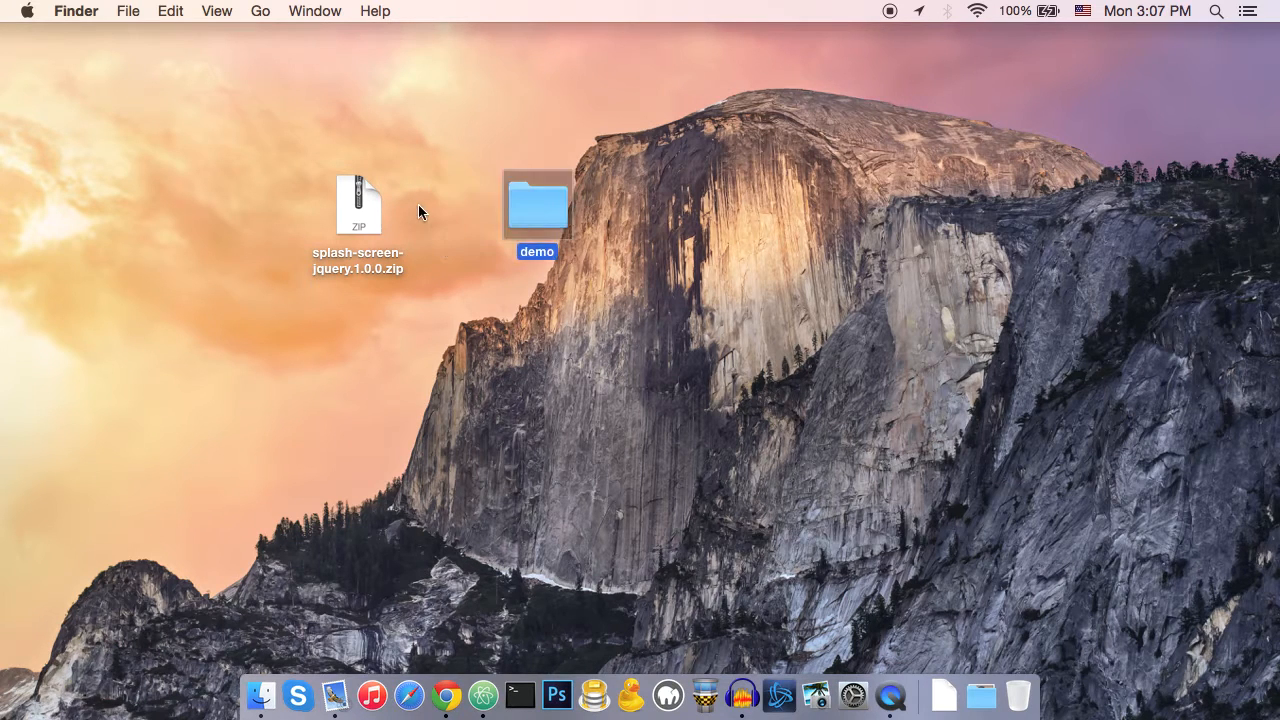
# - Extract splash-screen-jquery.1.0.0.zip on the desktop into its own folder
pyautogui.click(359, 205)
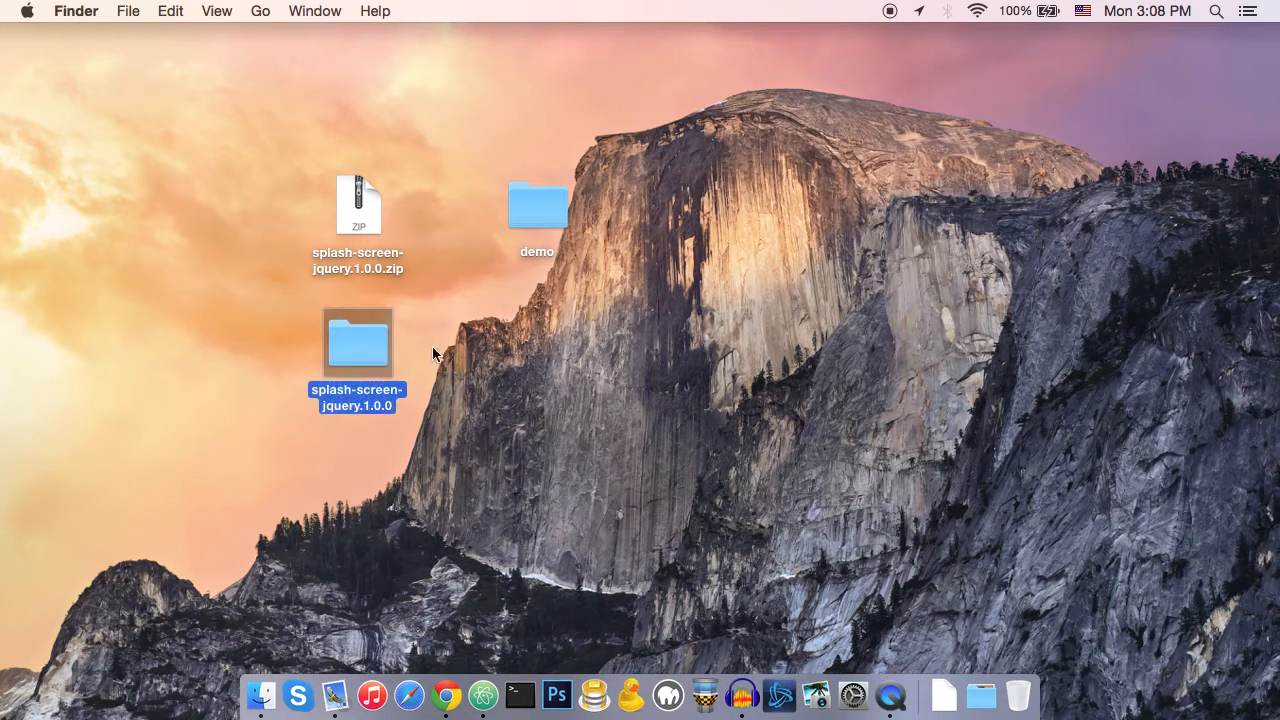
# - Open editor.html from splash-screen-jquery.1.0.0 > splash-screen-jquery-editor in Chrome
pyautogui.doubleClick(357, 342)
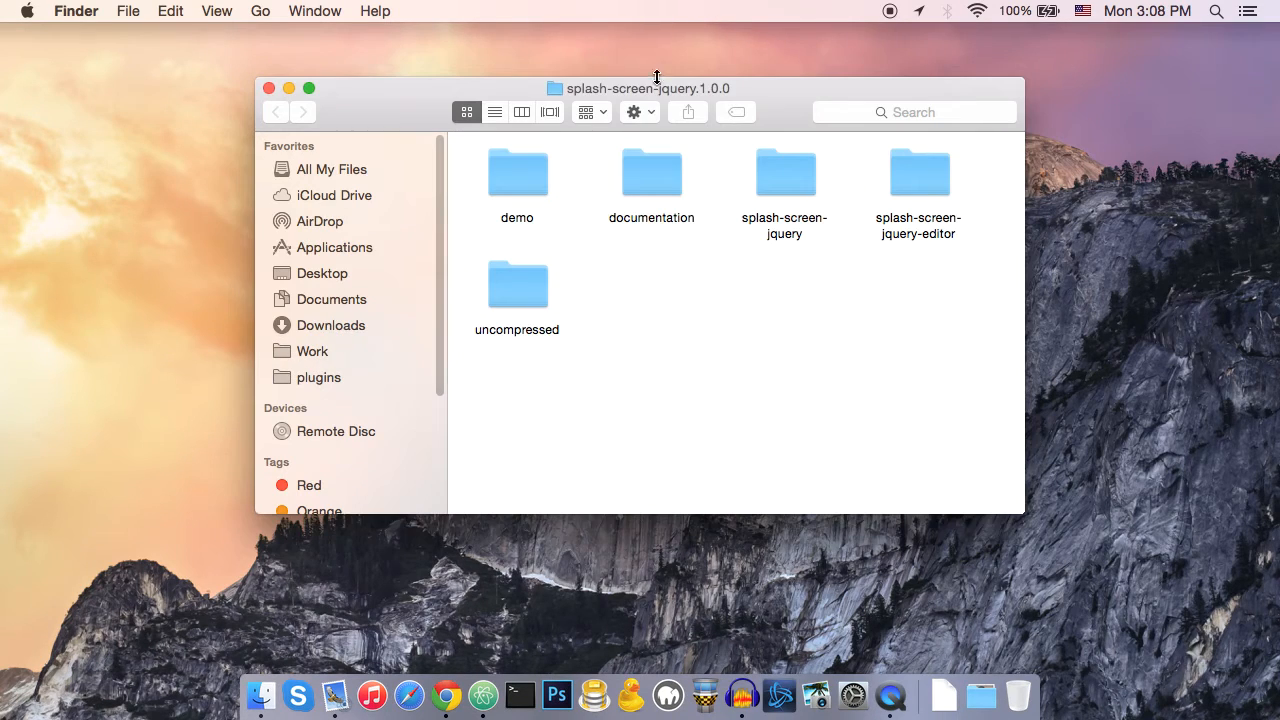
pyautogui.moveTo(657, 88); pyautogui.dragTo(615, 112)
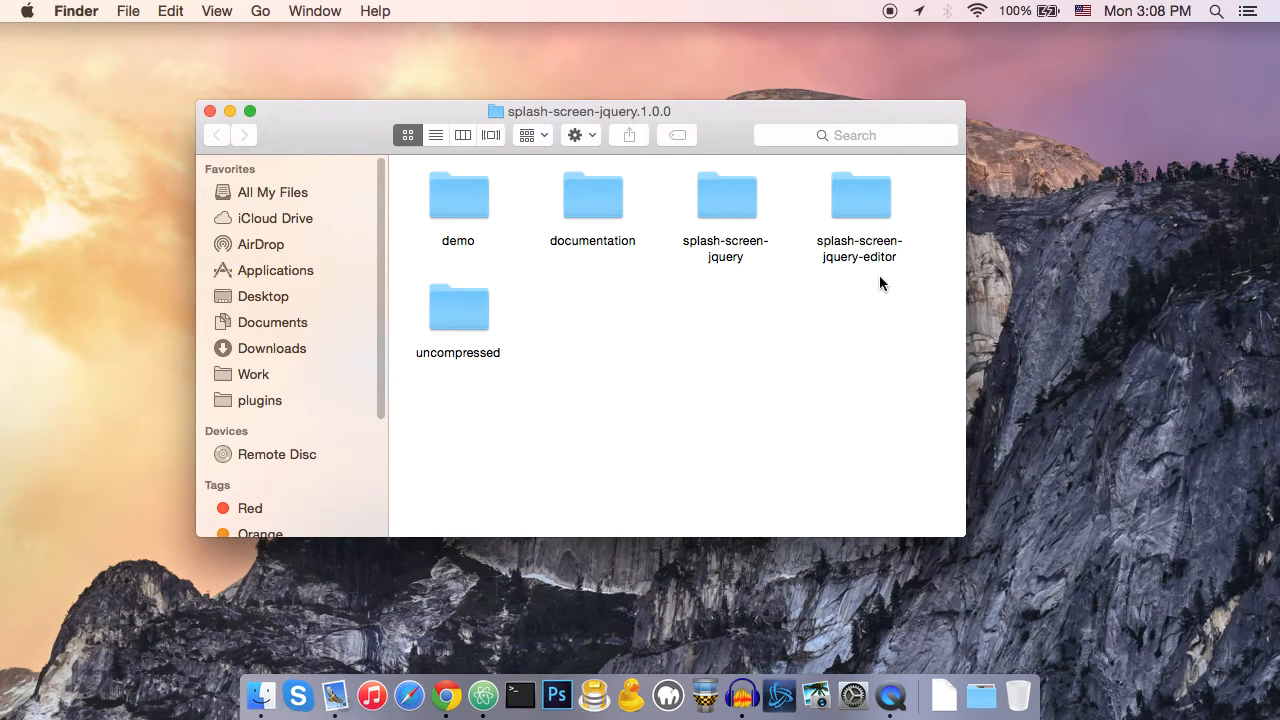
pyautogui.moveTo(851, 251)
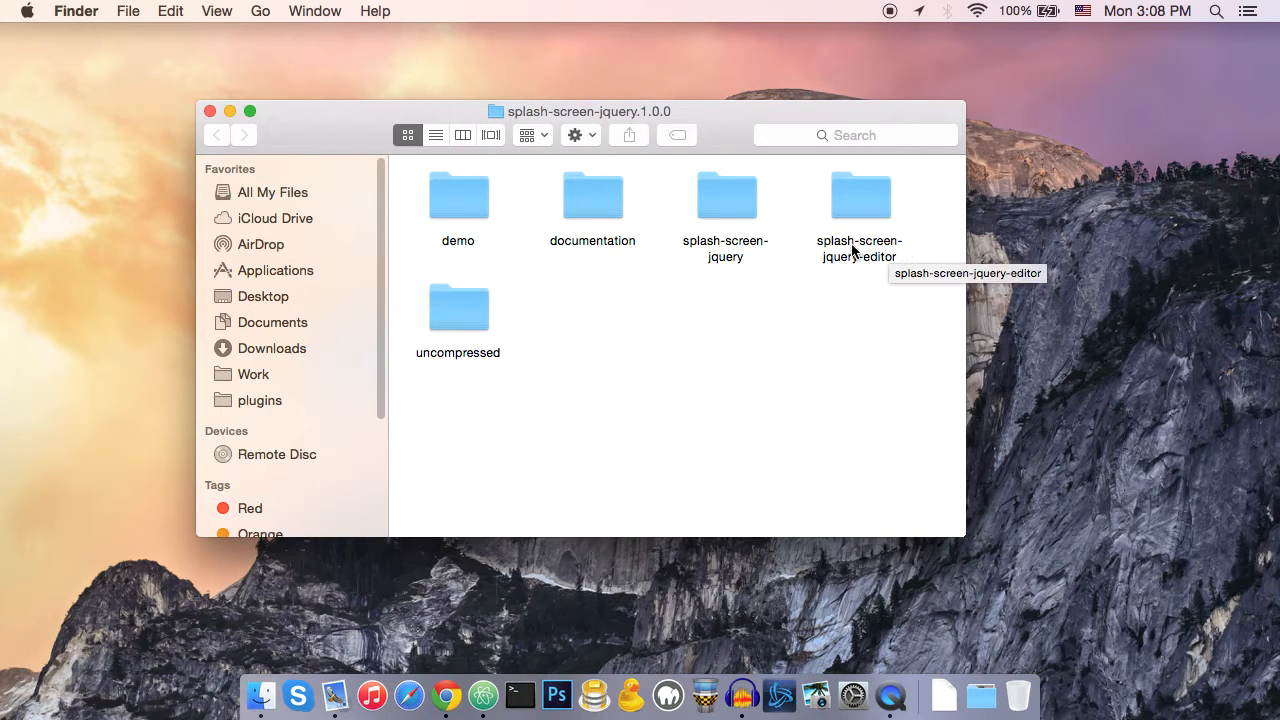
pyautogui.click(859, 195)
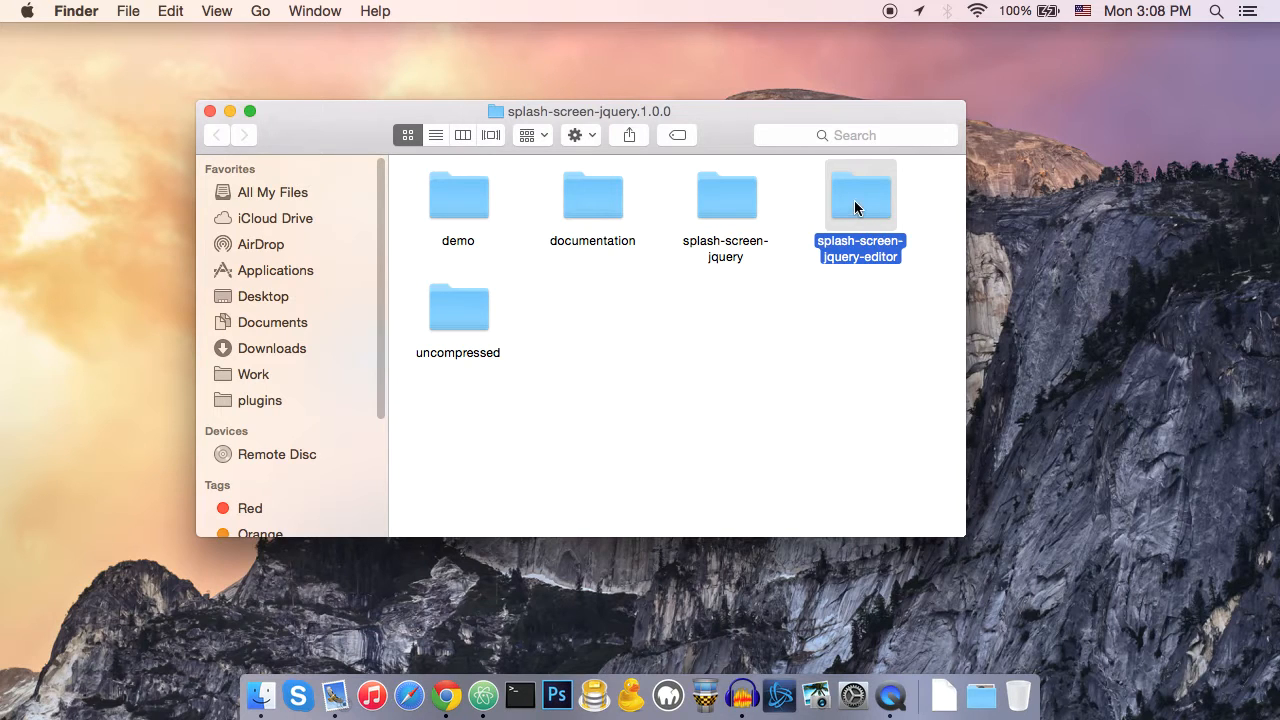
pyautogui.doubleClick(860, 195)
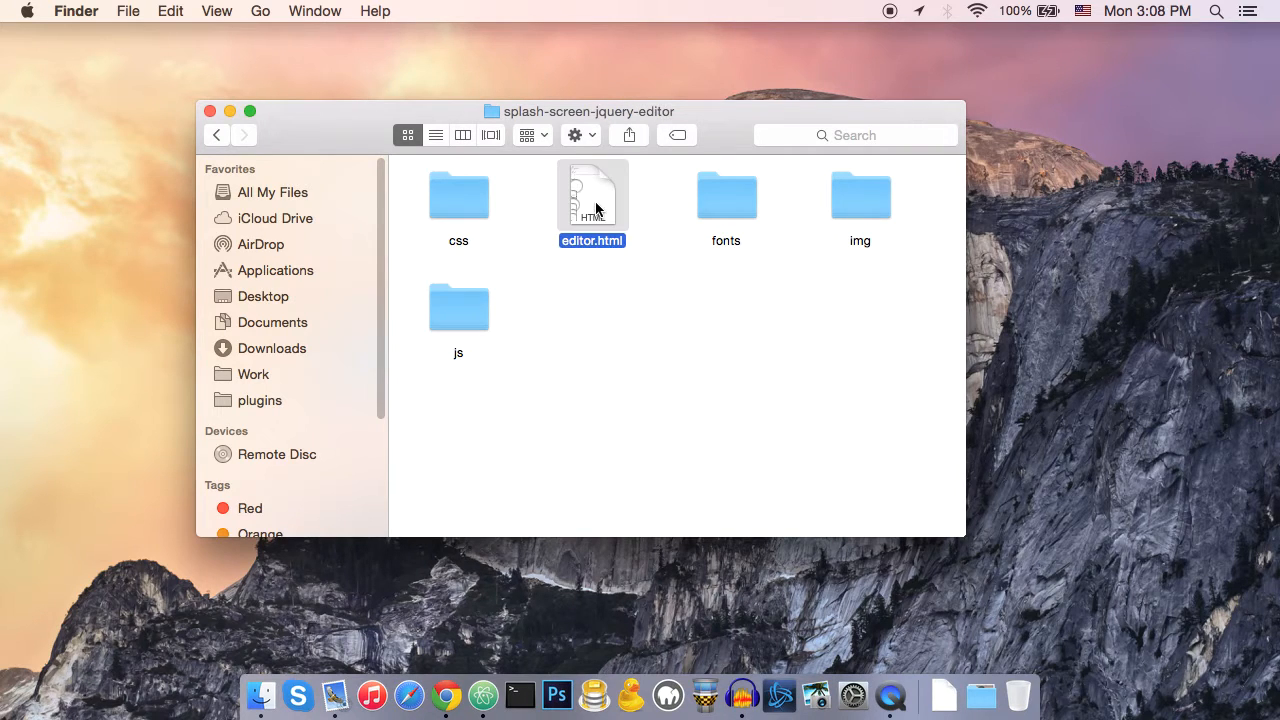
pyautogui.doubleClick(591, 196)
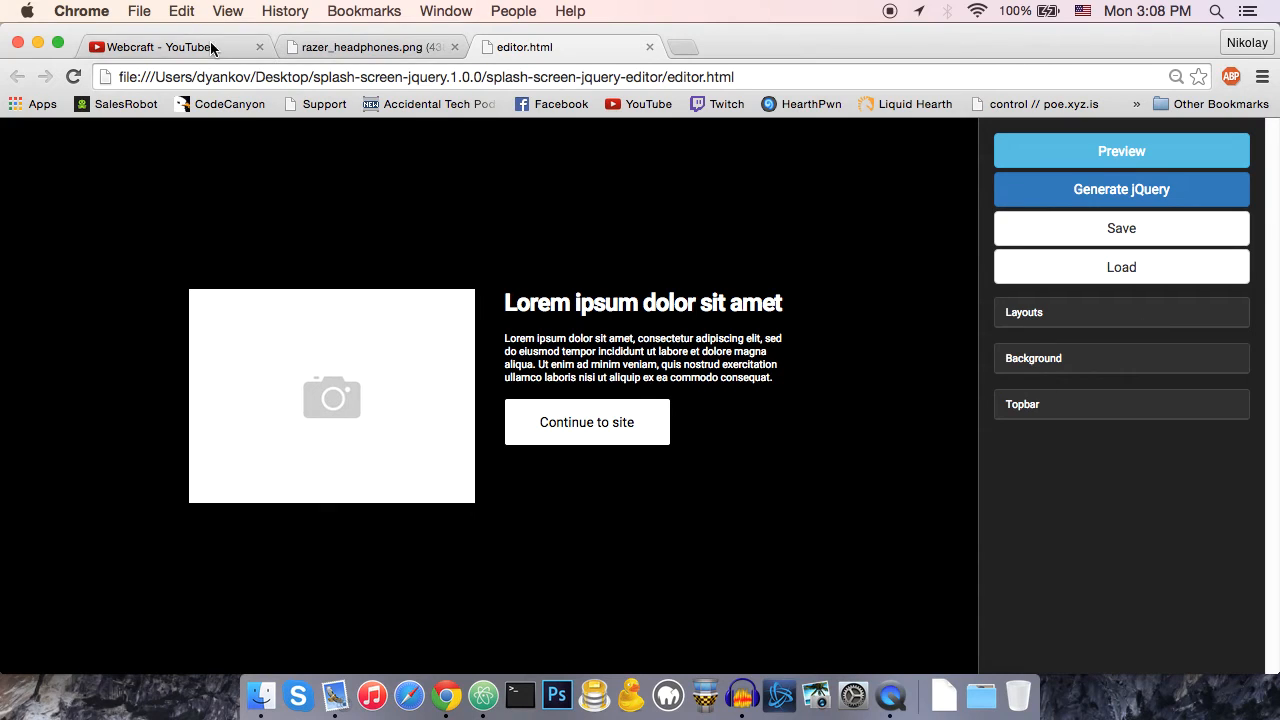
# - Switch to the Webcraft YouTube tab and browse its Splash Screen Pro demo videos
pyautogui.click(160, 47)
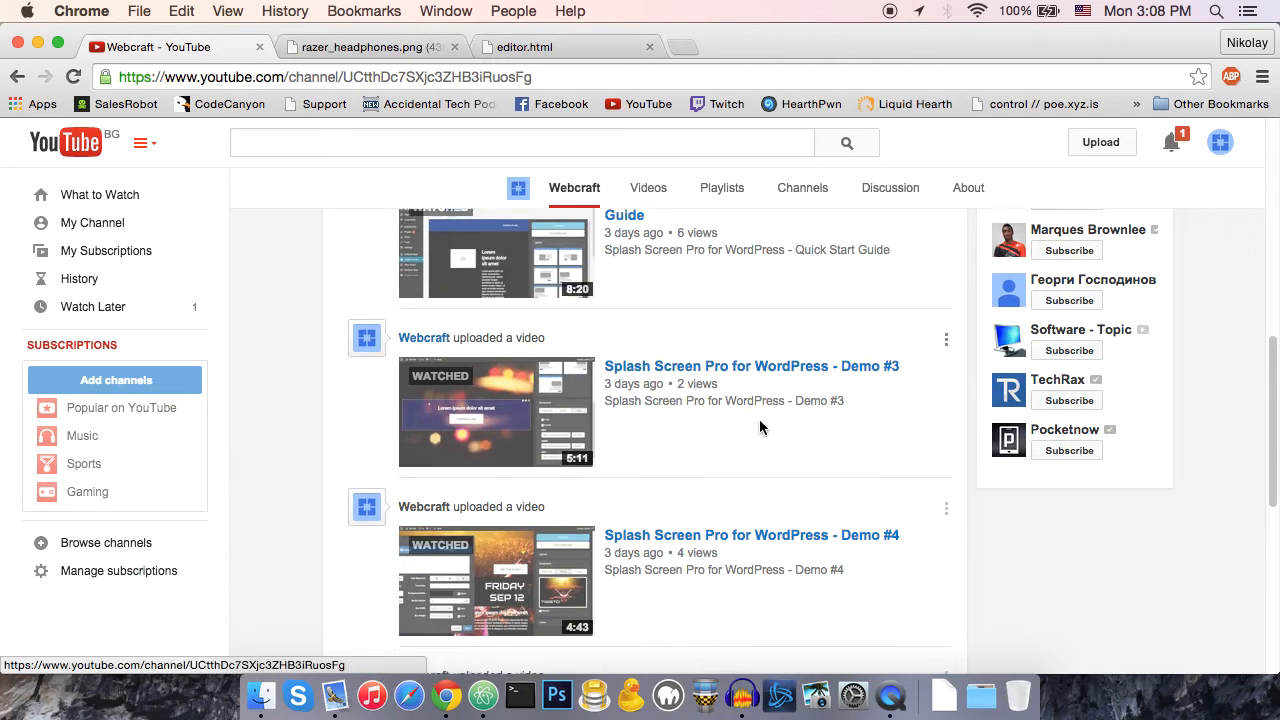
pyautogui.scroll(-3)
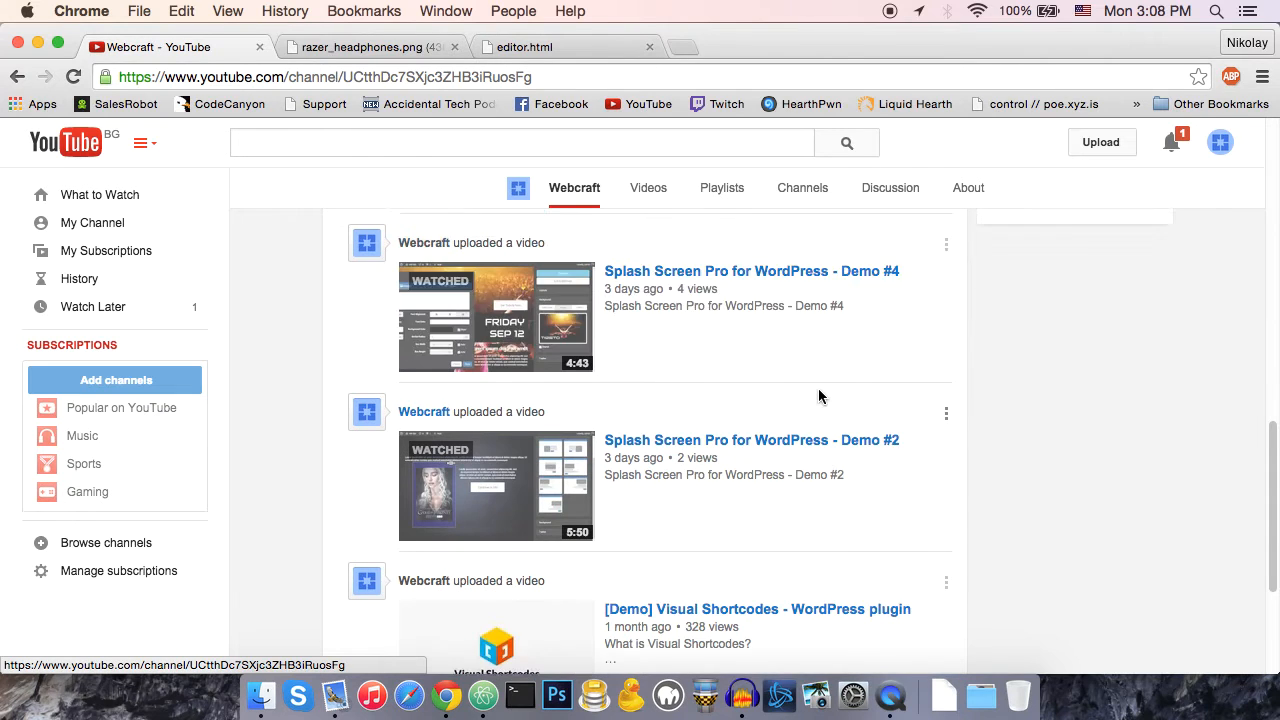
pyautogui.scroll(3)
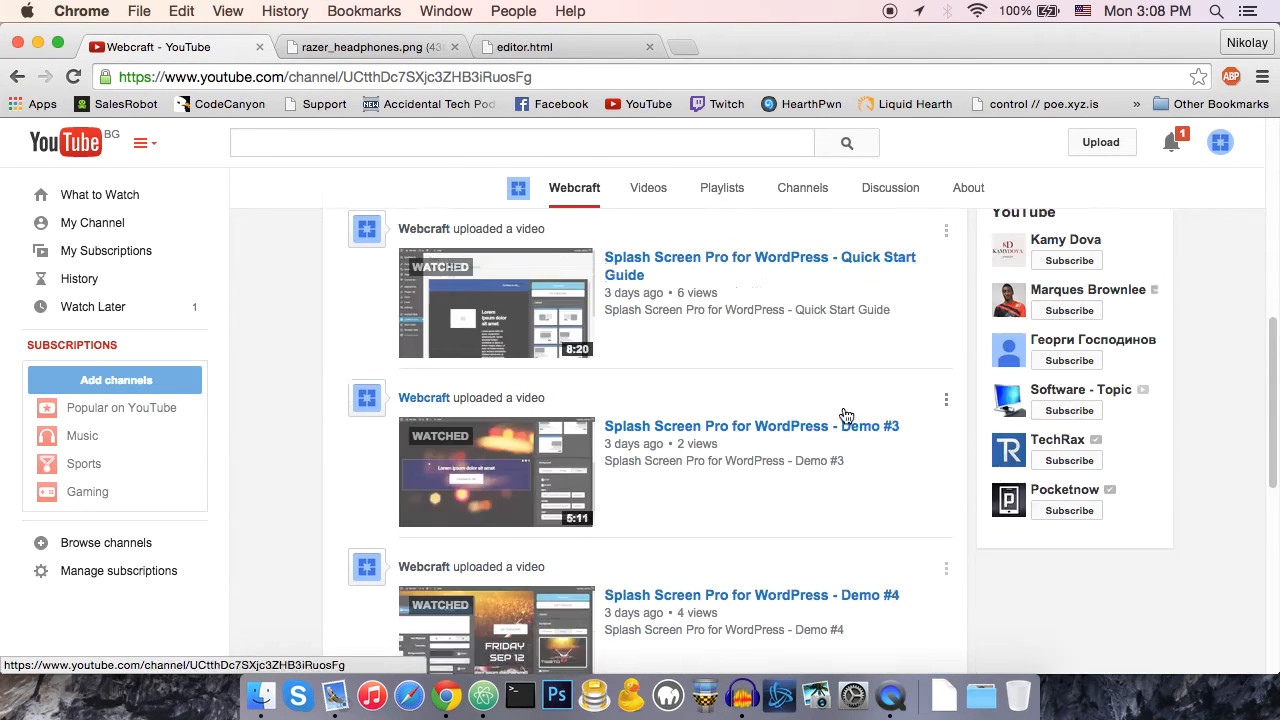
pyautogui.scroll(-3)
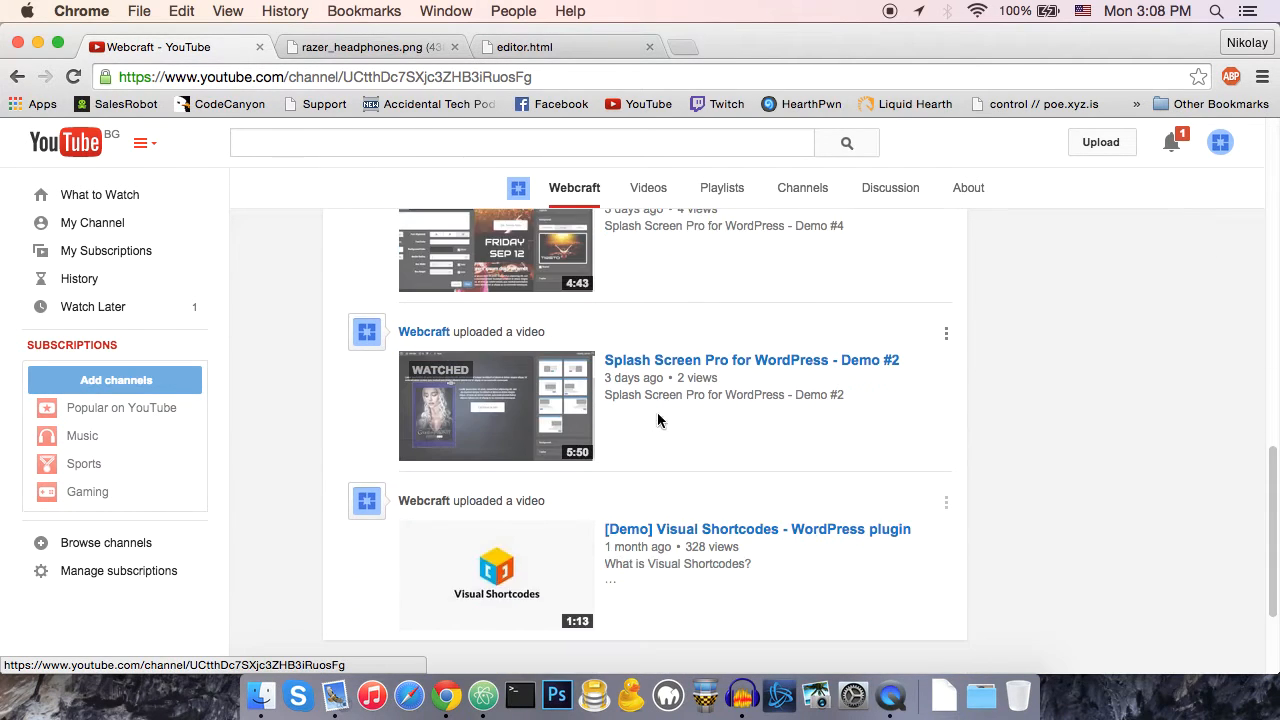
pyautogui.scroll(3)
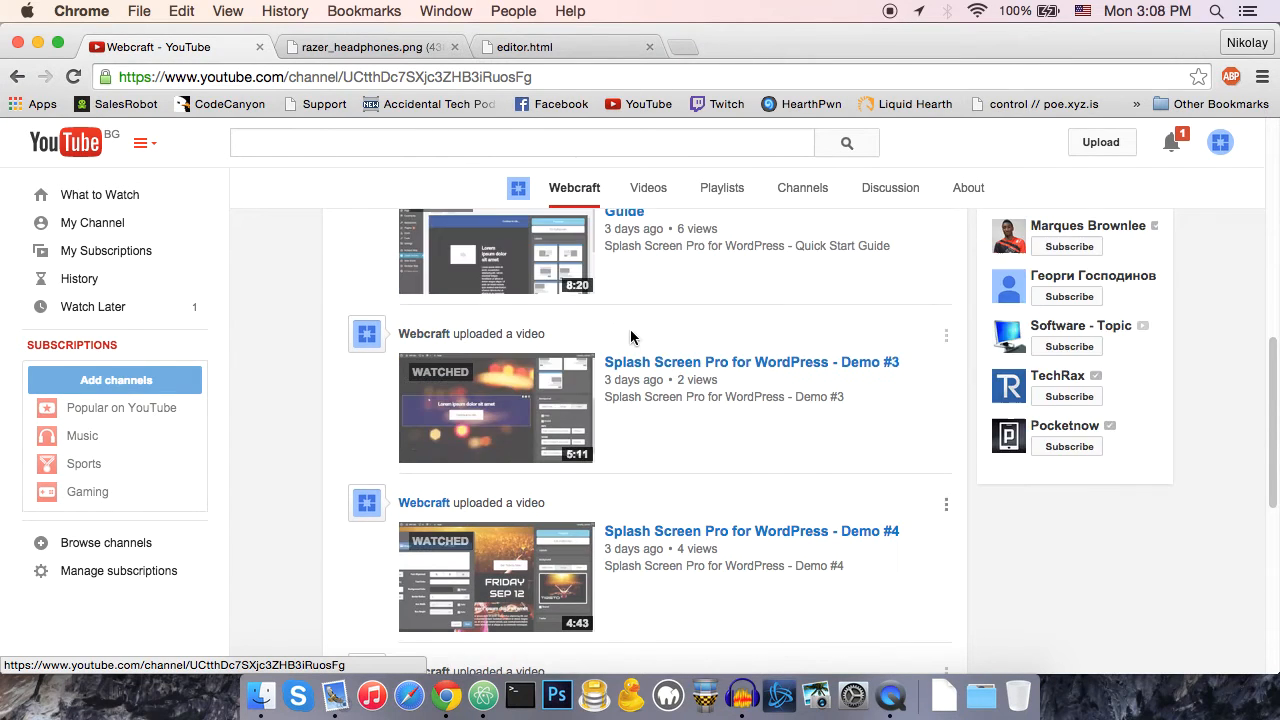
pyautogui.scroll(3)
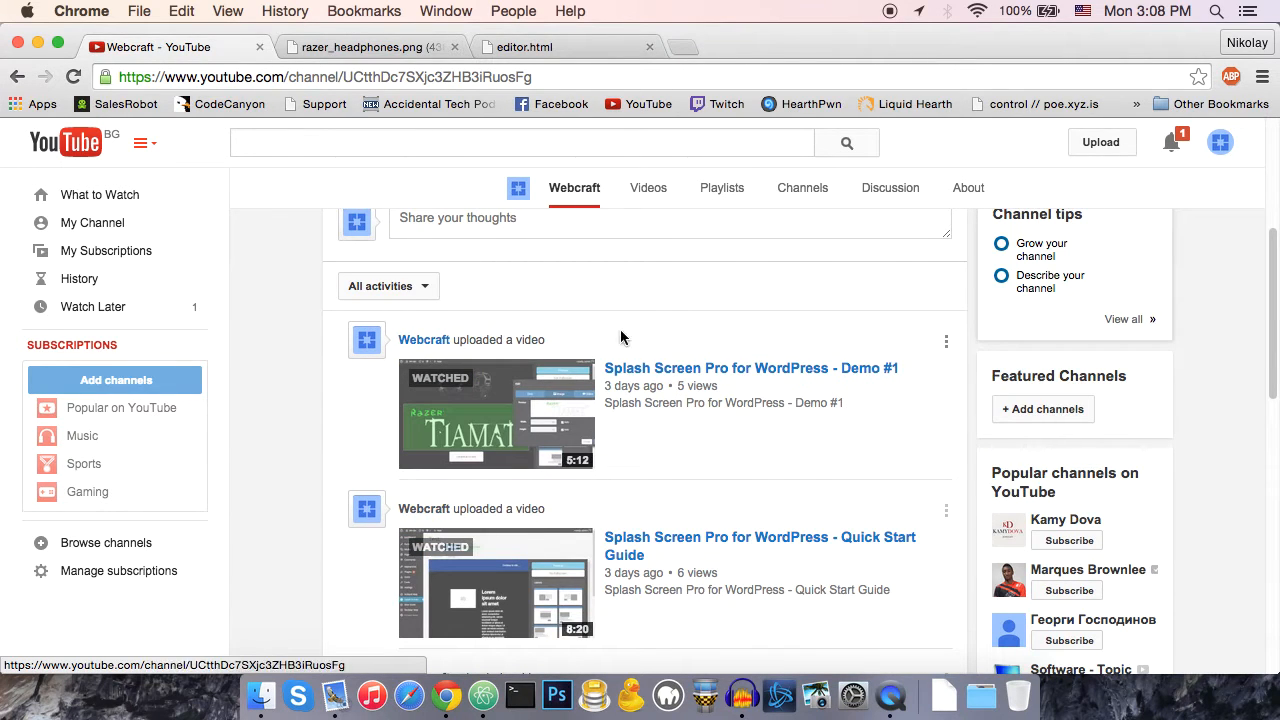
pyautogui.scroll(3)
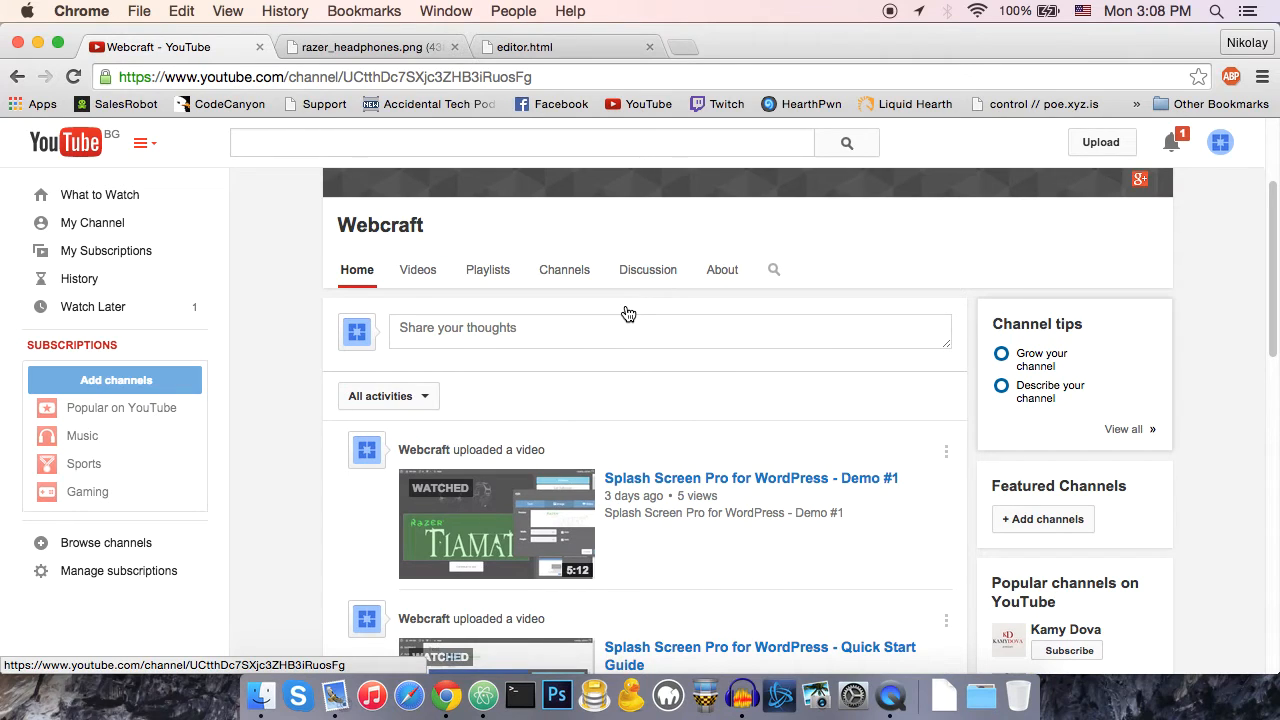
# - Return to the editor.html tab and select the Lorem ipsum heading, then the image placeholder
pyautogui.click(567, 47)
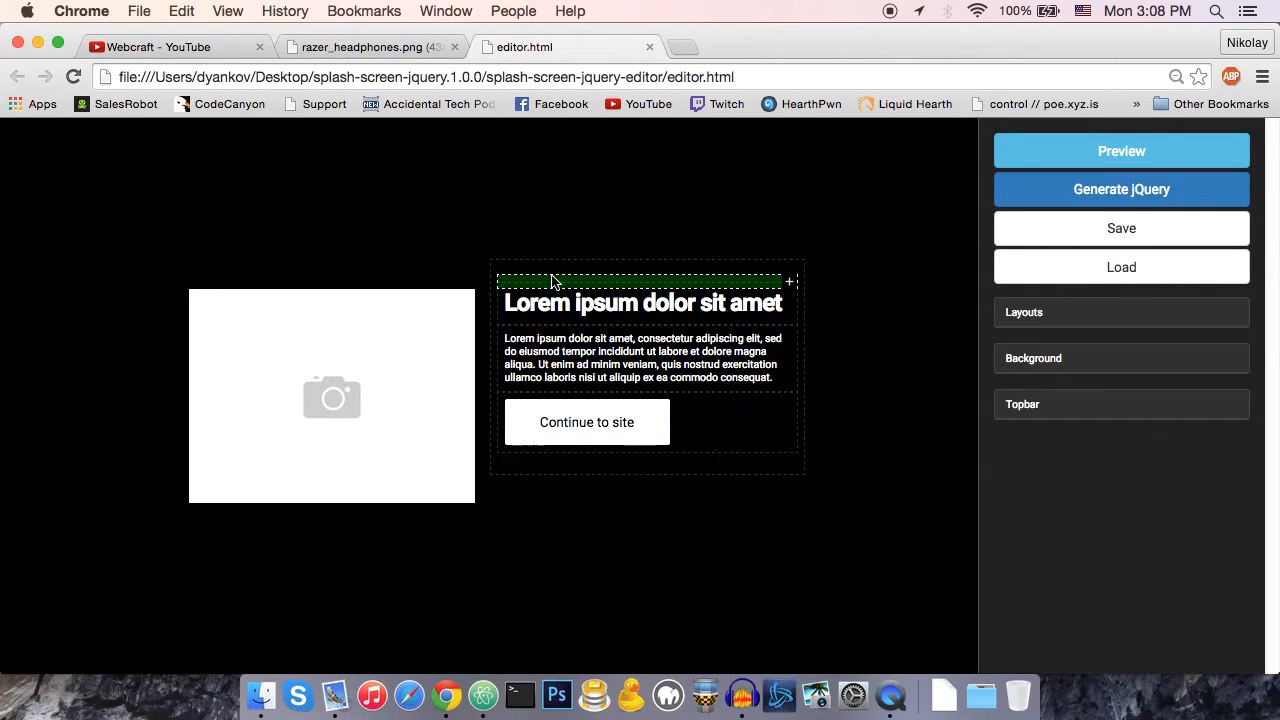
pyautogui.click(642, 303)
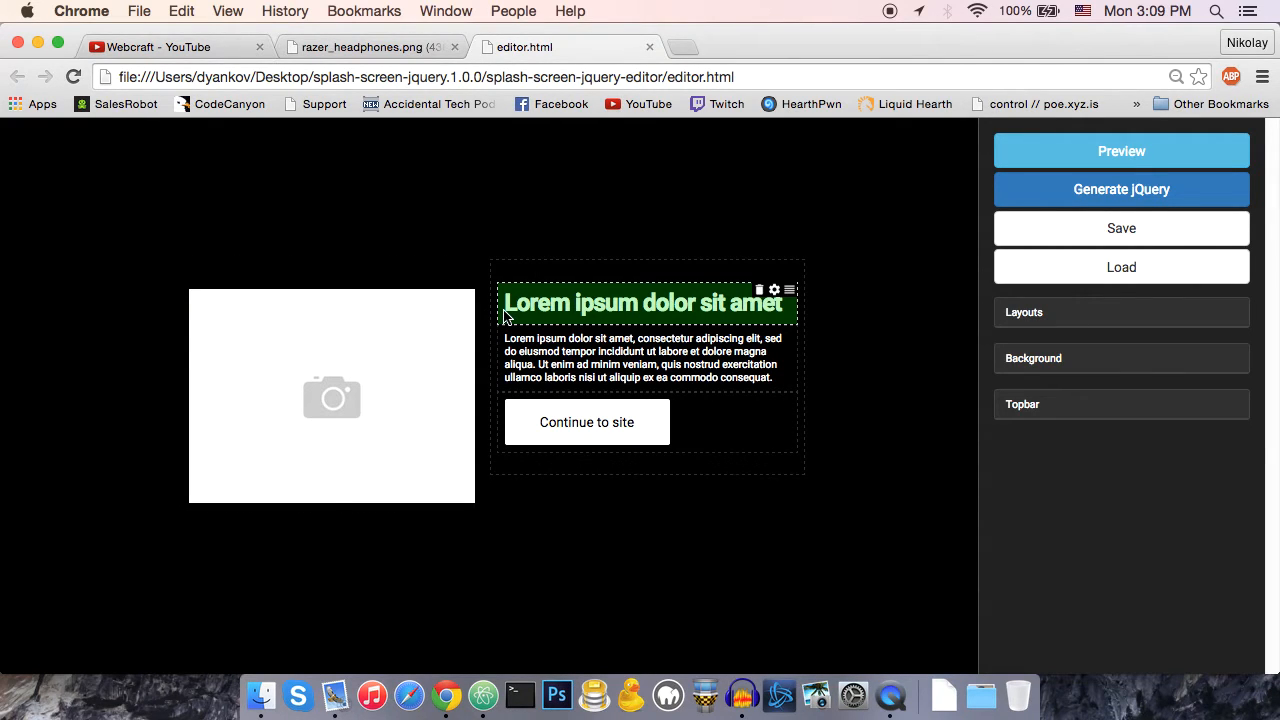
pyautogui.click(331, 396)
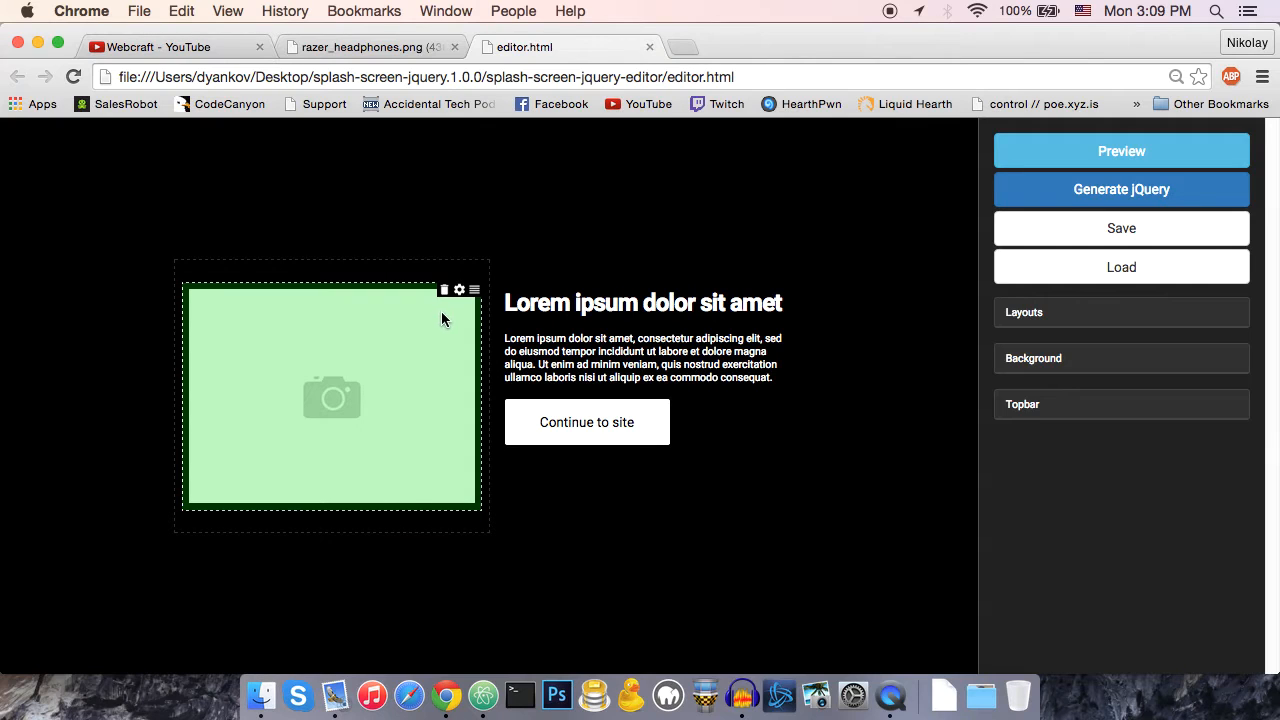
# - Set the image placeholder's URL to the Razer headphones image and confirm with Done
pyautogui.click(459, 290)
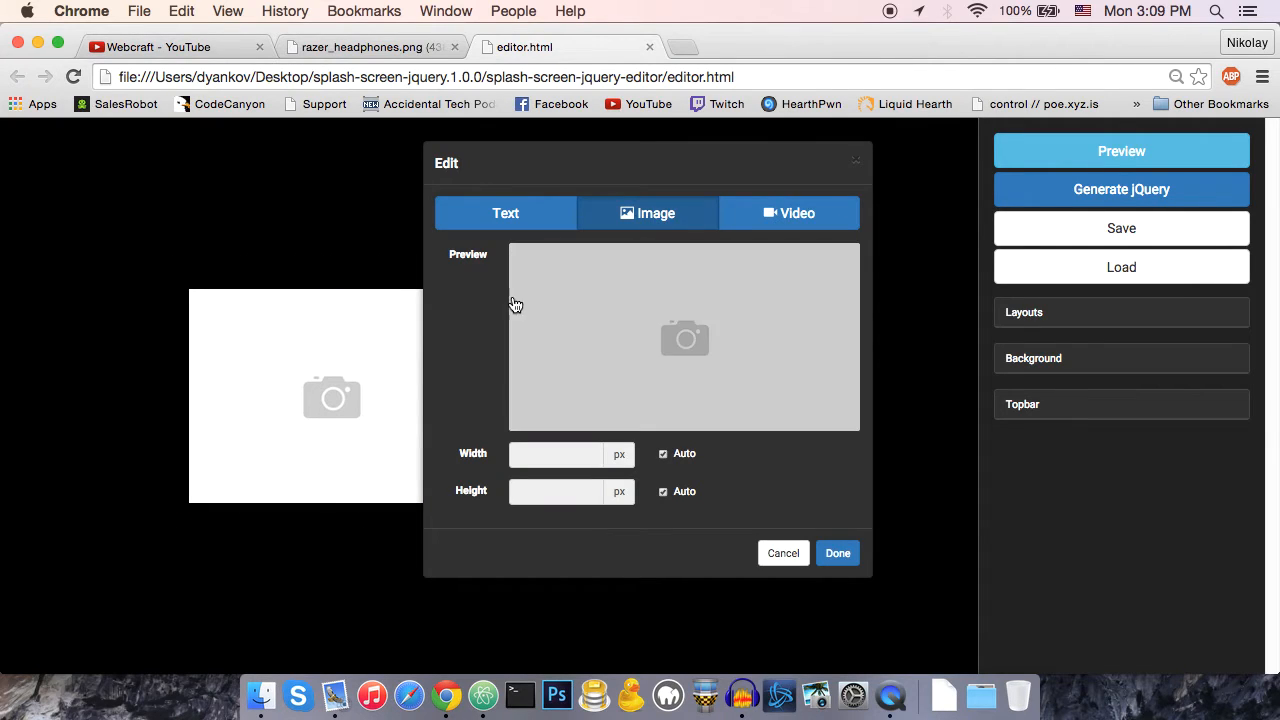
pyautogui.moveTo(630, 337)
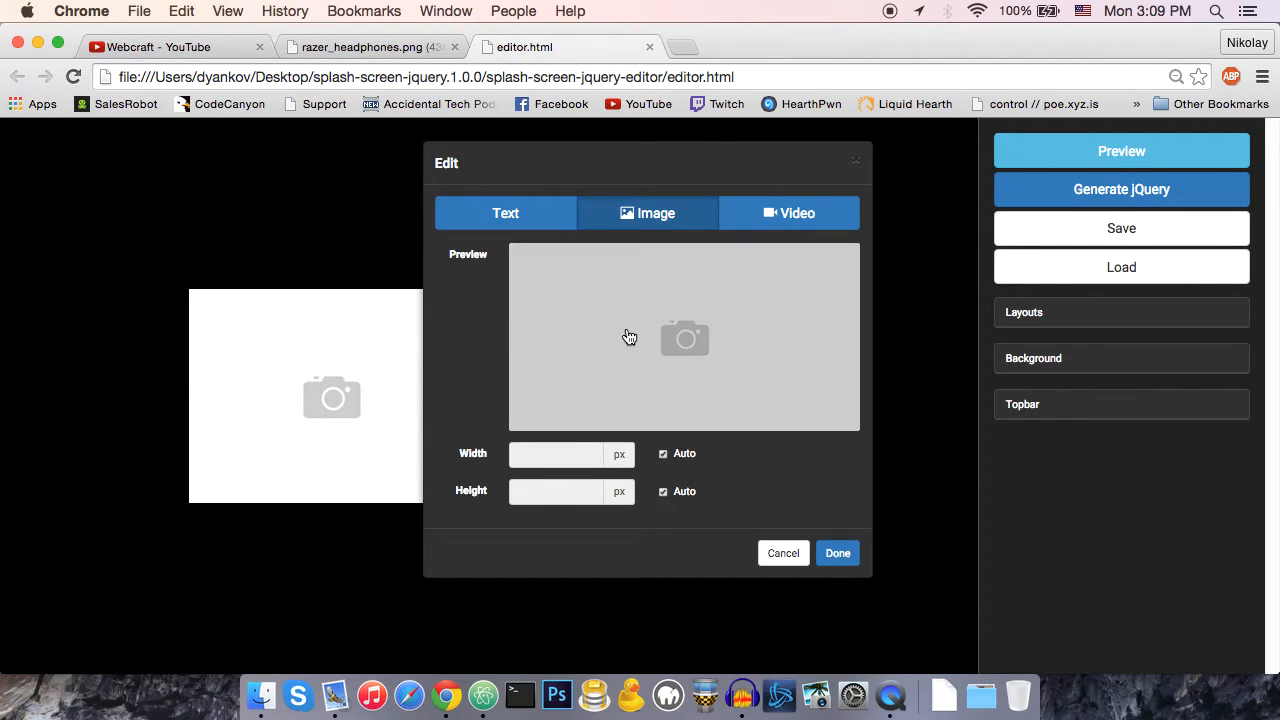
pyautogui.moveTo(742, 546)
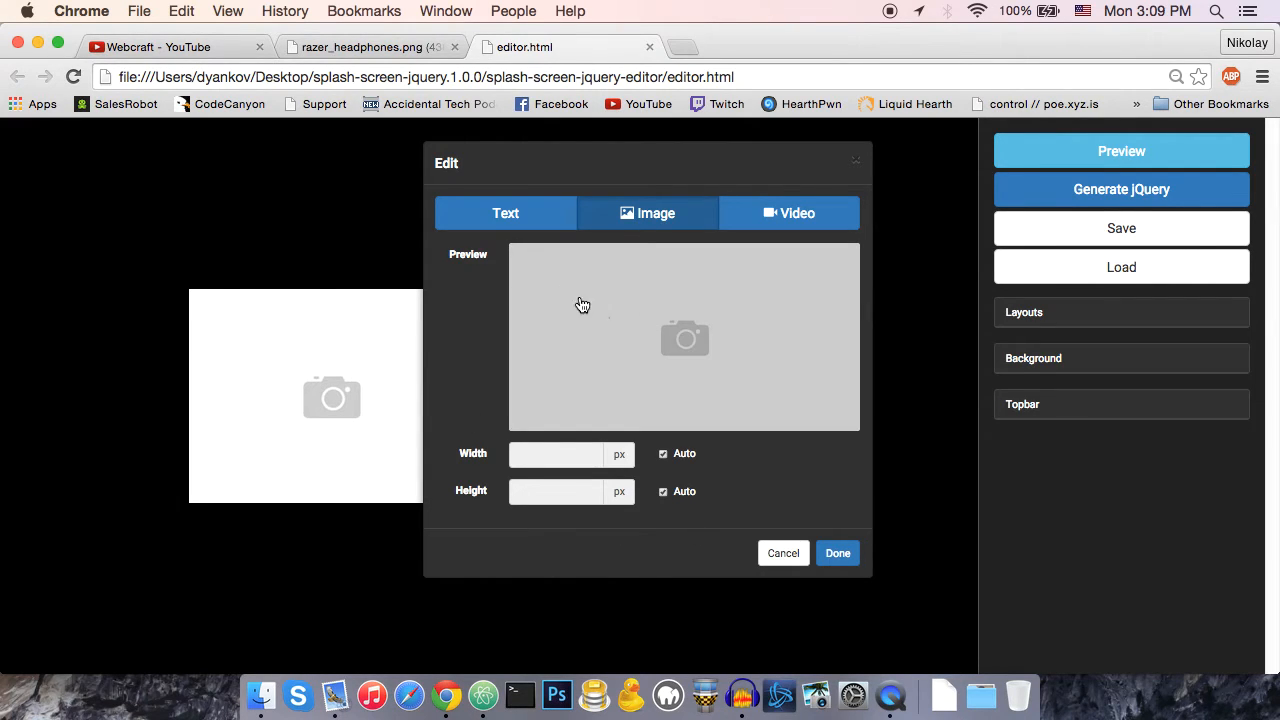
pyautogui.moveTo(628, 315)
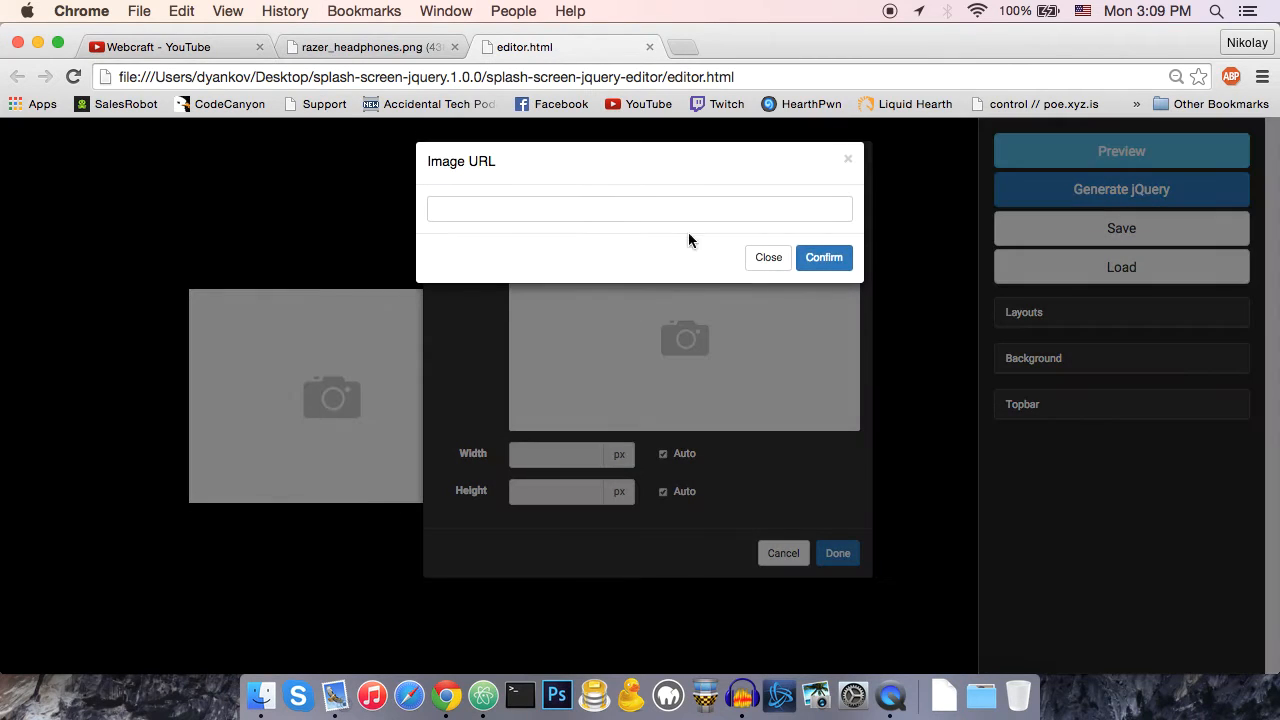
pyautogui.click(639, 208)
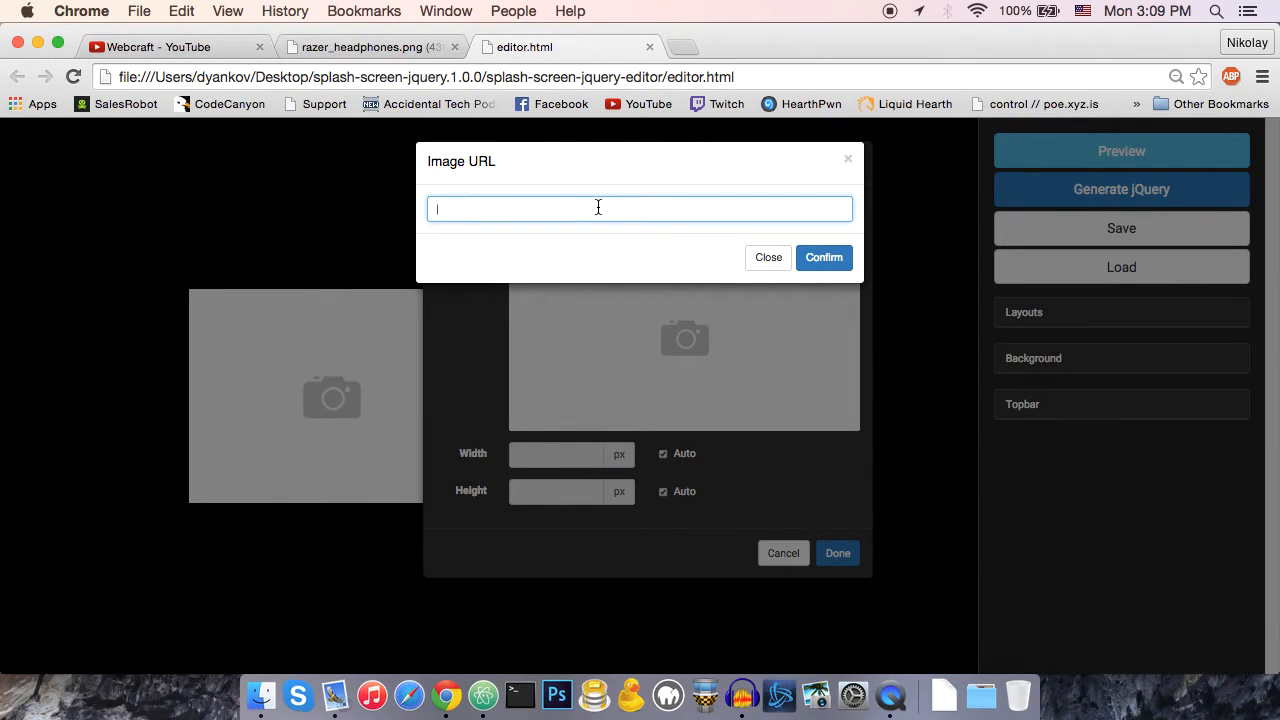
pyautogui.moveTo(559, 209)
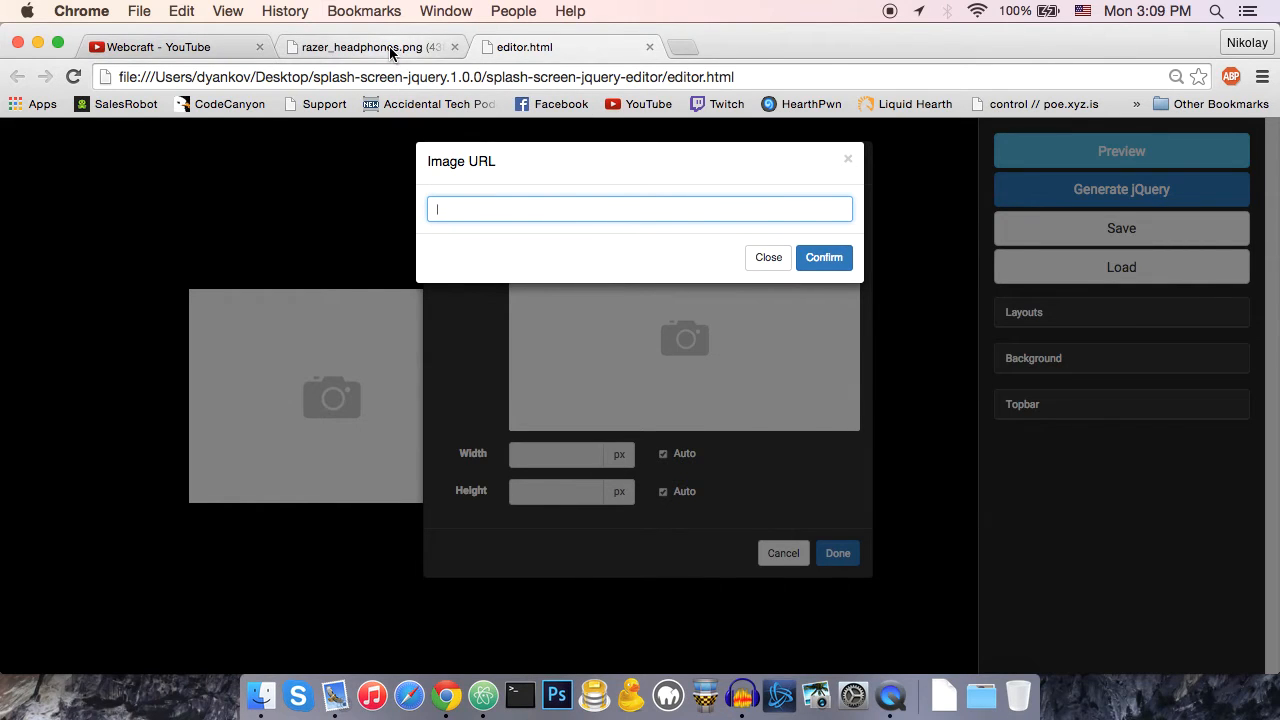
pyautogui.click(360, 47)
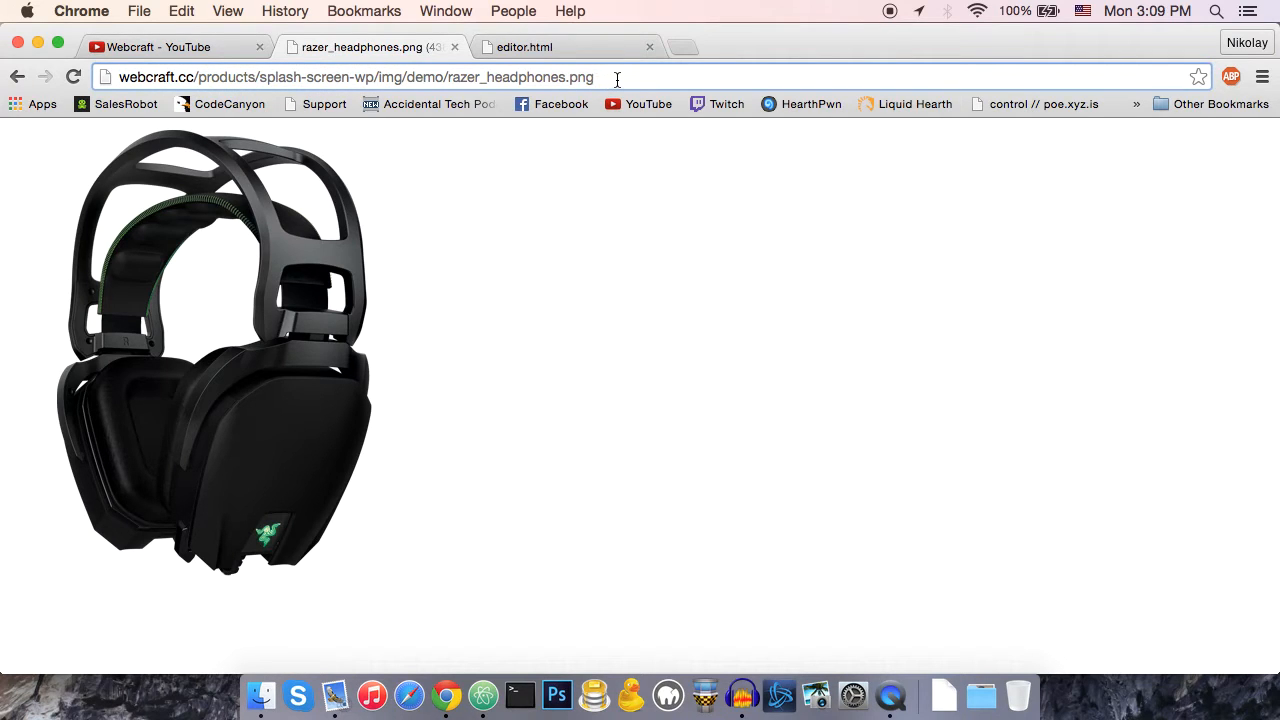
pyautogui.click(595, 77)
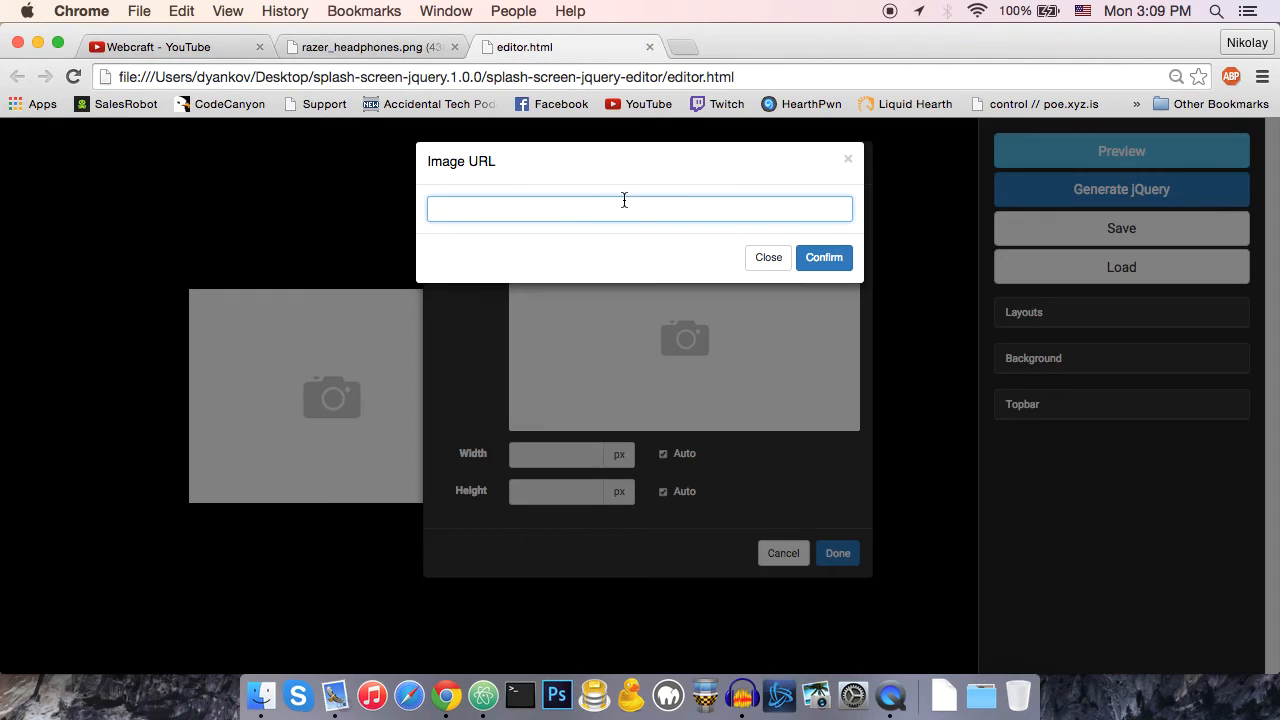
pyautogui.click(823, 257)
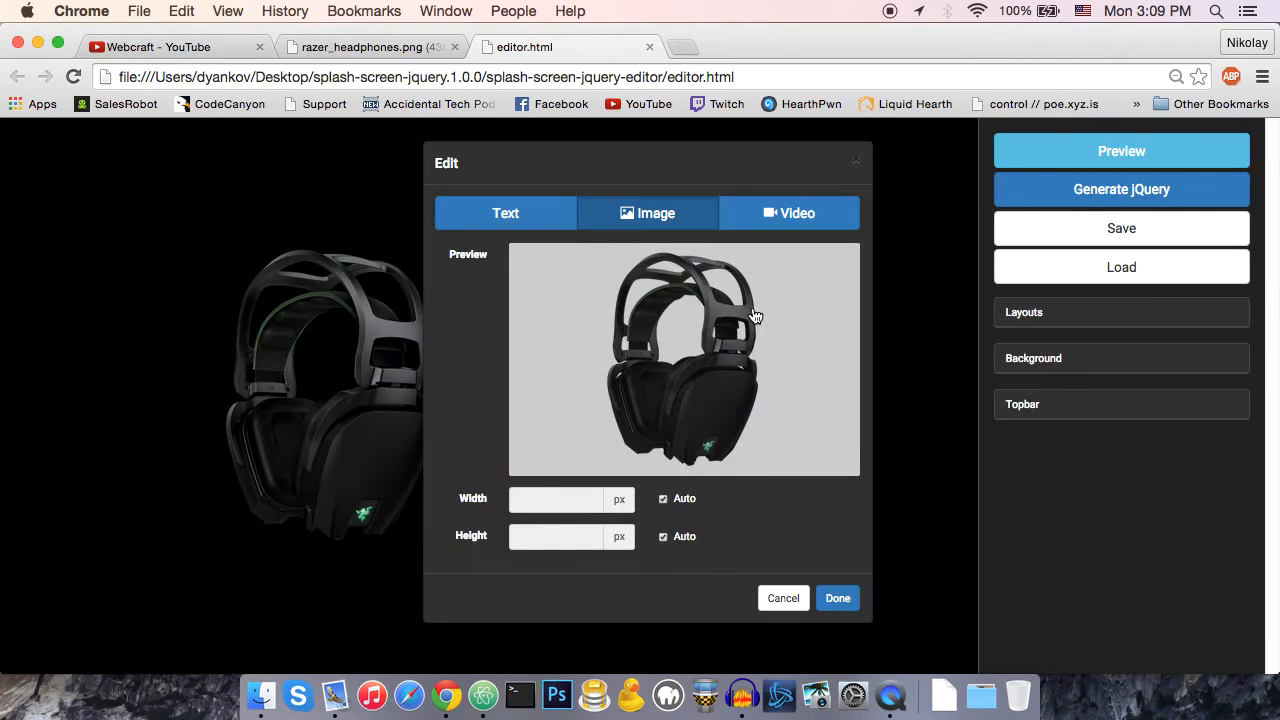
pyautogui.click(837, 598)
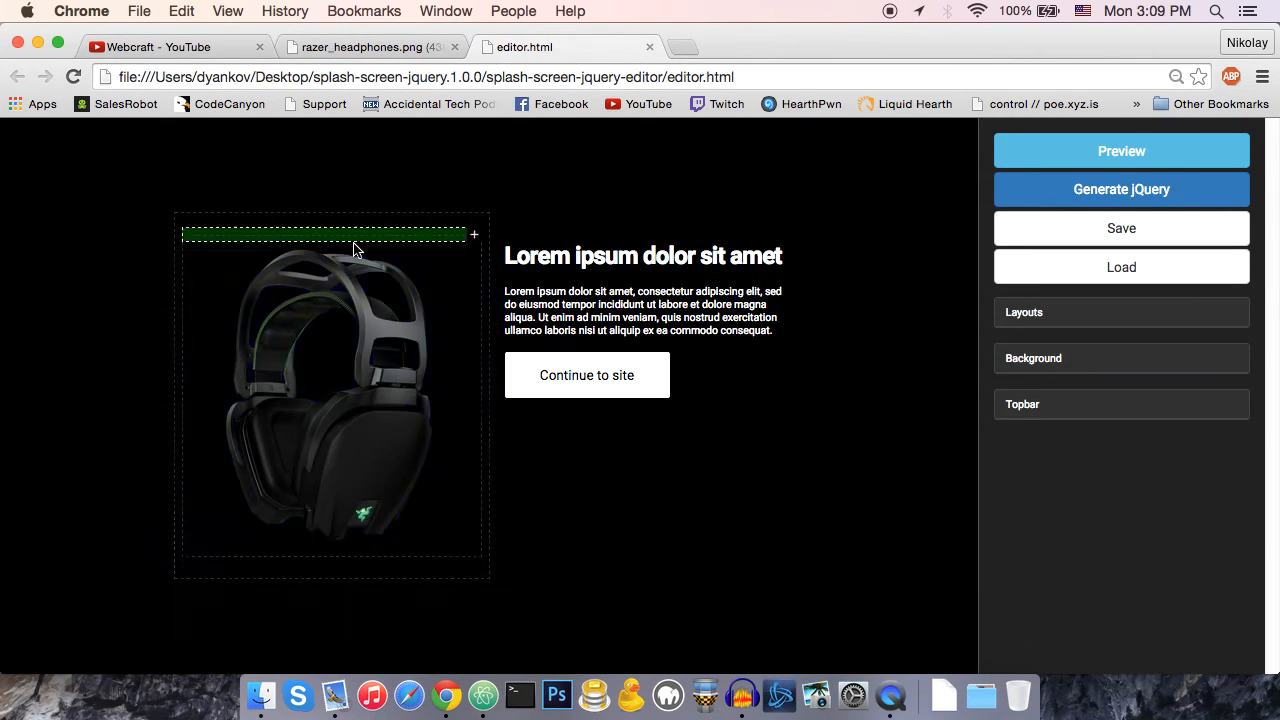
# - Move the Lorem ipsum paragraph above the headline beside the headphones
pyautogui.click(640, 310)
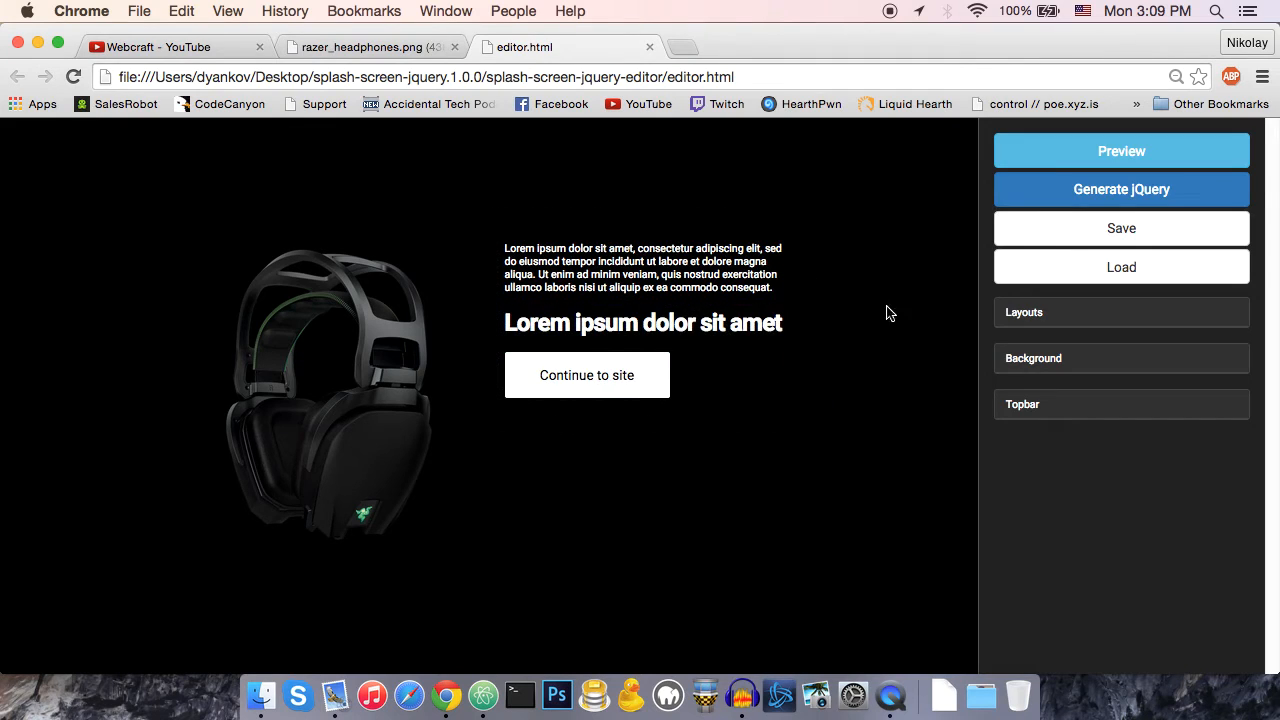
pyautogui.moveTo(1121, 227)
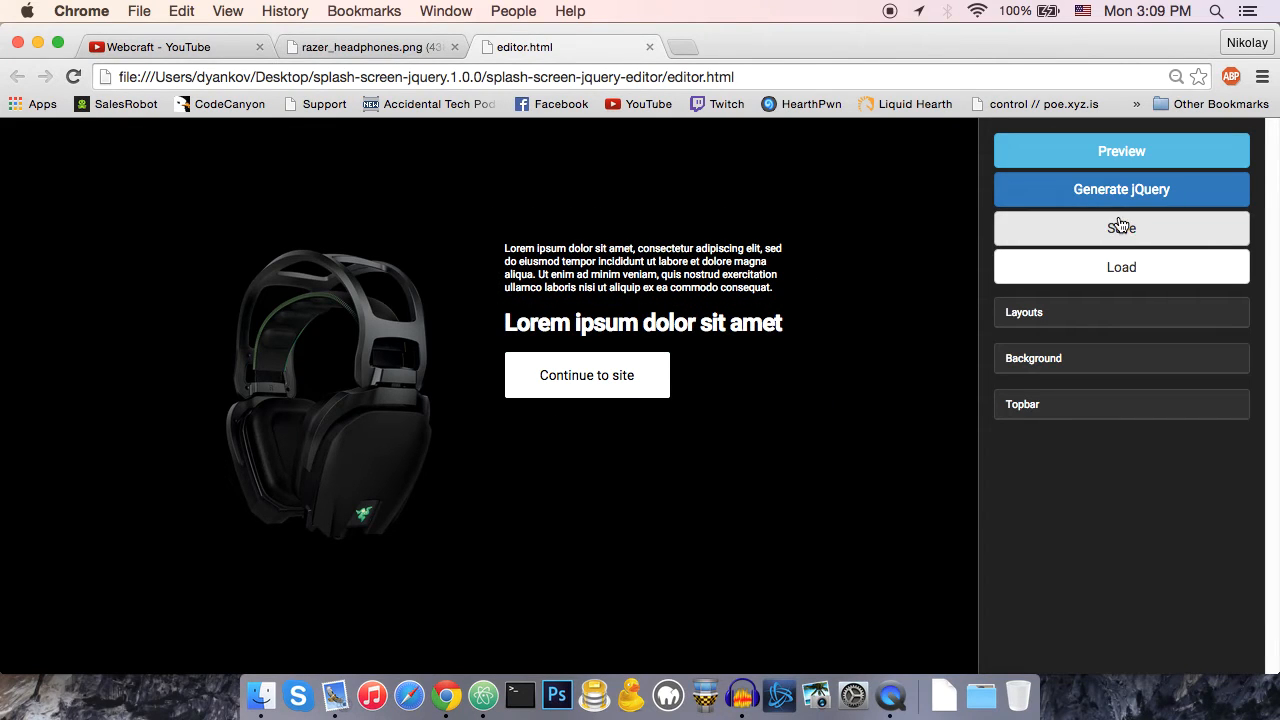
pyautogui.moveTo(1138, 243)
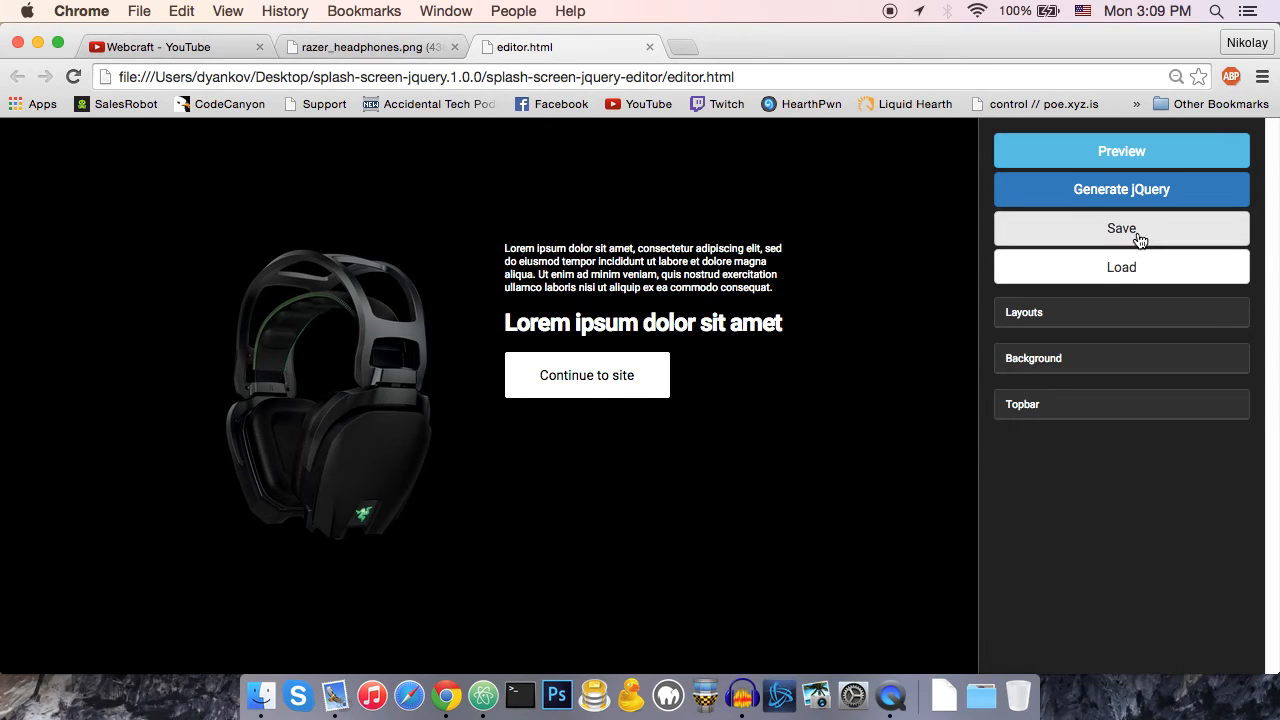
pyautogui.moveTo(613, 438)
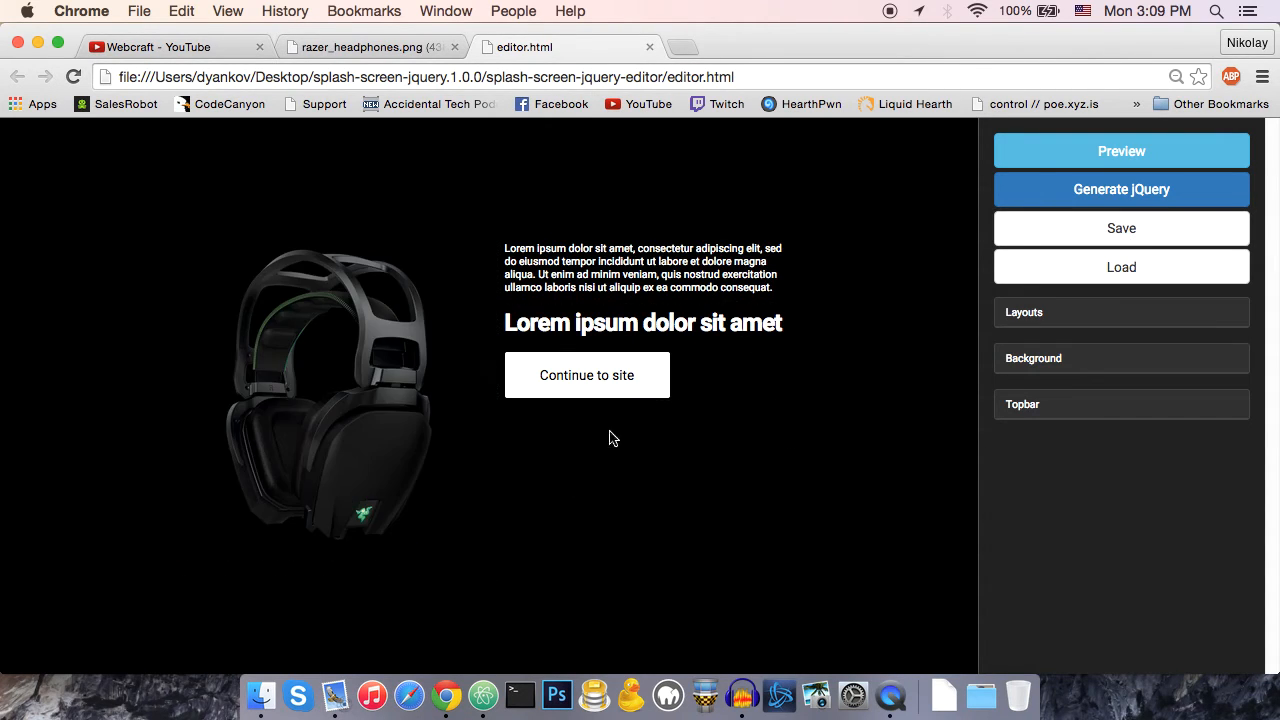
pyautogui.moveTo(753, 490)
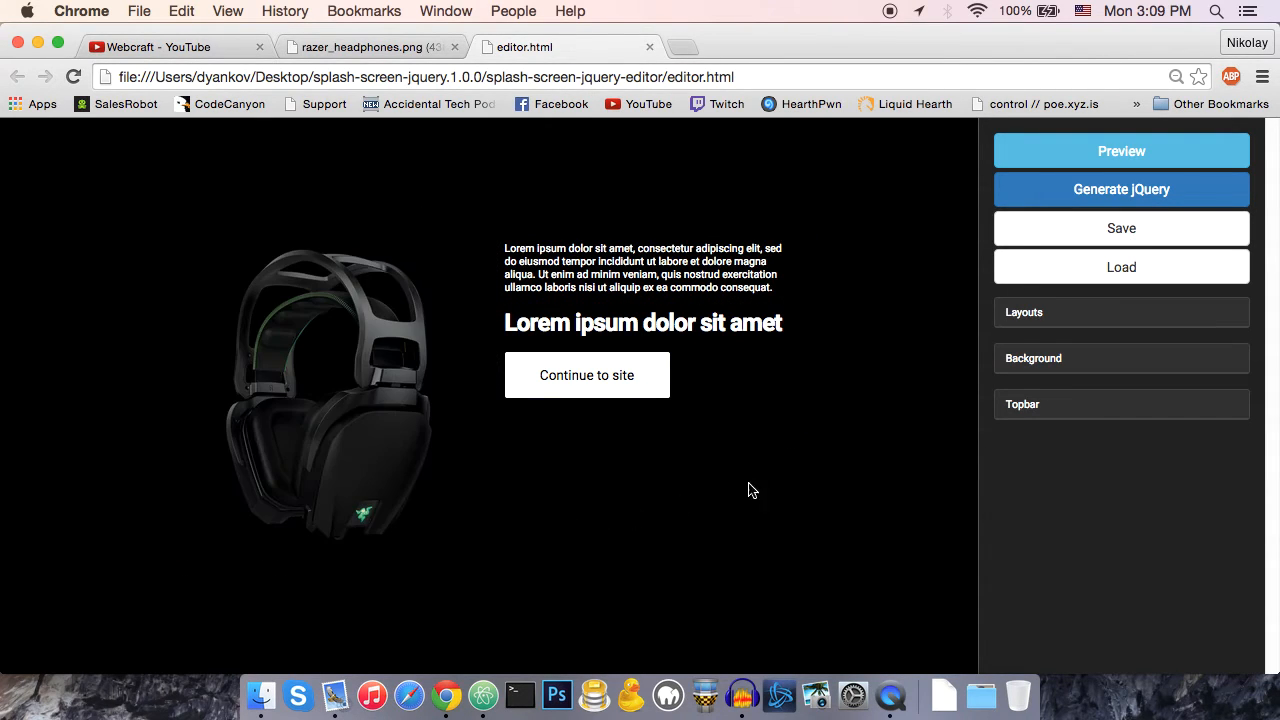
pyautogui.moveTo(757, 447)
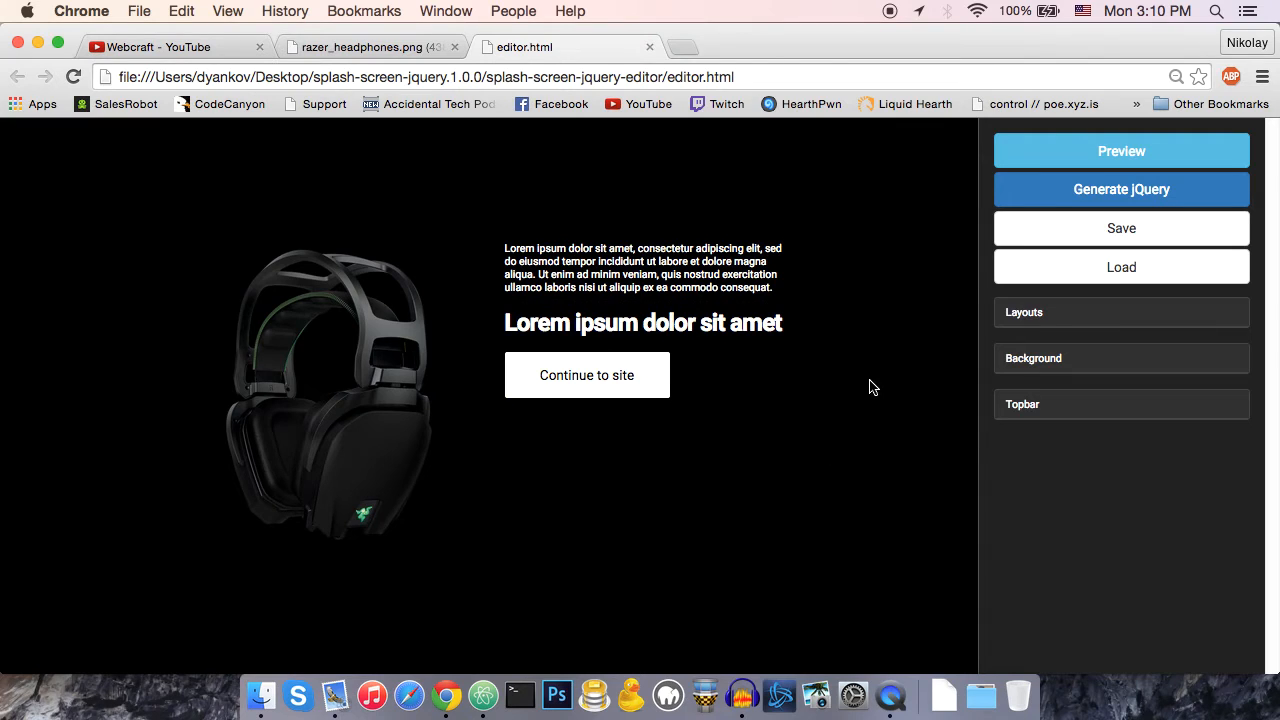
pyautogui.moveTo(1071, 226)
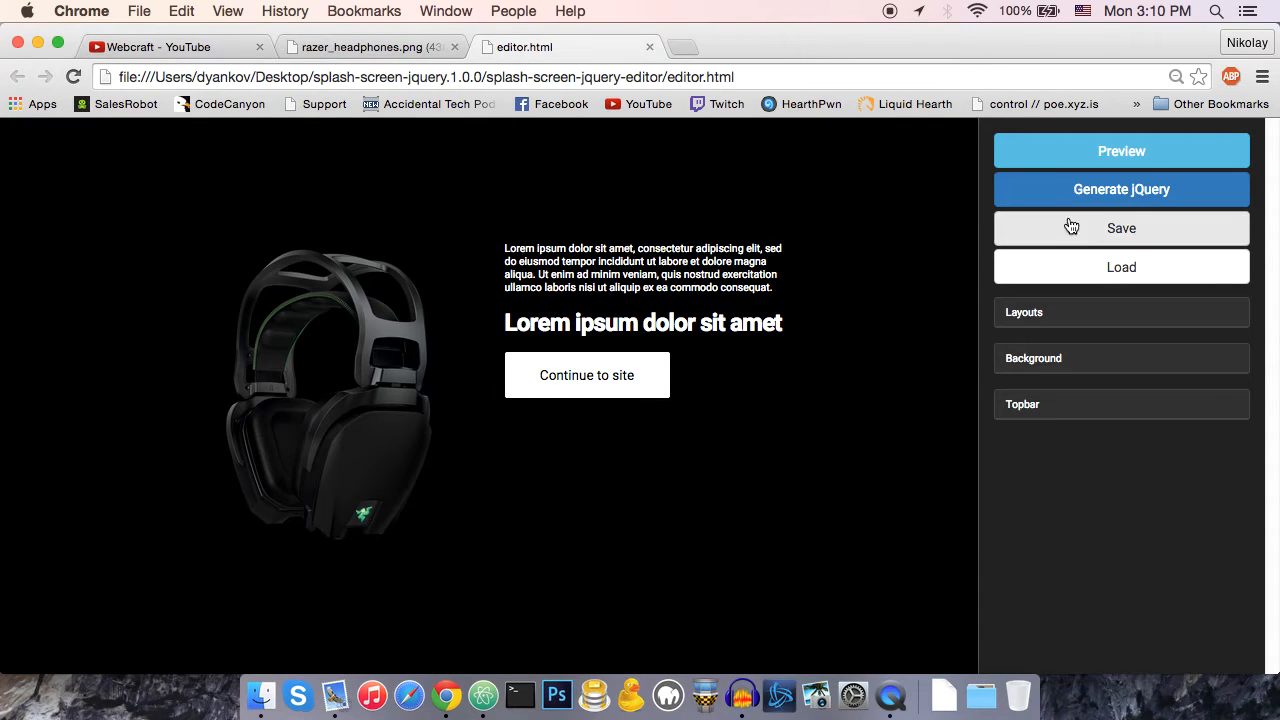
pyautogui.click(1121, 227)
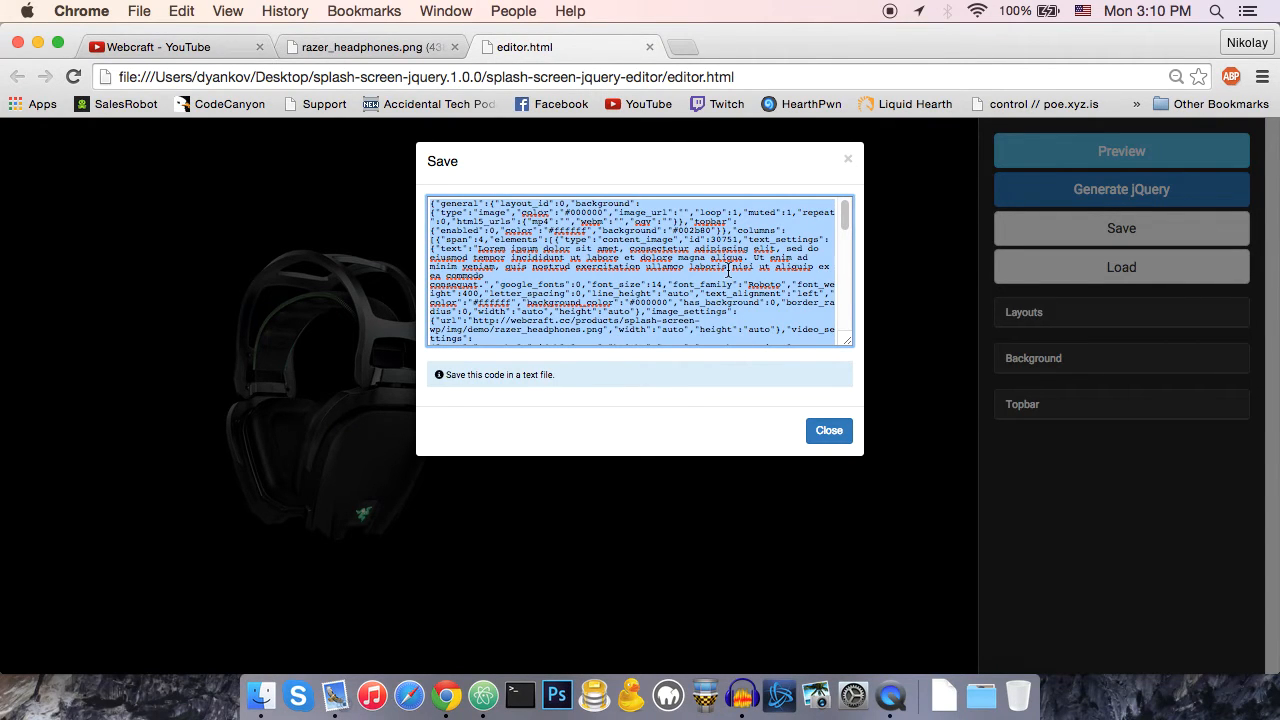
pyautogui.moveTo(760, 397)
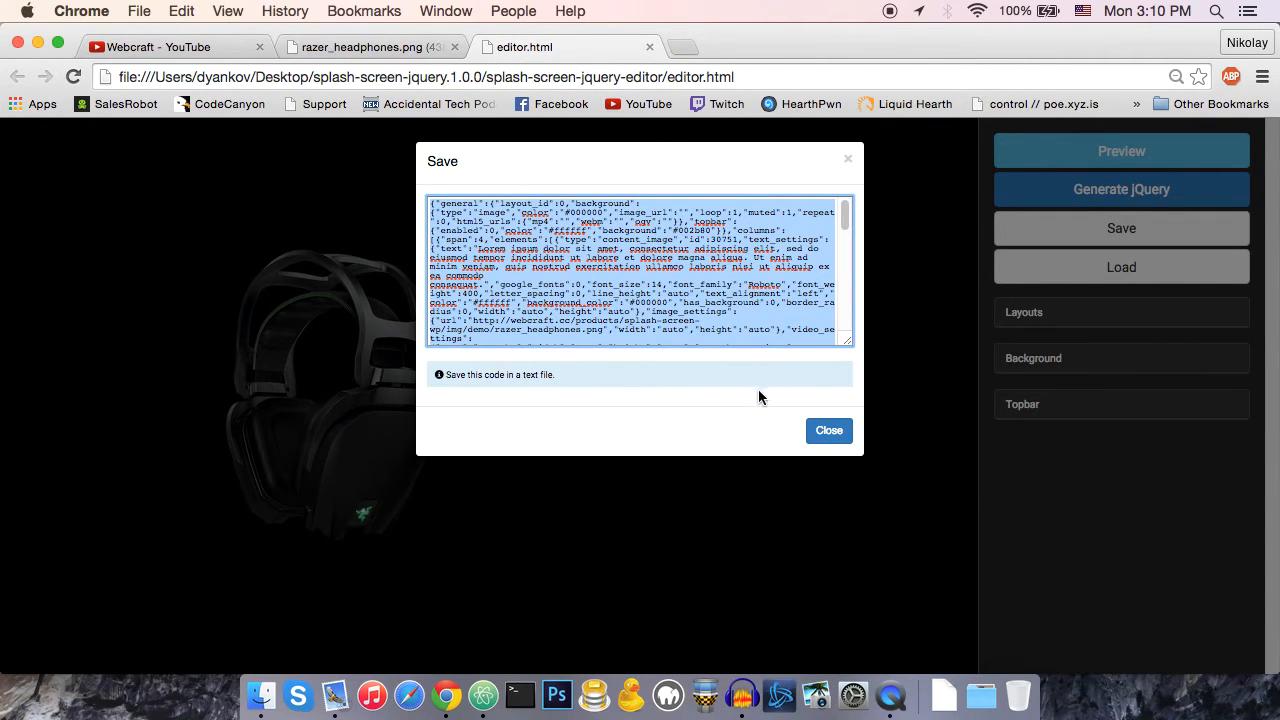
pyautogui.click(828, 430)
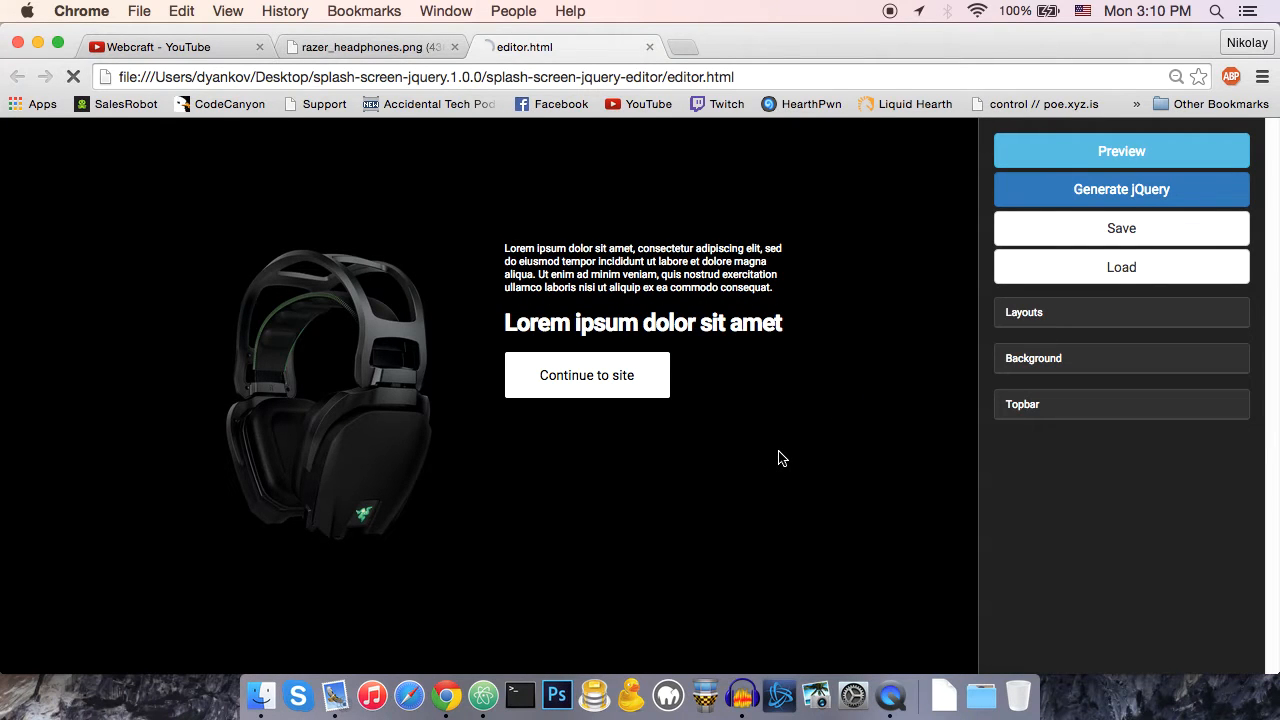
# - Load the pasted saved headphones layout code into the reloaded editor
pyautogui.click(1120, 312)
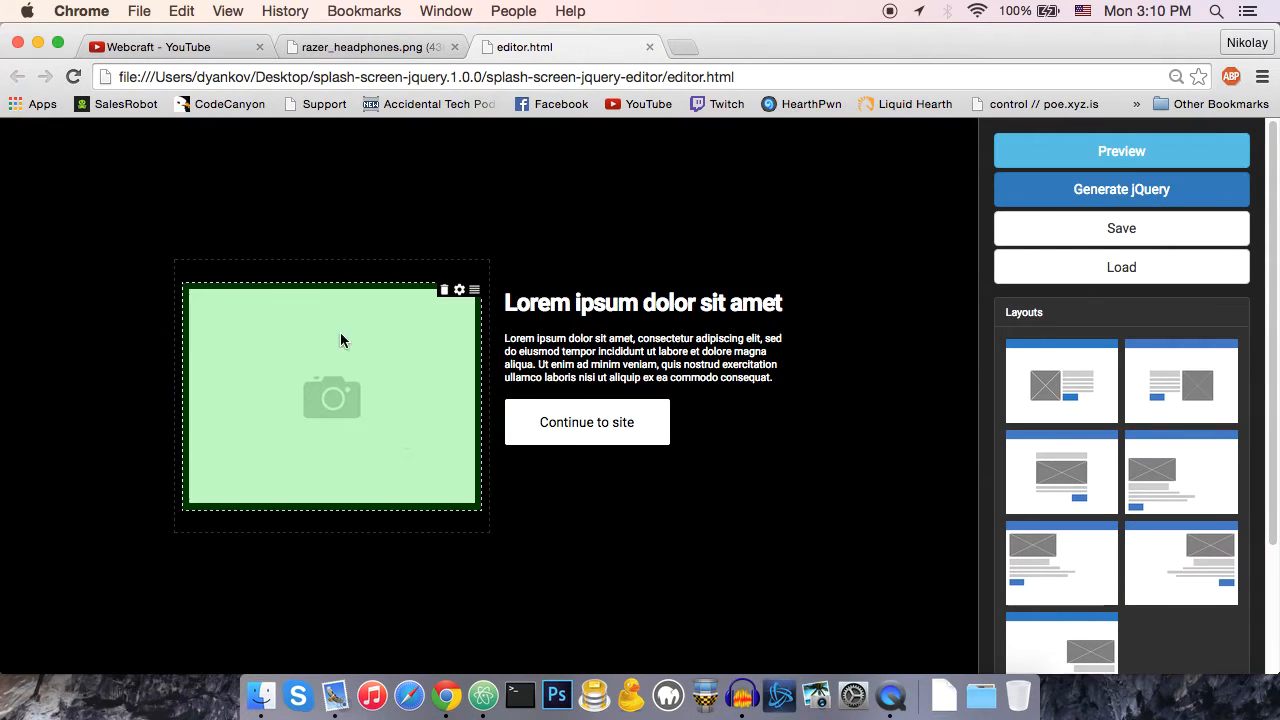
pyautogui.click(780, 247)
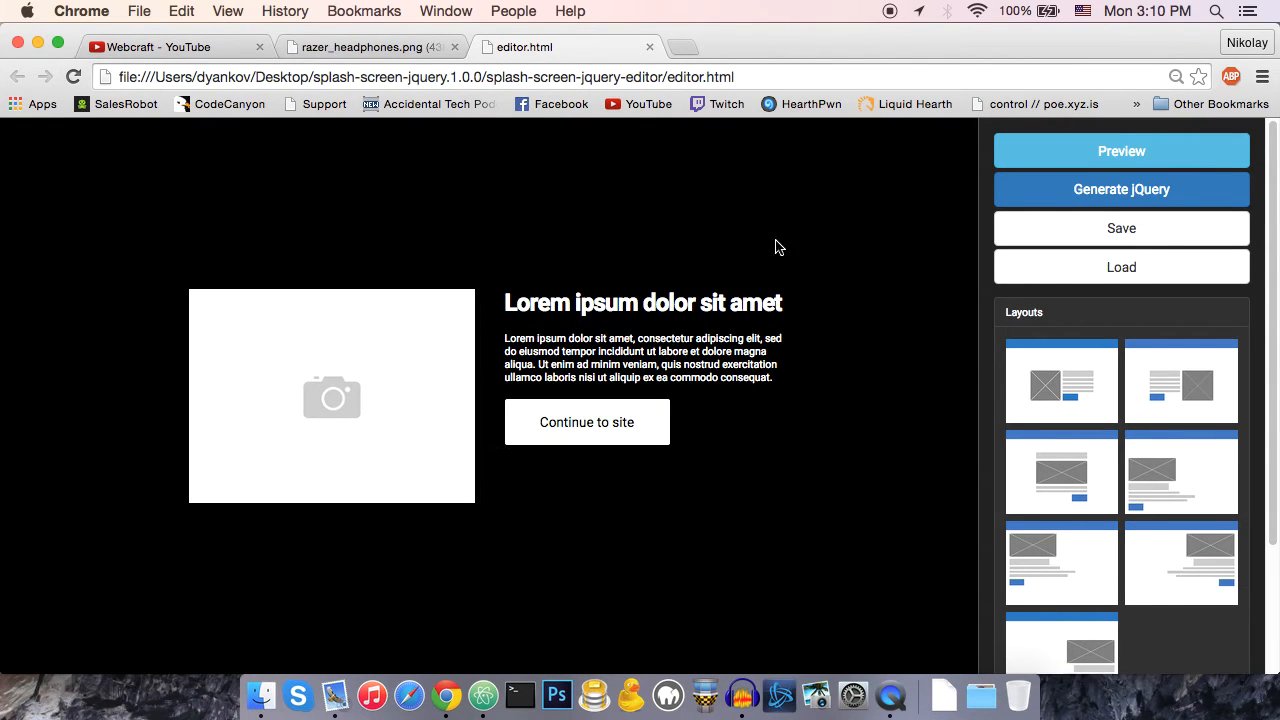
pyautogui.moveTo(867, 253)
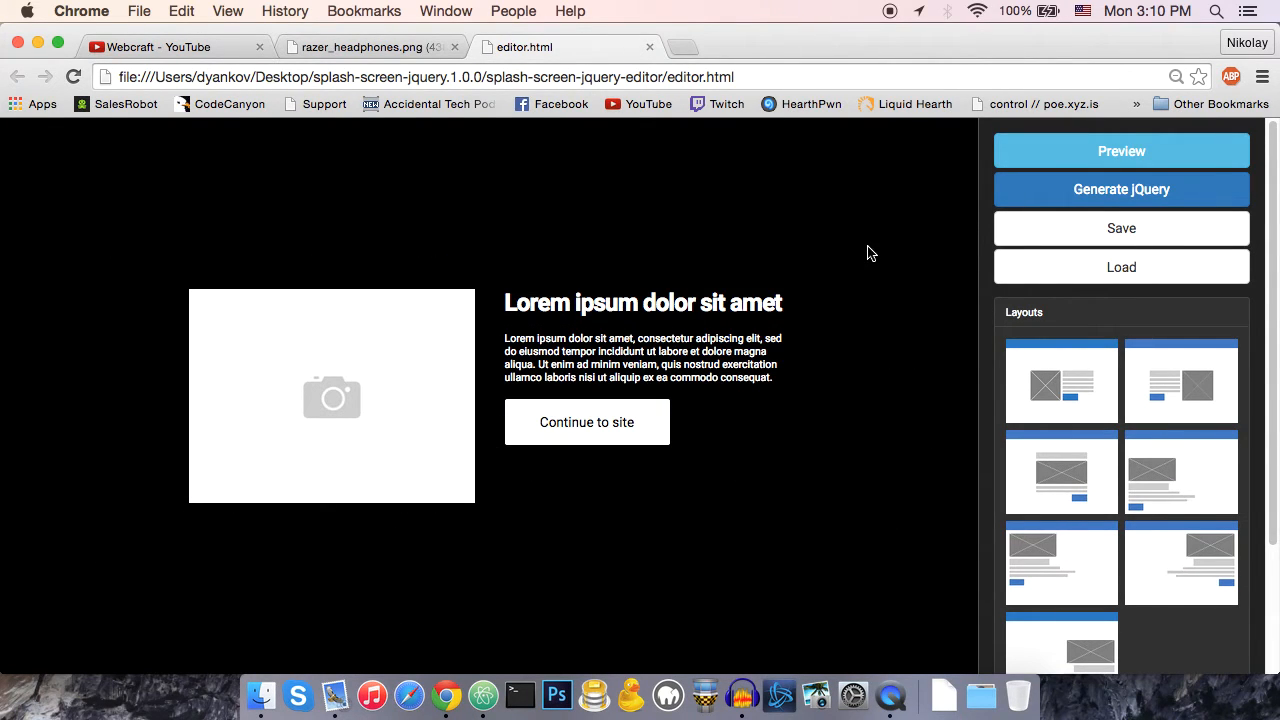
pyautogui.click(1121, 267)
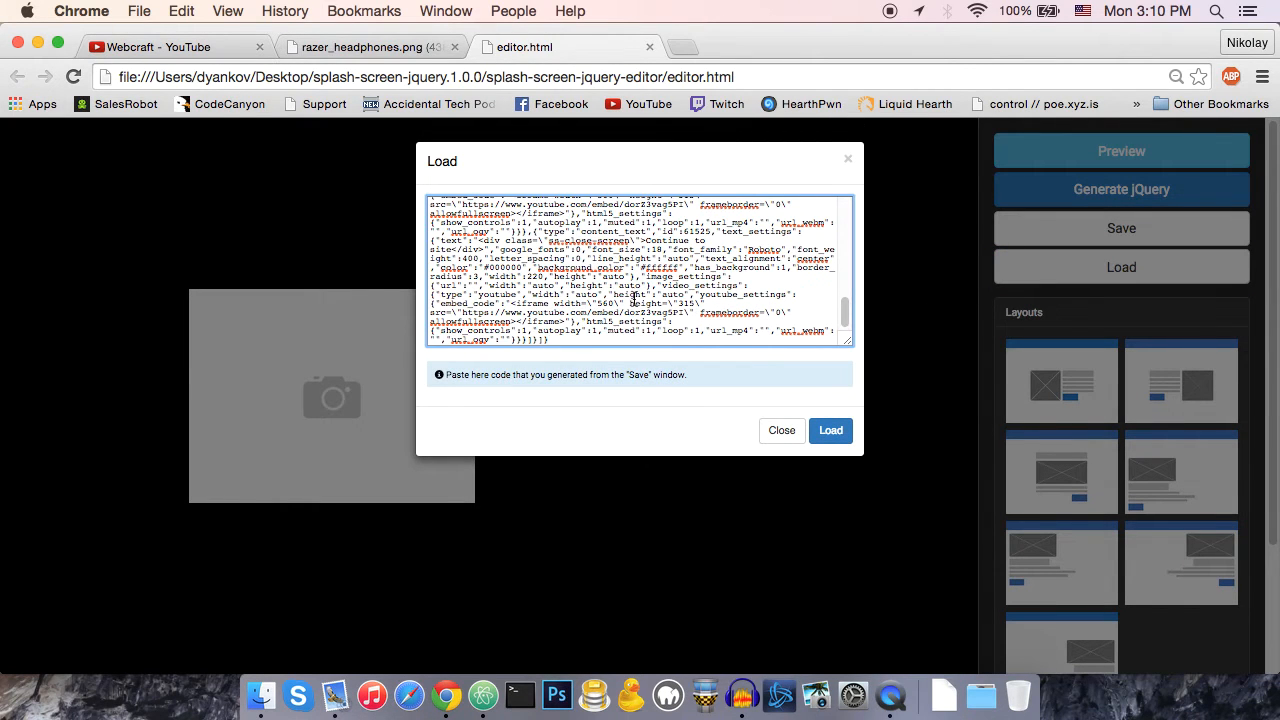
pyautogui.click(830, 430)
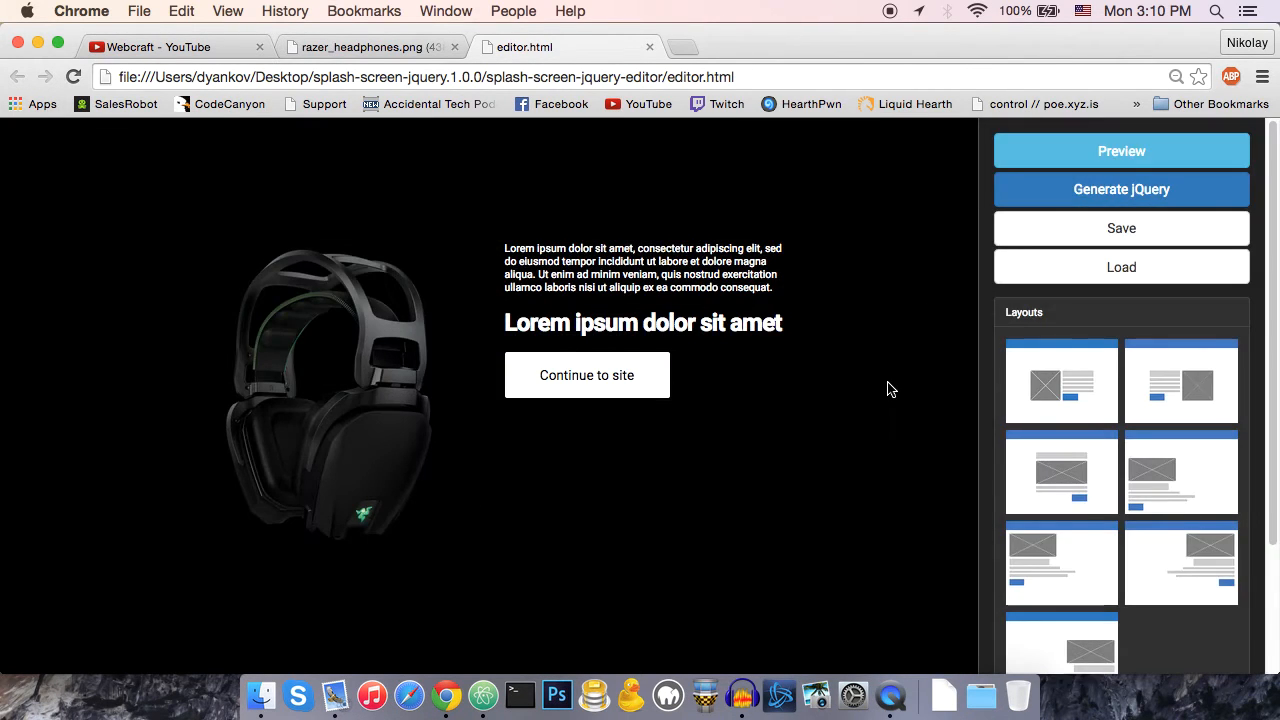
pyautogui.moveTo(875, 346)
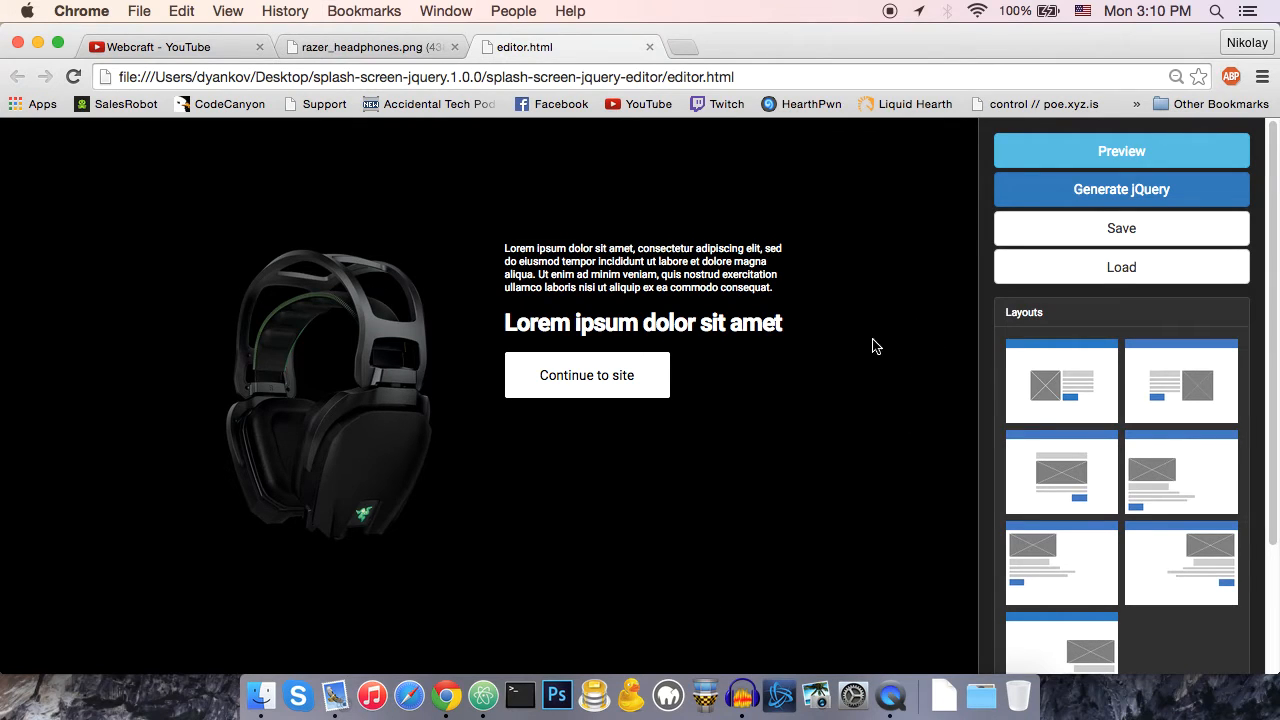
pyautogui.moveTo(752, 544)
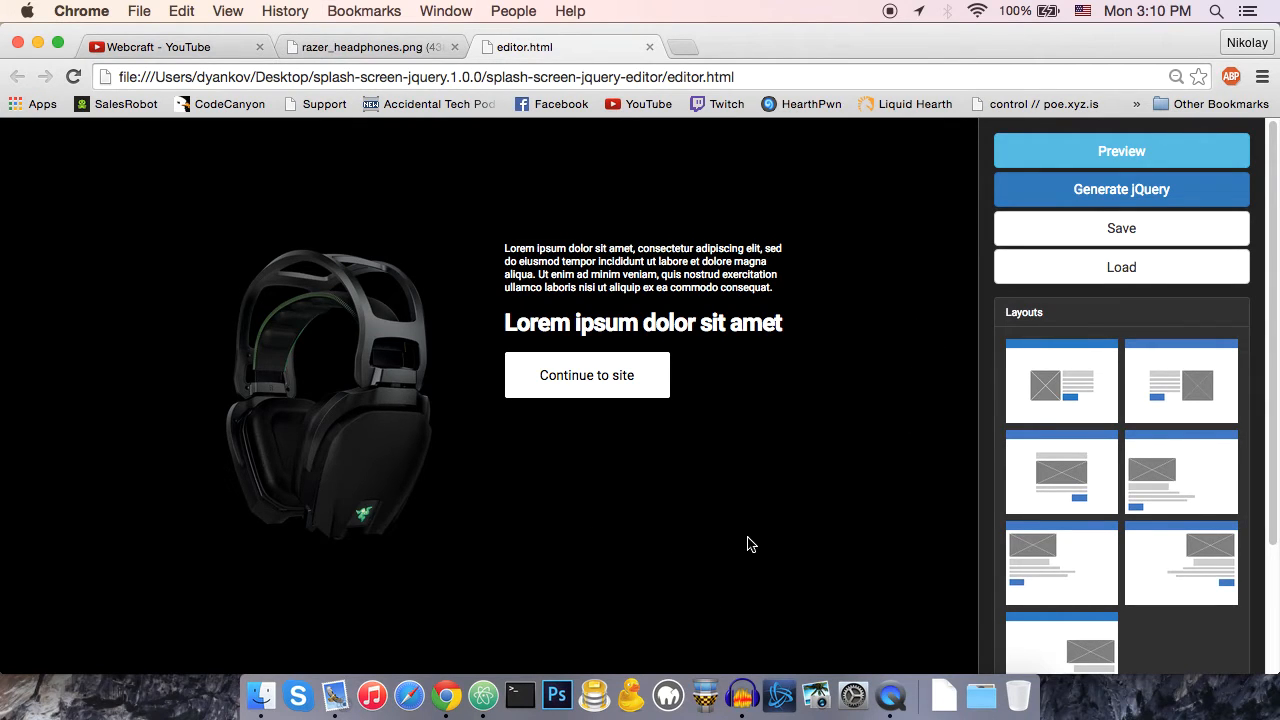
pyautogui.moveTo(660, 567)
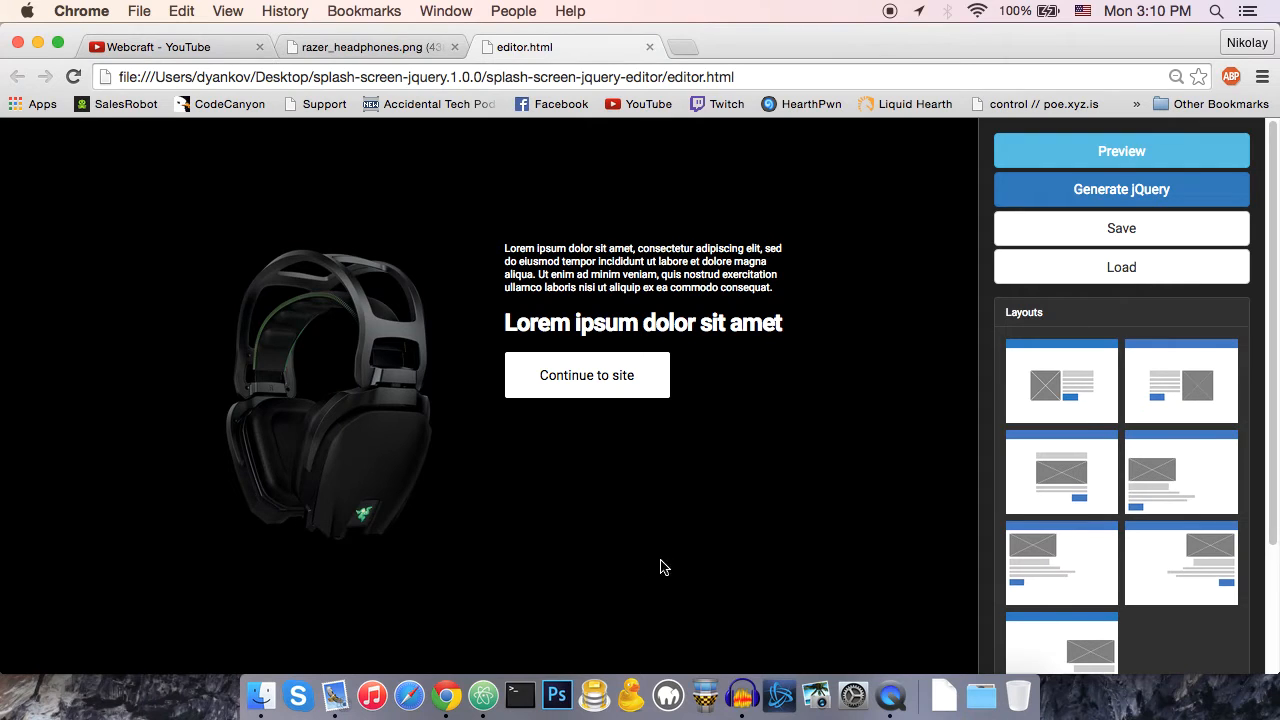
pyautogui.moveTo(800, 547)
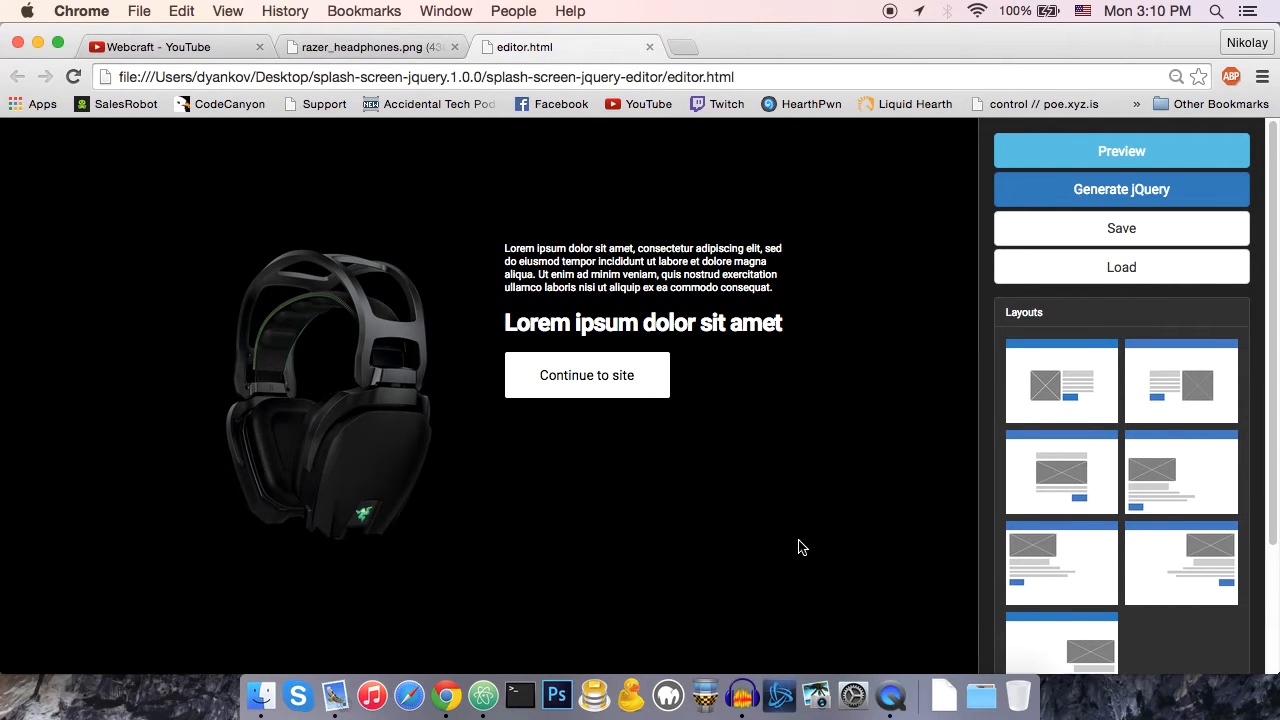
# - Close the editor folder window and open the desktop demo folder
pyautogui.click(261, 695)
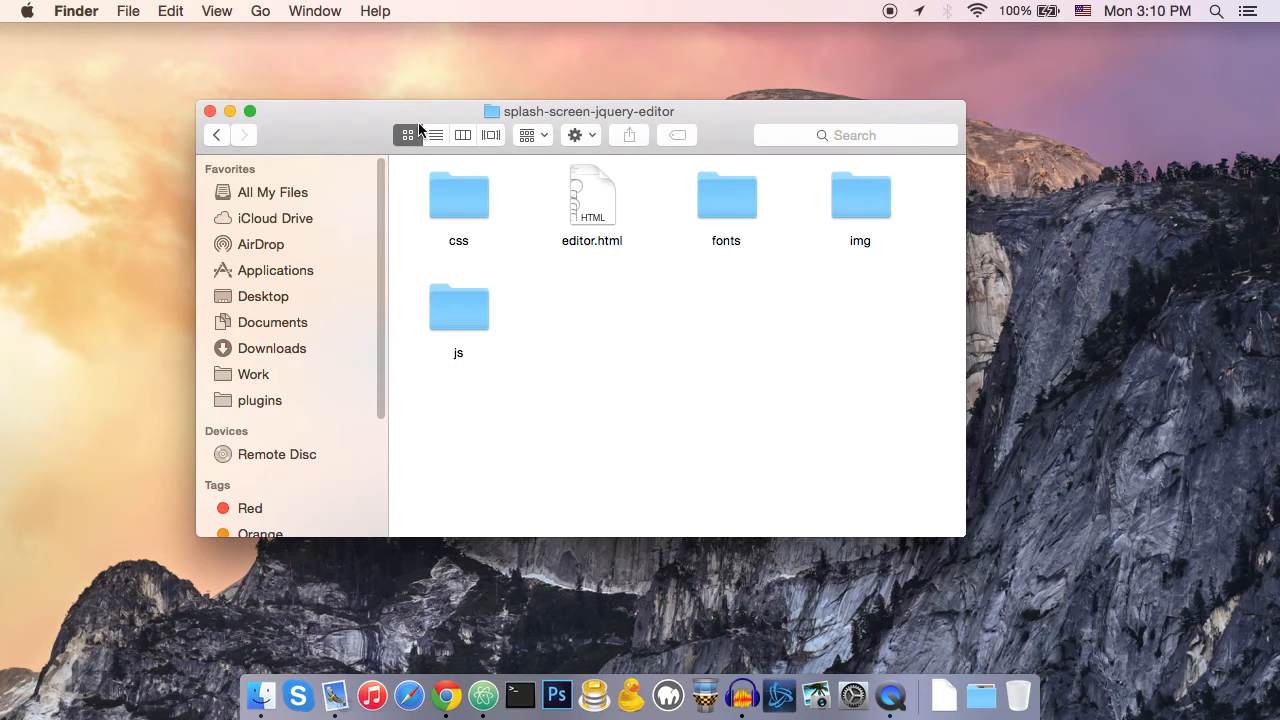
pyautogui.click(210, 111)
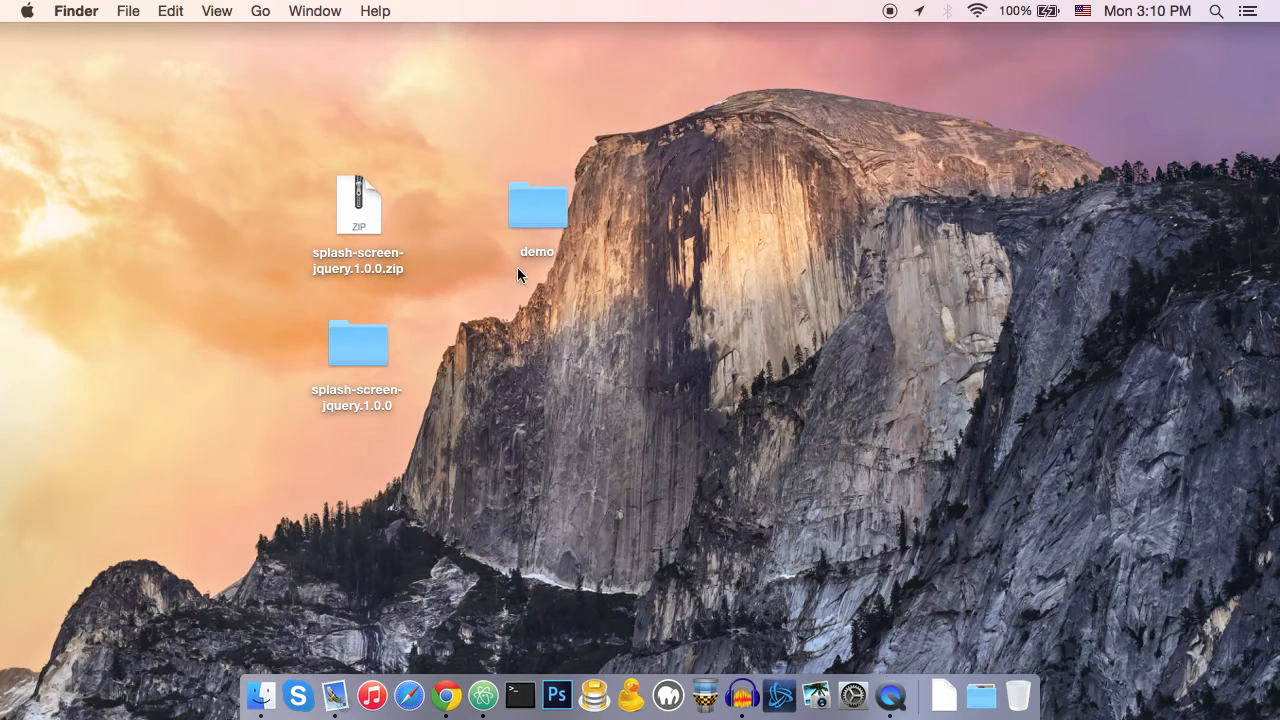
pyautogui.doubleClick(537, 205)
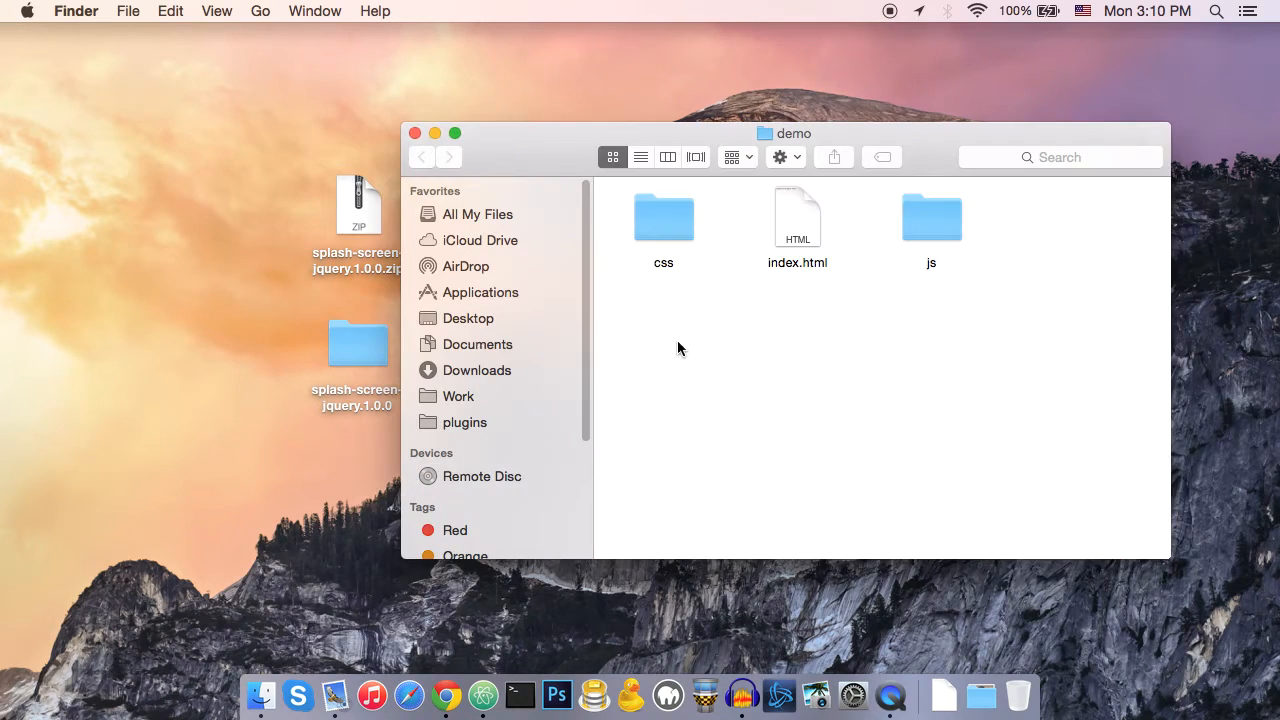
pyautogui.moveTo(790, 133); pyautogui.dragTo(960, 151)
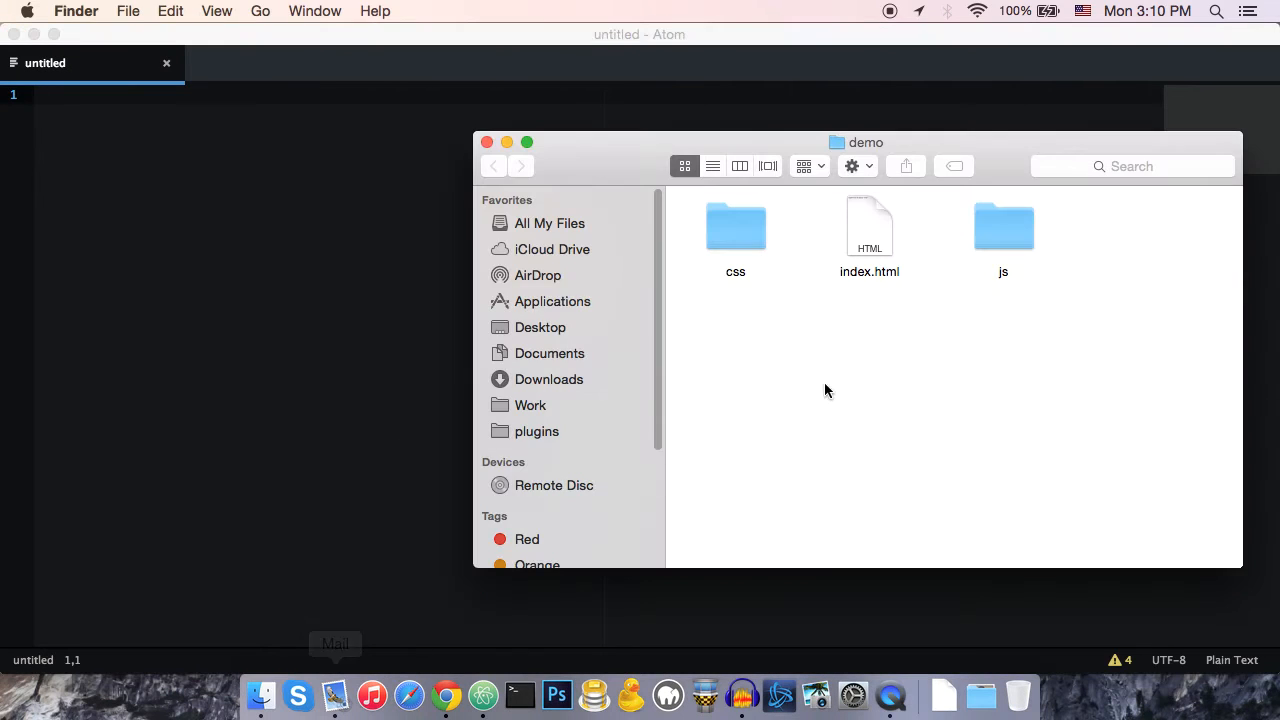
pyautogui.doubleClick(869, 227)
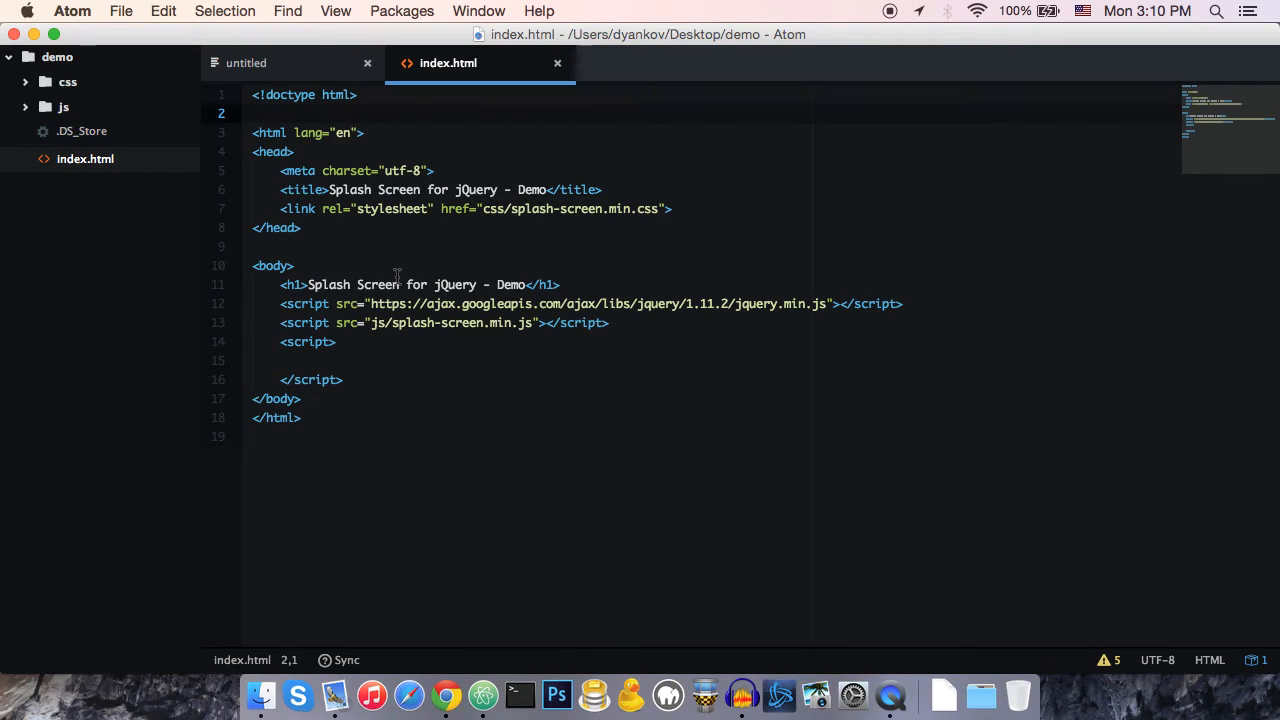
pyautogui.click(408, 284)
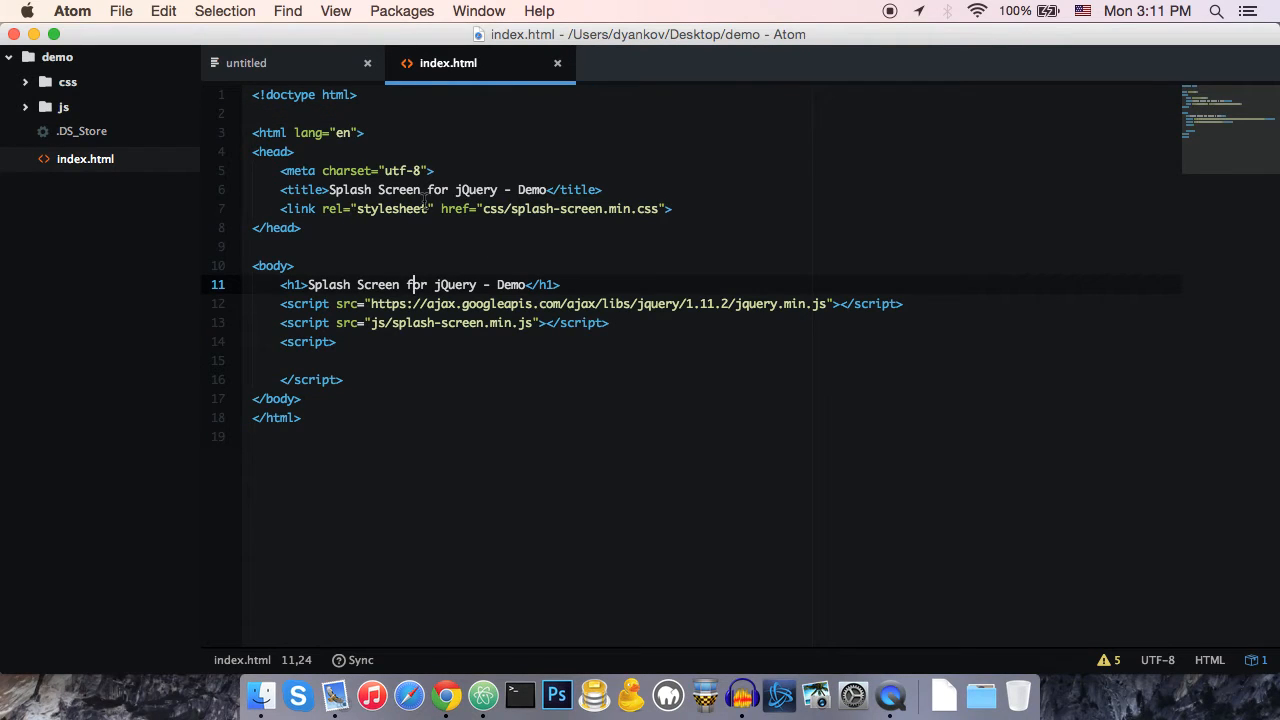
pyautogui.moveTo(483, 88)
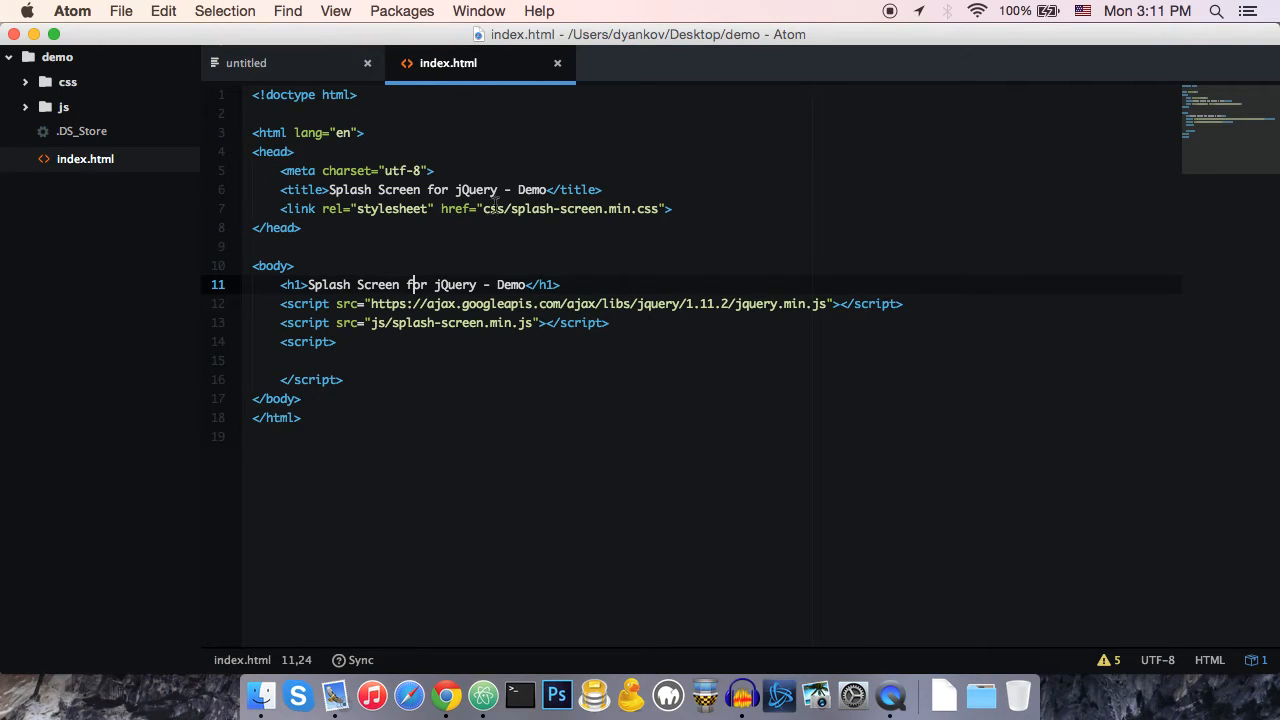
pyautogui.click(672, 209)
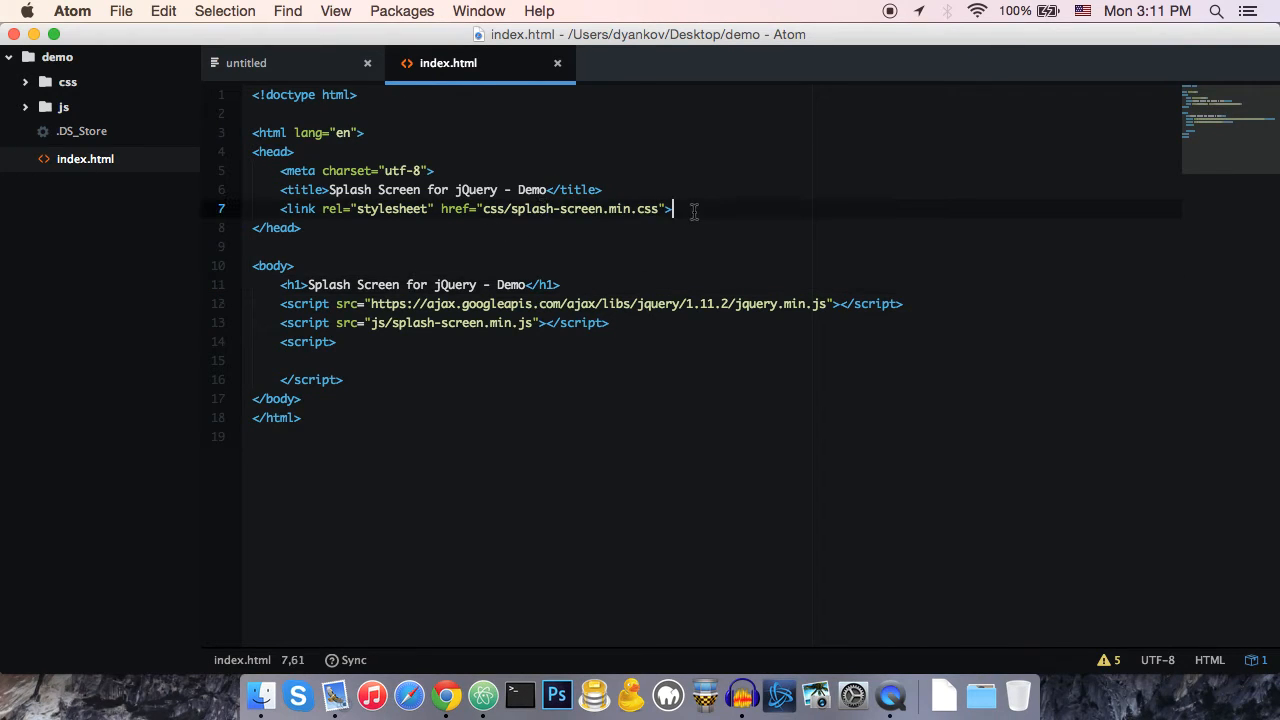
pyautogui.click(261, 694)
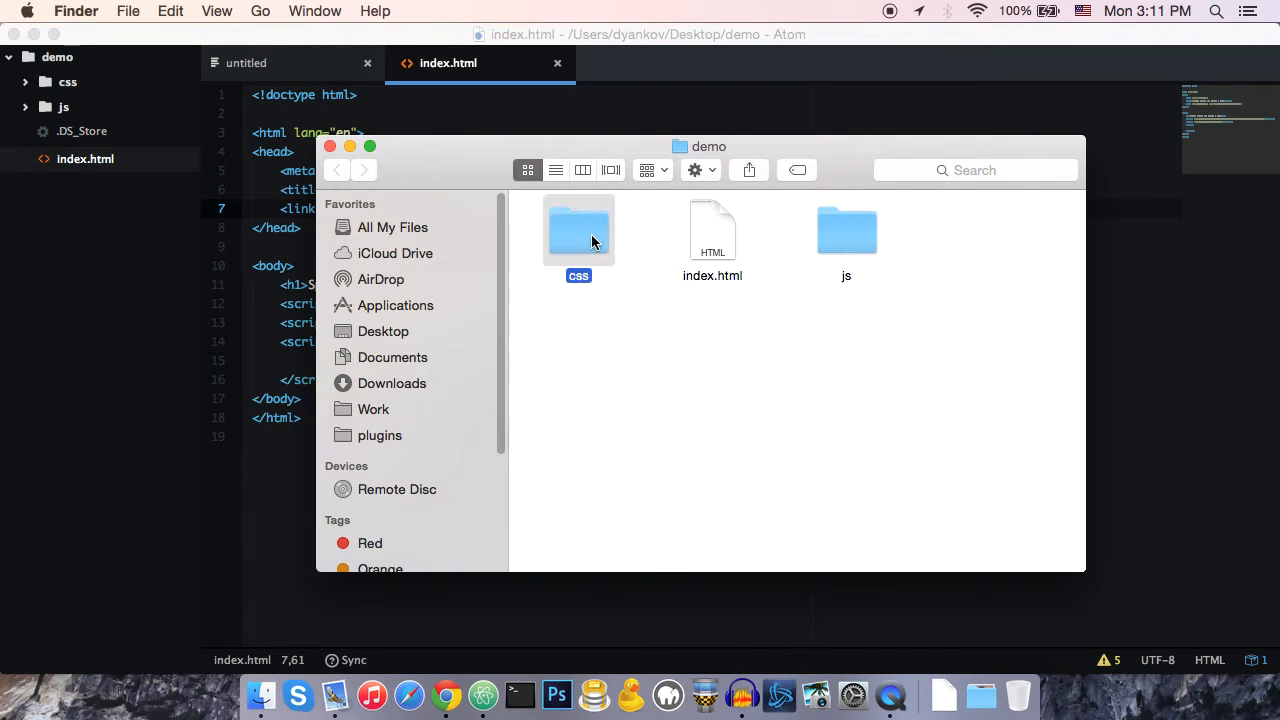
# - Open the demo's css folder and the plugin's splash-screen-jquery folder to compare stylesheet and script files
pyautogui.doubleClick(578, 230)
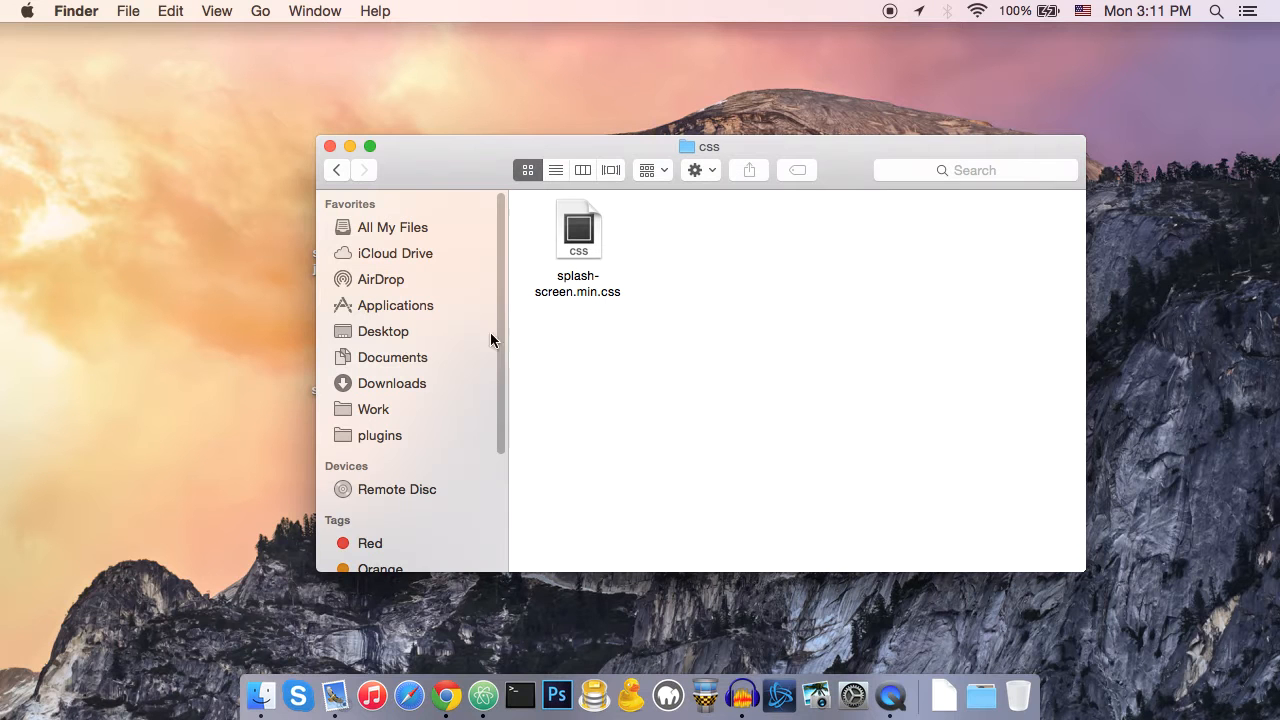
pyautogui.moveTo(700, 146); pyautogui.dragTo(945, 150)
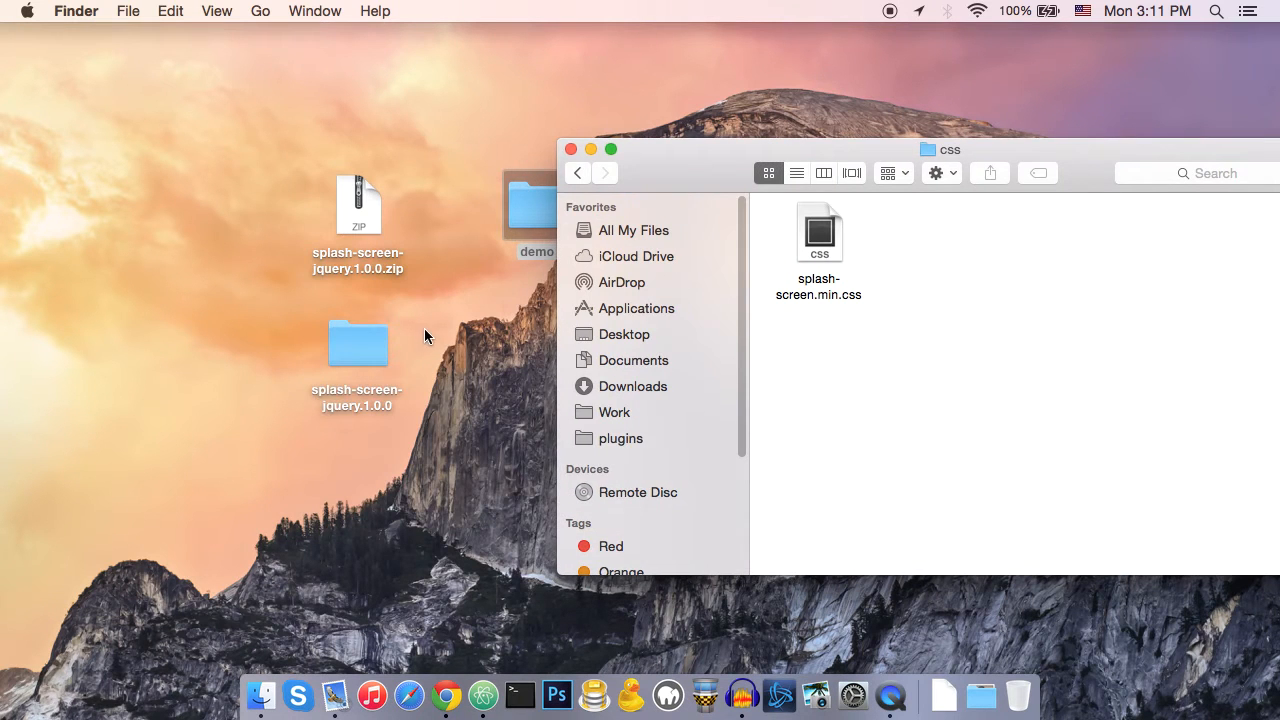
pyautogui.doubleClick(357, 343)
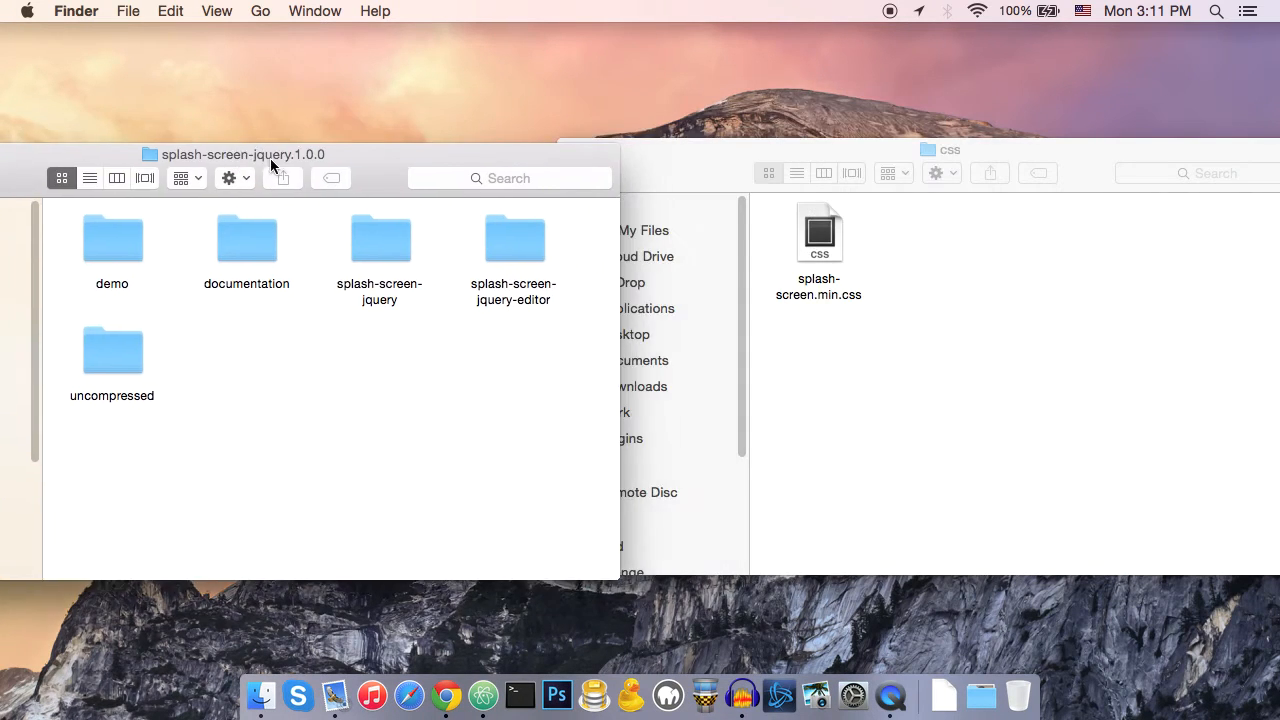
pyautogui.doubleClick(379, 238)
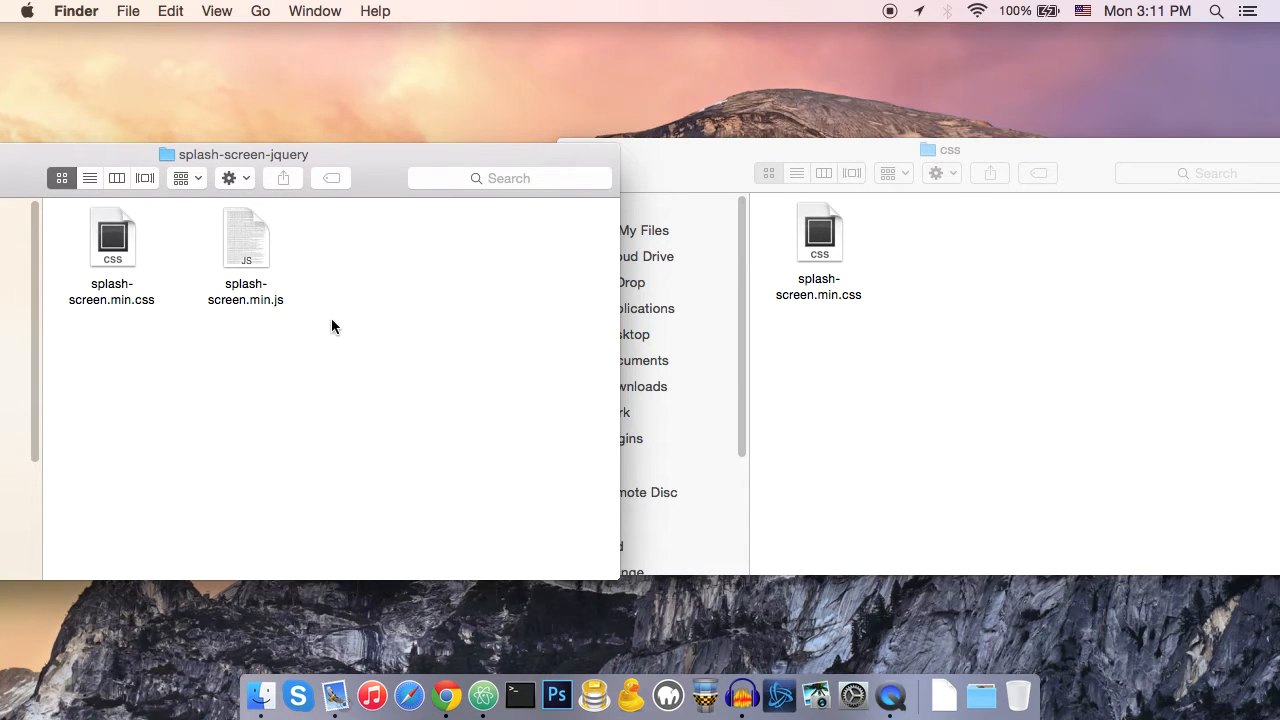
pyautogui.click(955, 348)
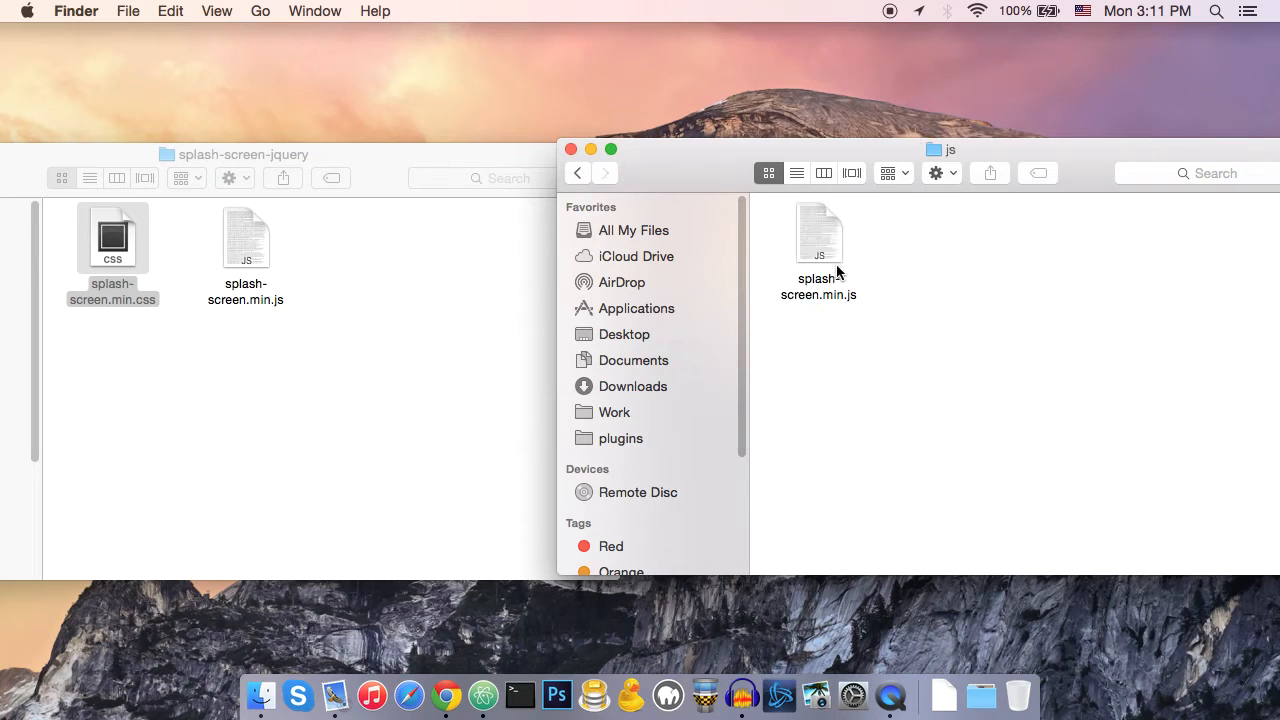
pyautogui.click(246, 255)
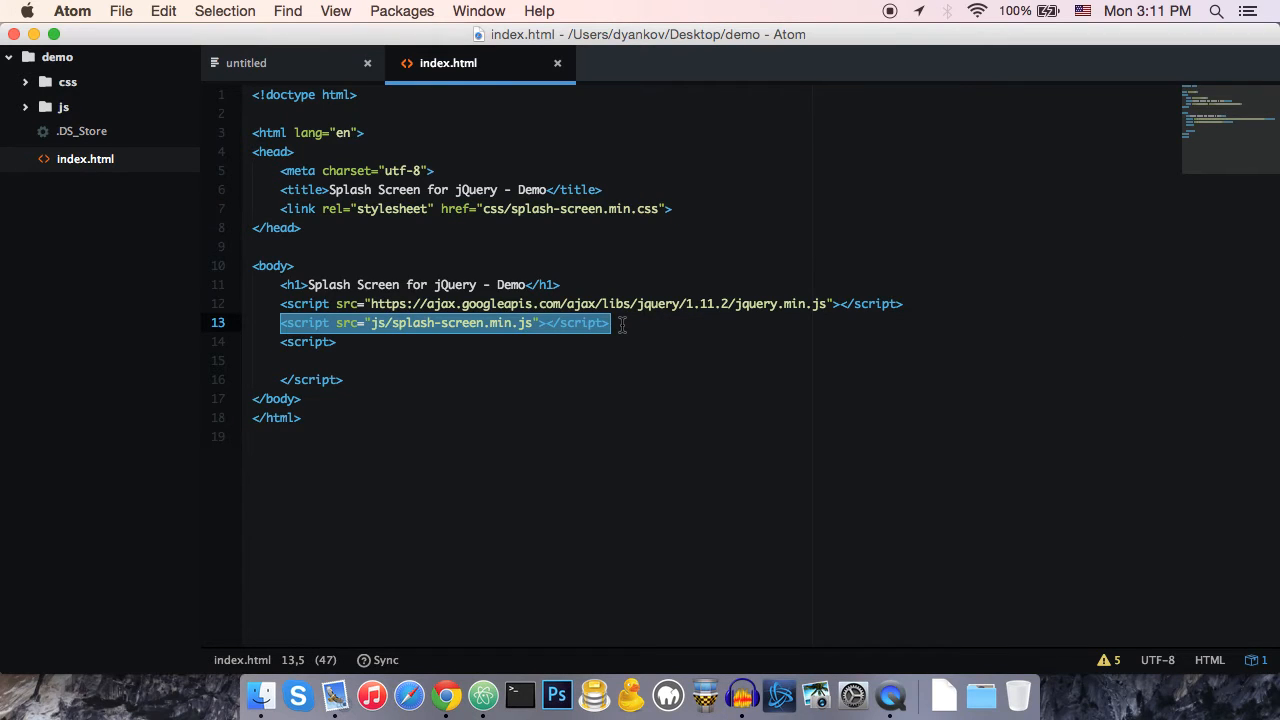
pyautogui.click(610, 322)
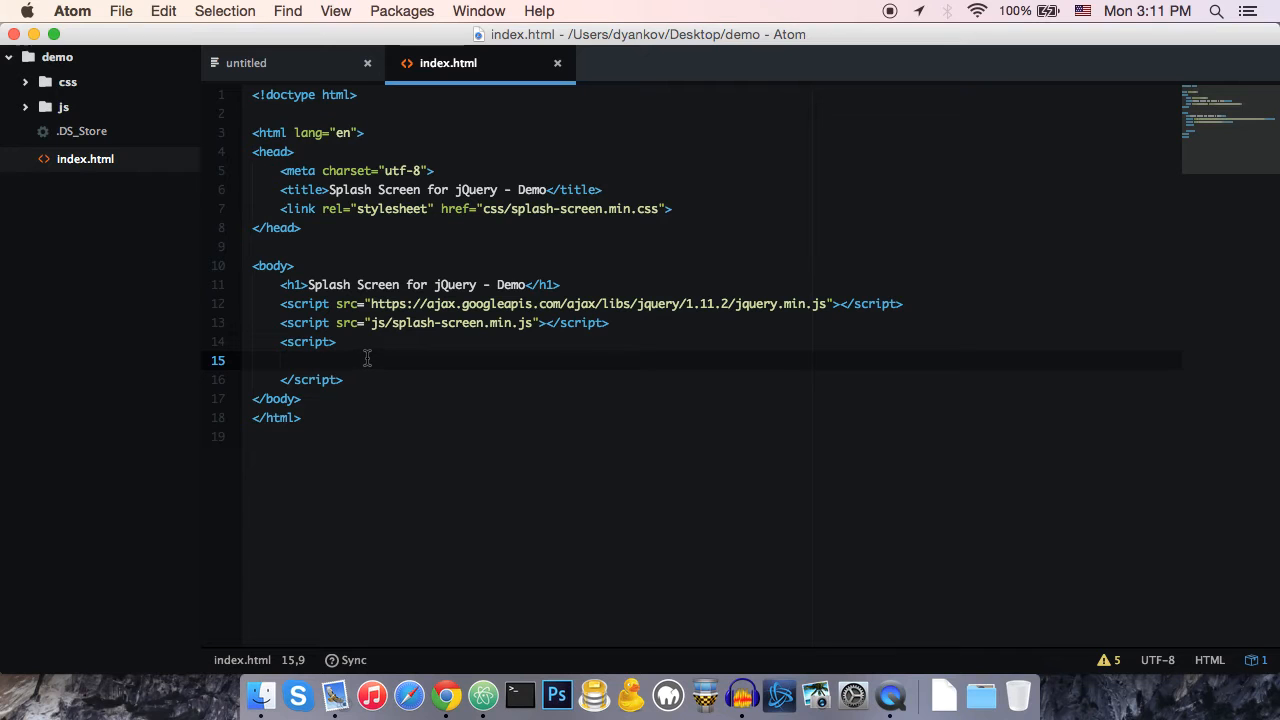
# - Generate the headphones splash screen's jQuery code in the editor tab
pyautogui.click(446, 694)
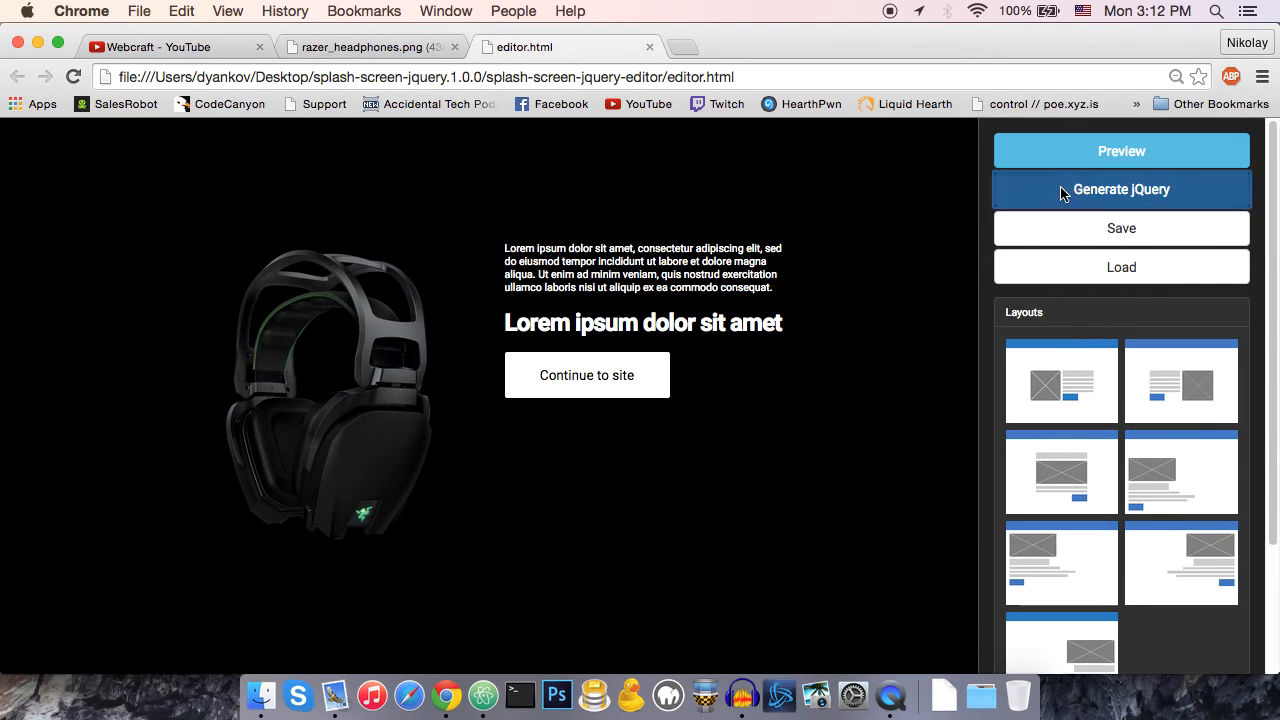
pyautogui.click(1121, 189)
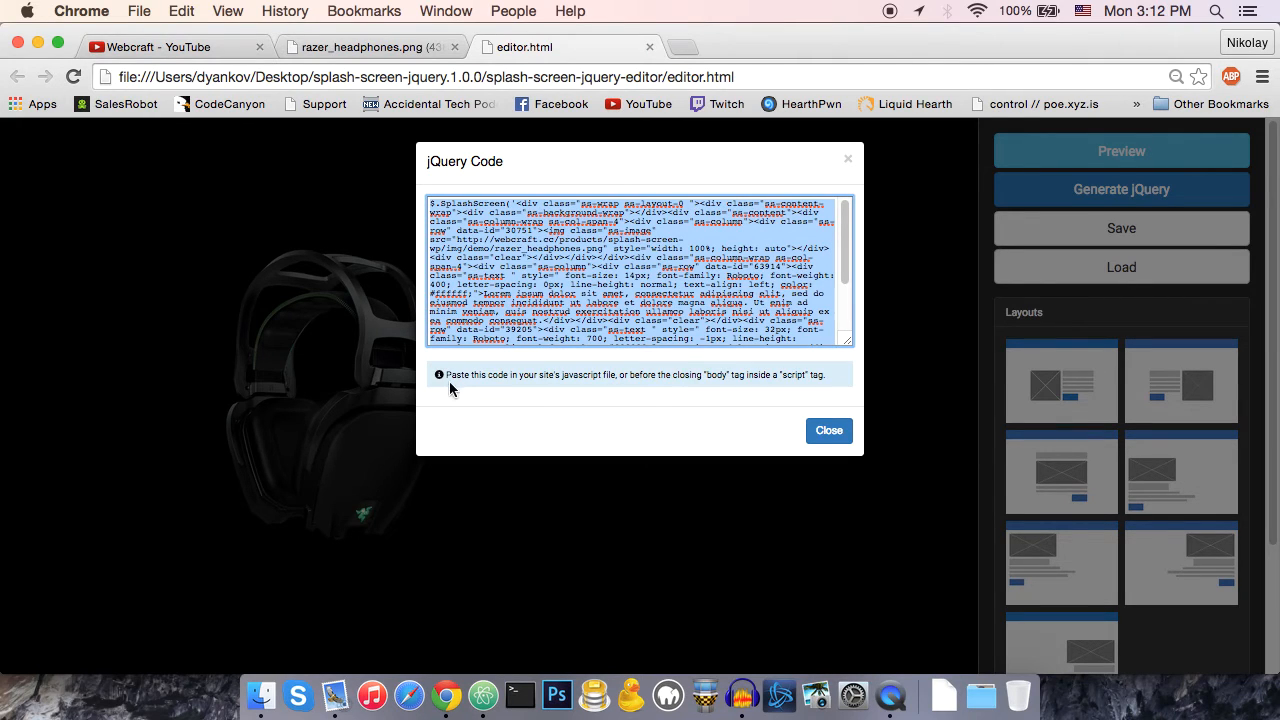
pyautogui.moveTo(543, 377)
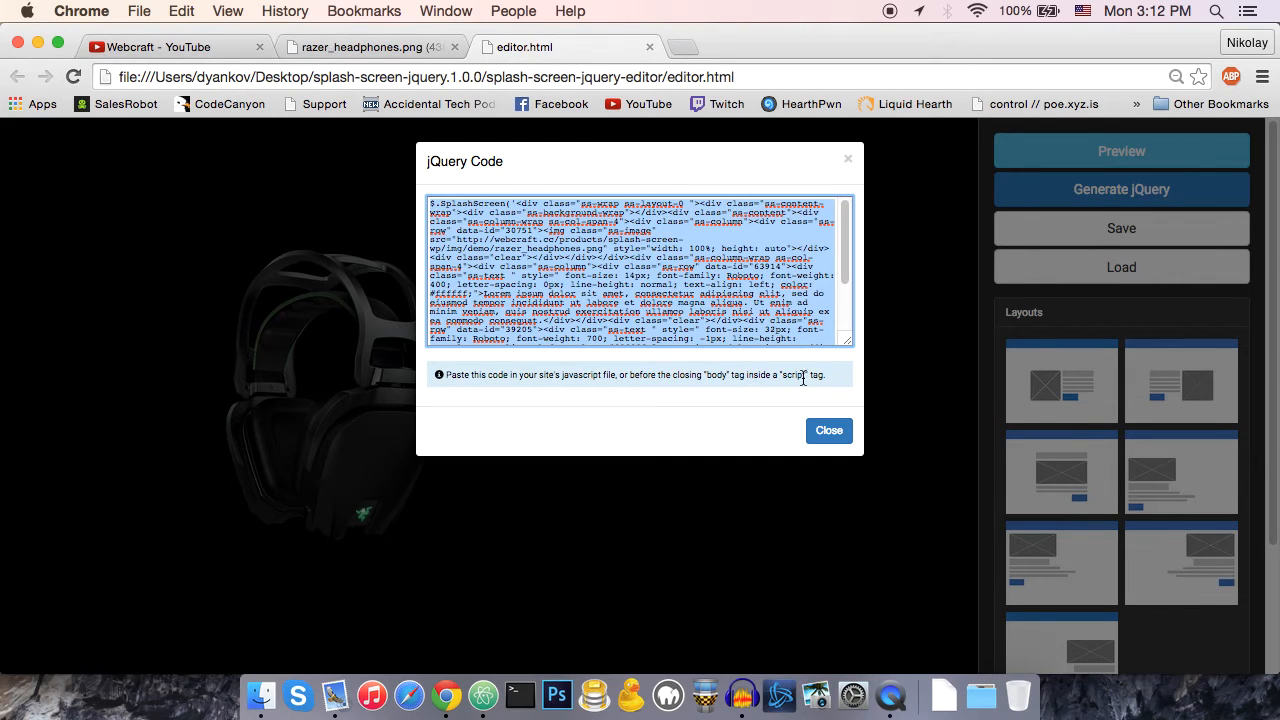
pyautogui.click(828, 430)
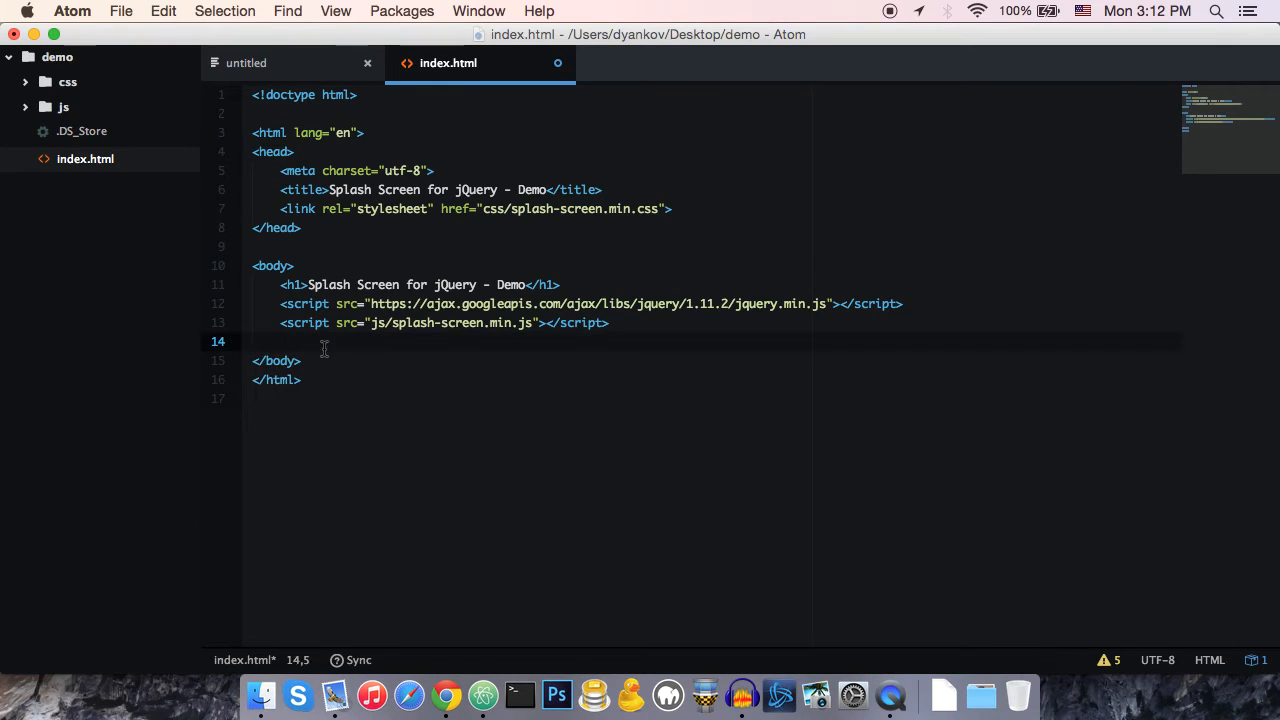
# - Type the opening <script> tag at the end of index.html's body
pyautogui.write('<script')
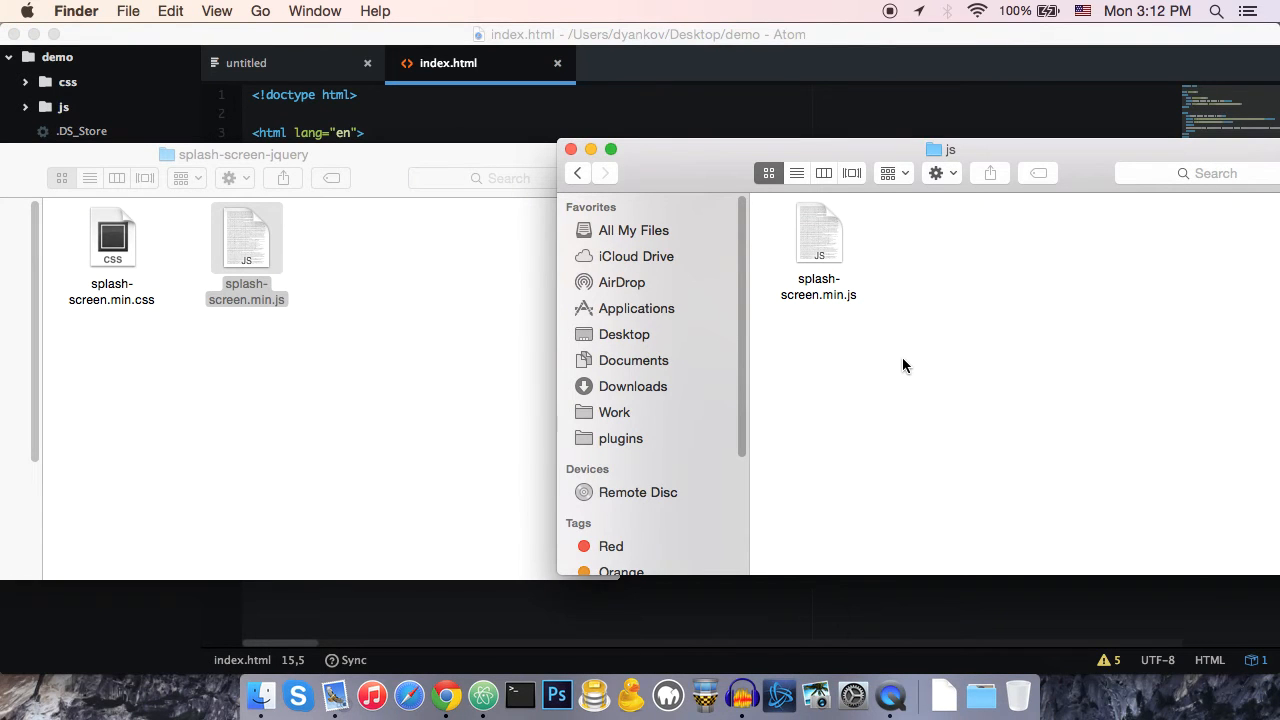
# - Open demo/index.html in Chrome to show the headphones splash screen
pyautogui.click(577, 173)
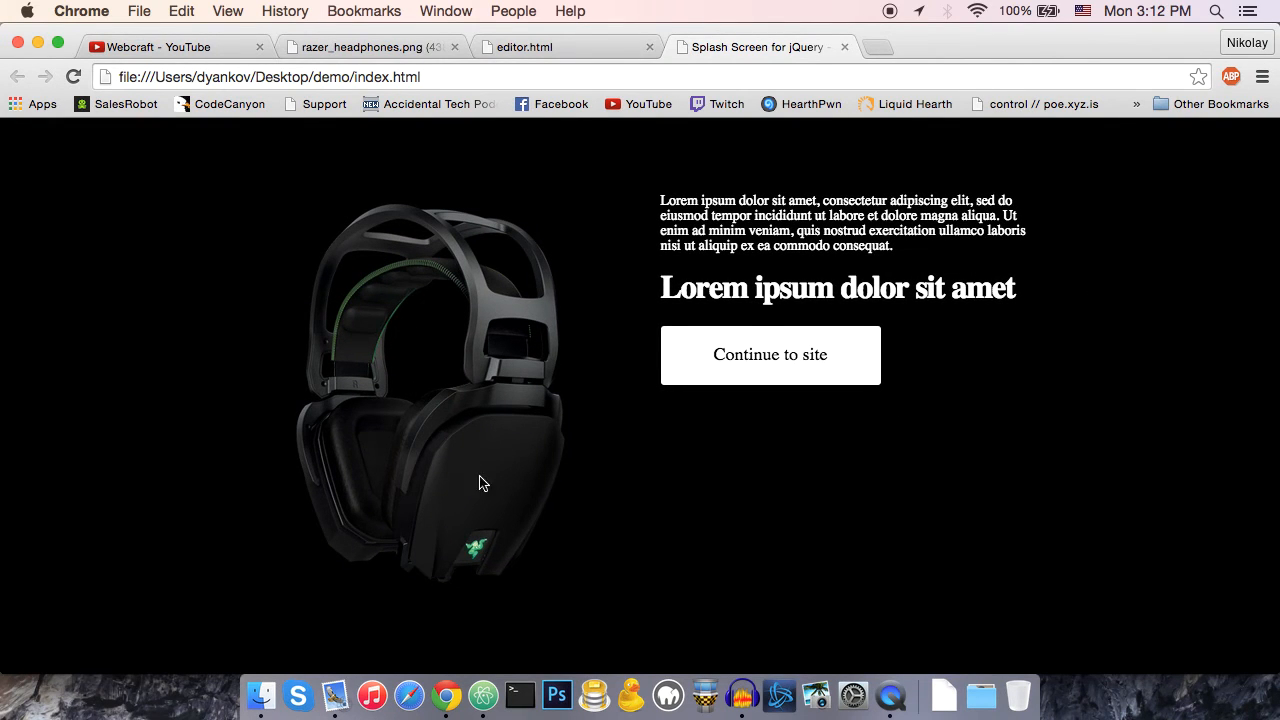
pyautogui.moveTo(705, 356)
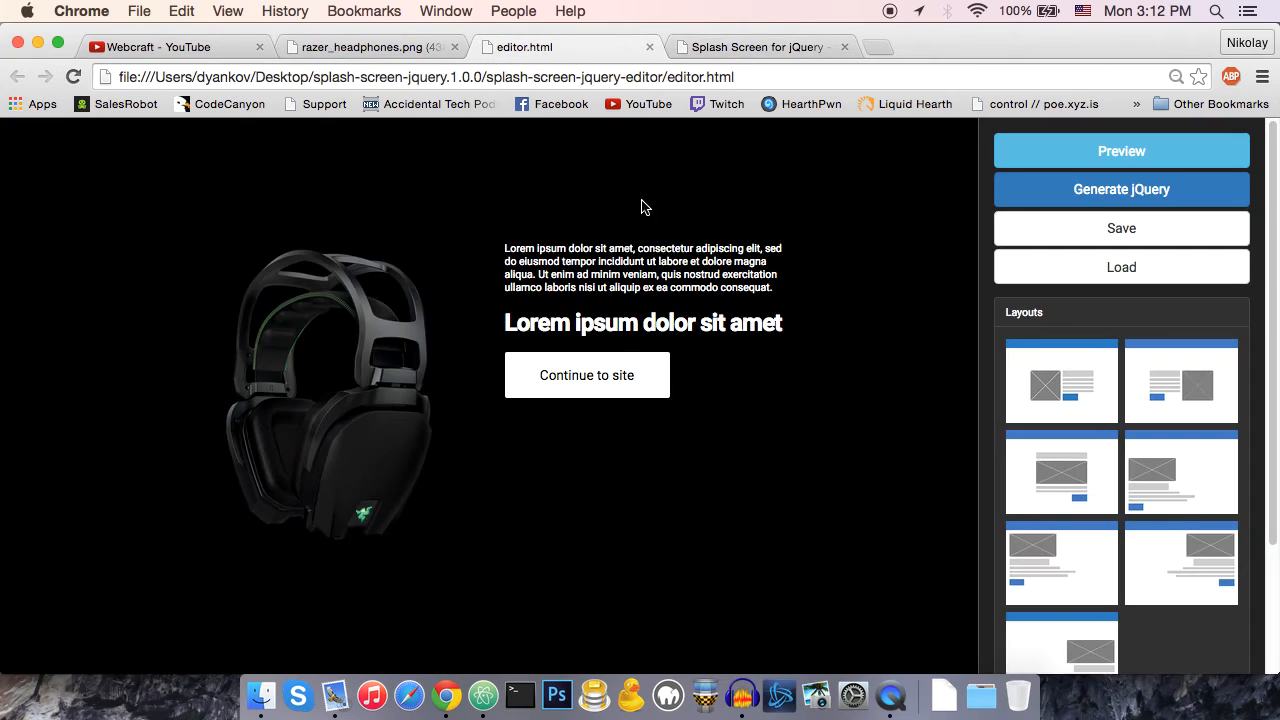
pyautogui.click(645, 250)
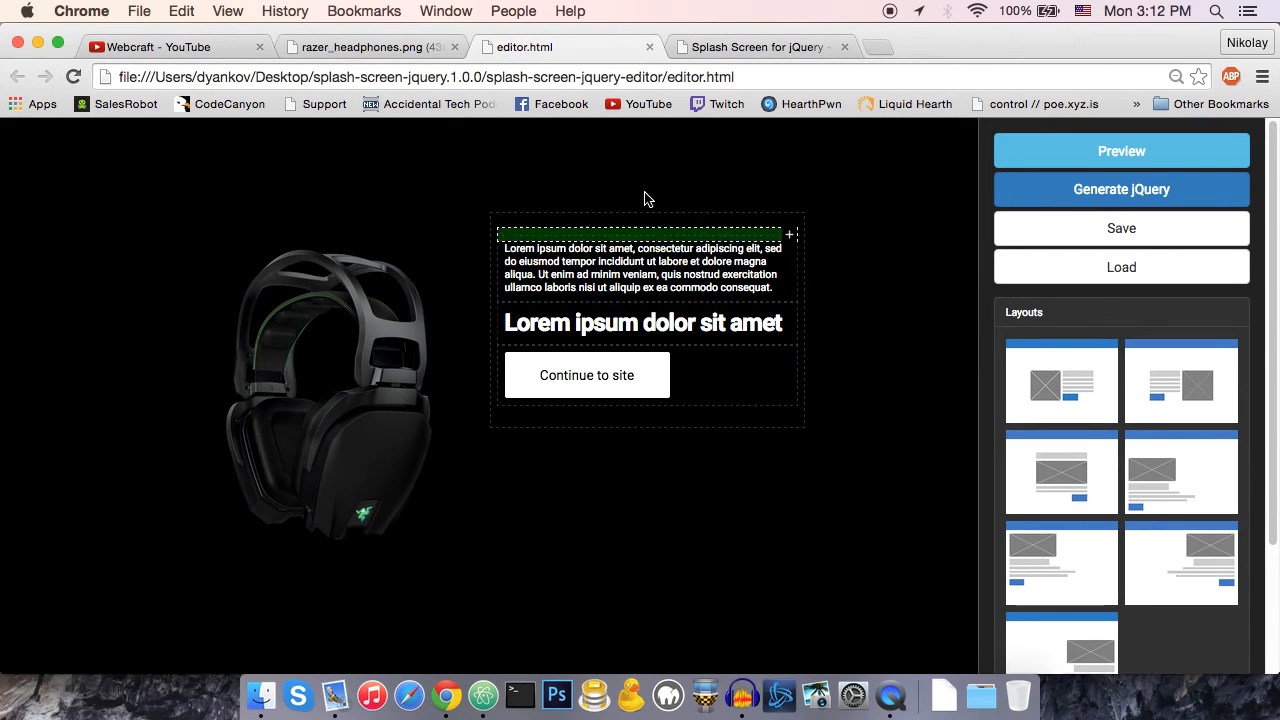
pyautogui.click(1121, 151)
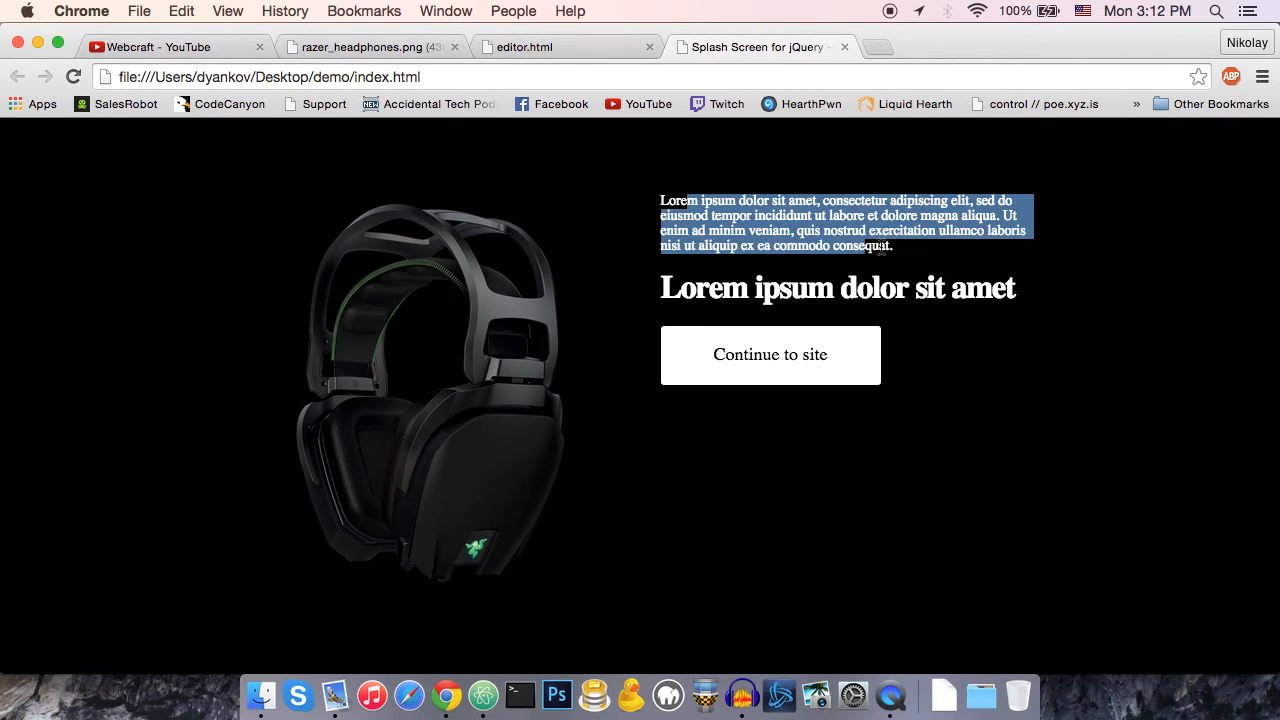
pyautogui.click(848, 223)
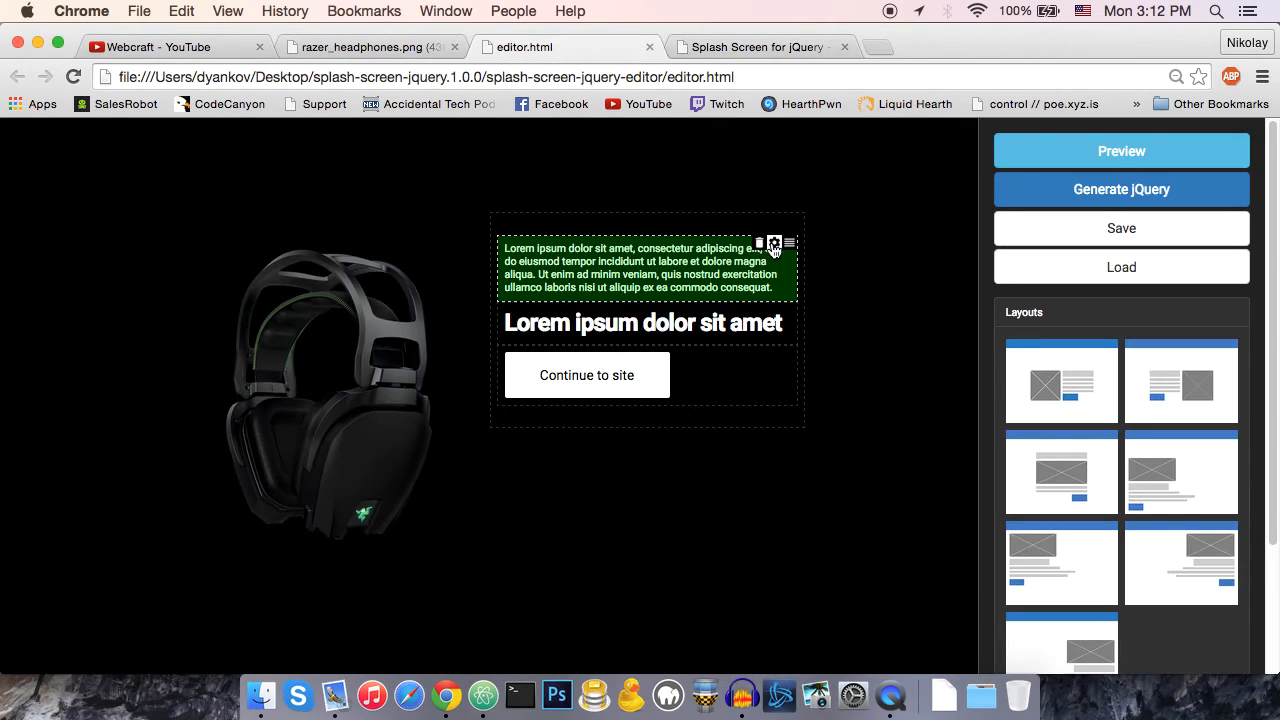
pyautogui.click(774, 245)
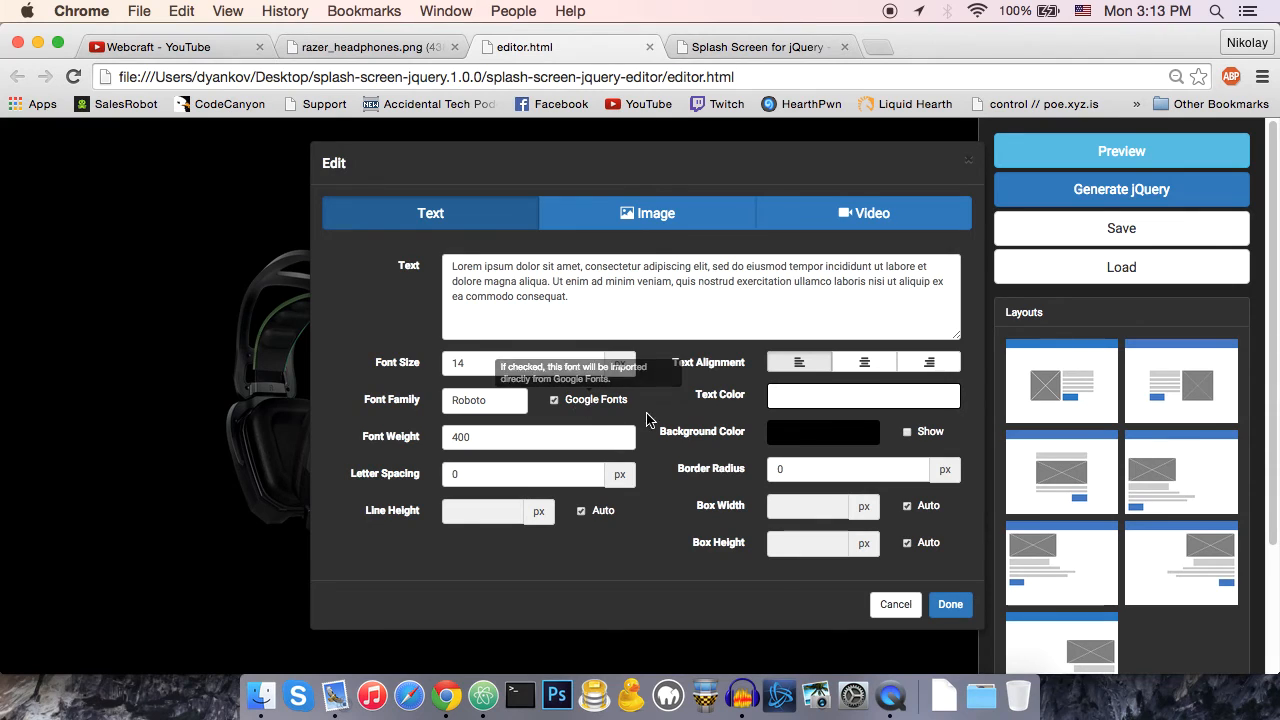
pyautogui.click(948, 604)
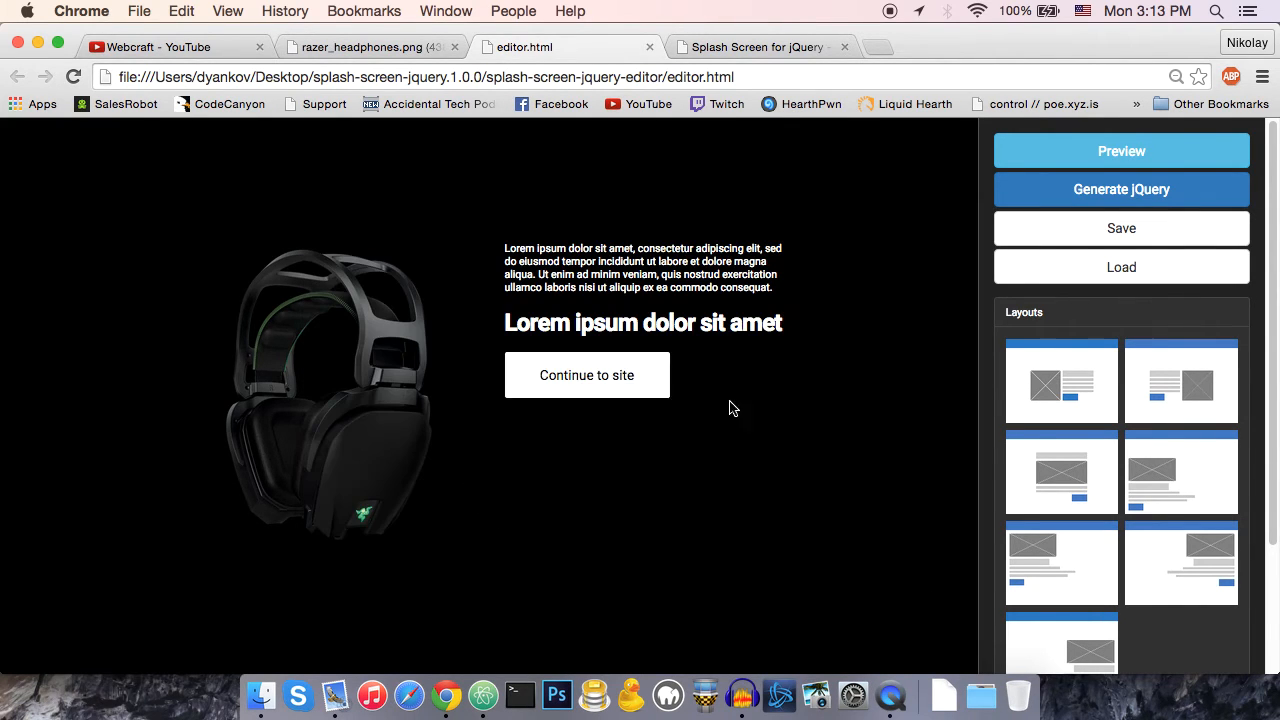
pyautogui.doubleClick(586, 375)
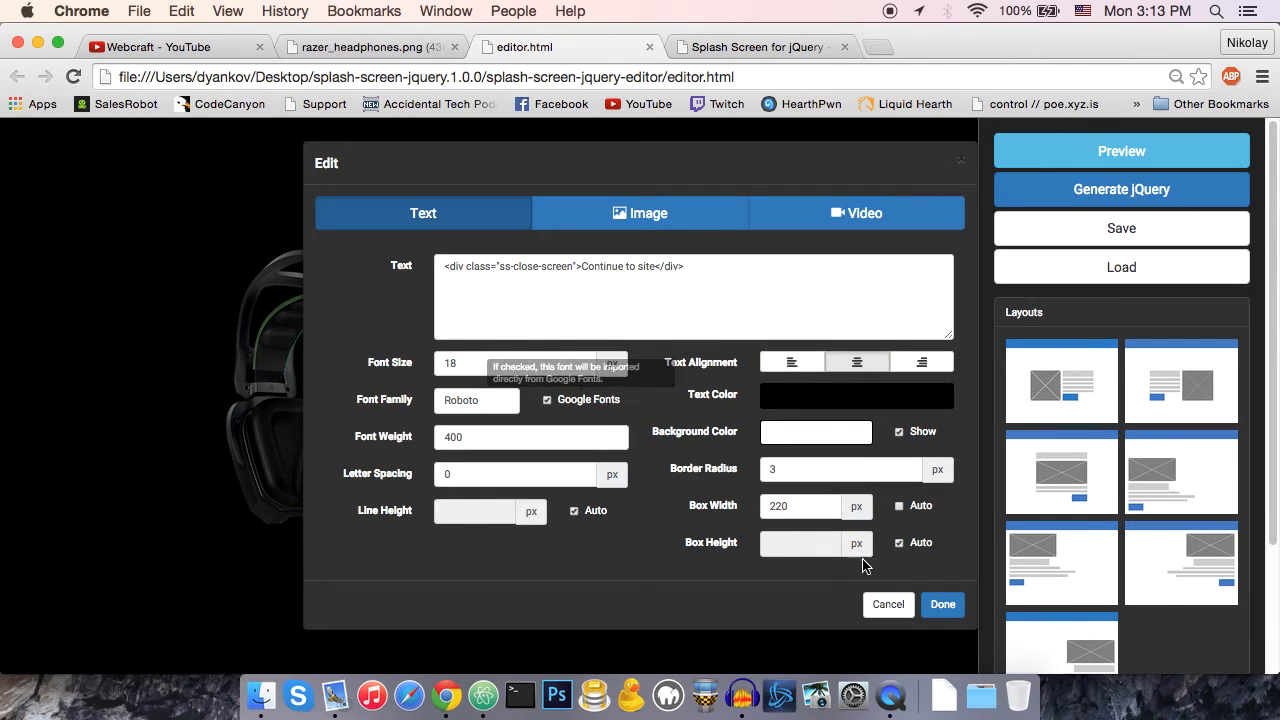
pyautogui.click(941, 604)
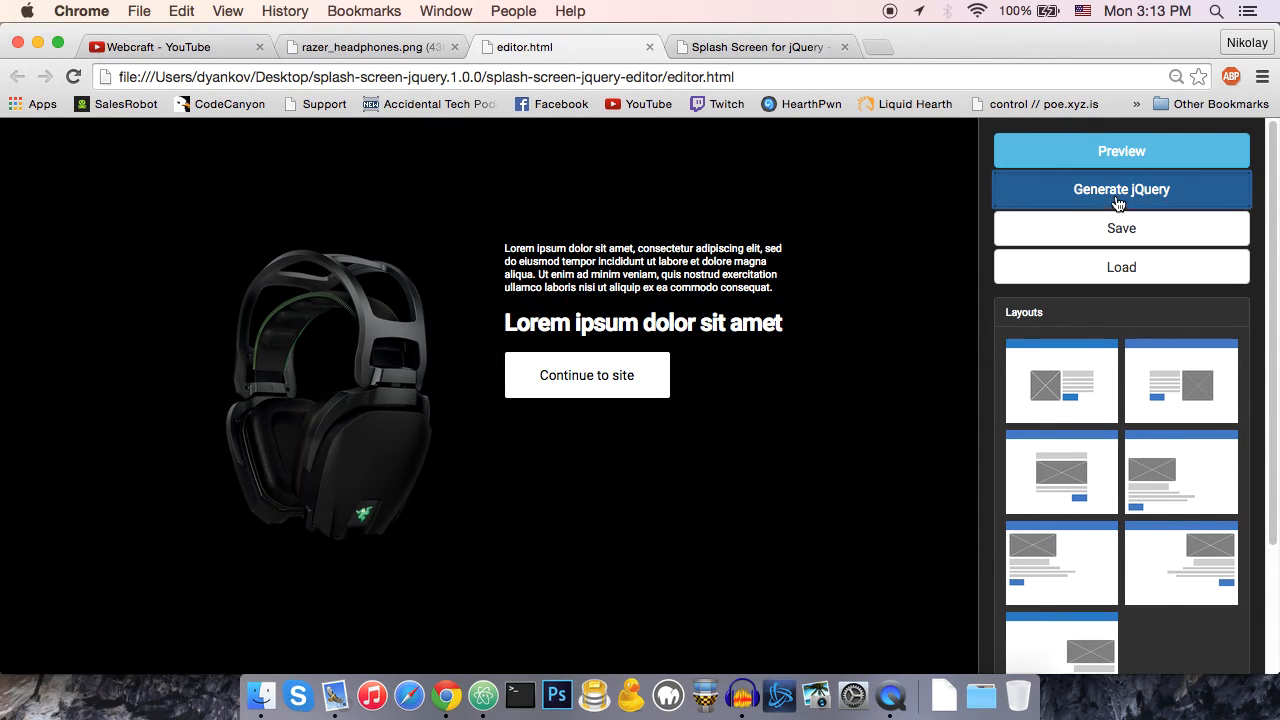
# - Regenerate the jQuery code, reload the demo page, and highlight the lorem ipsum paragraph
pyautogui.click(1121, 189)
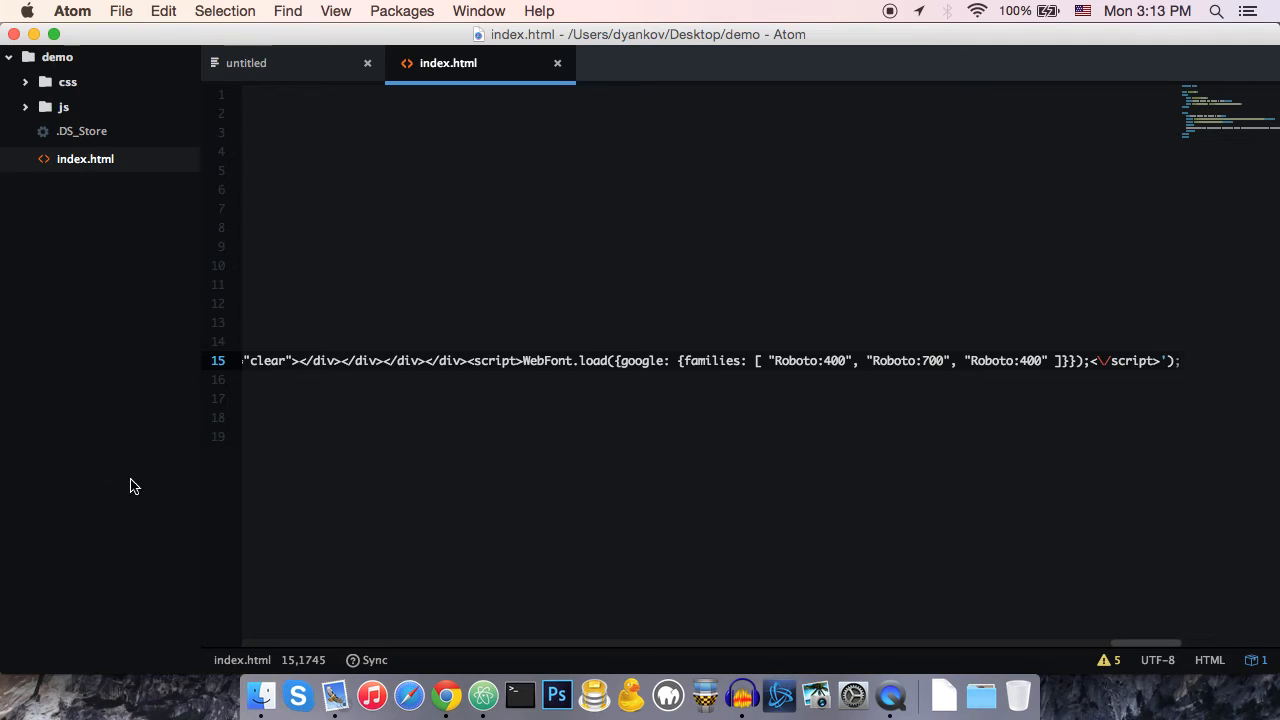
pyautogui.click(446, 694)
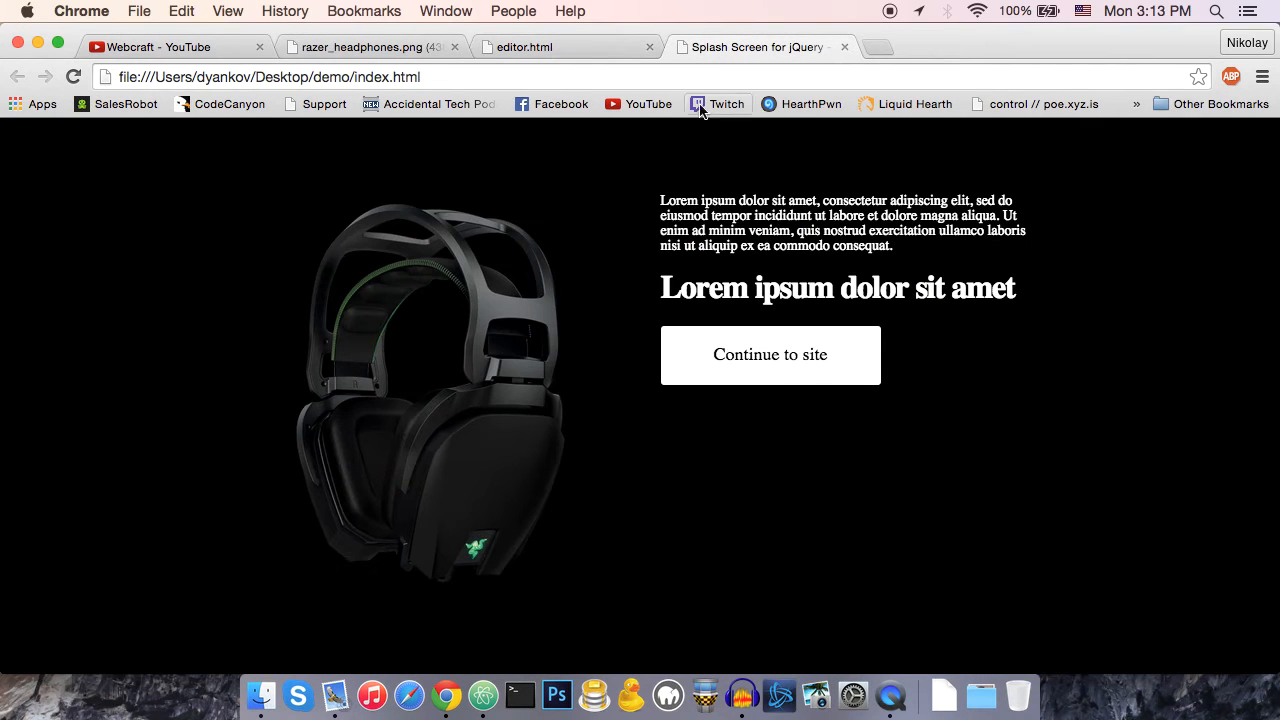
pyautogui.moveTo(450, 83)
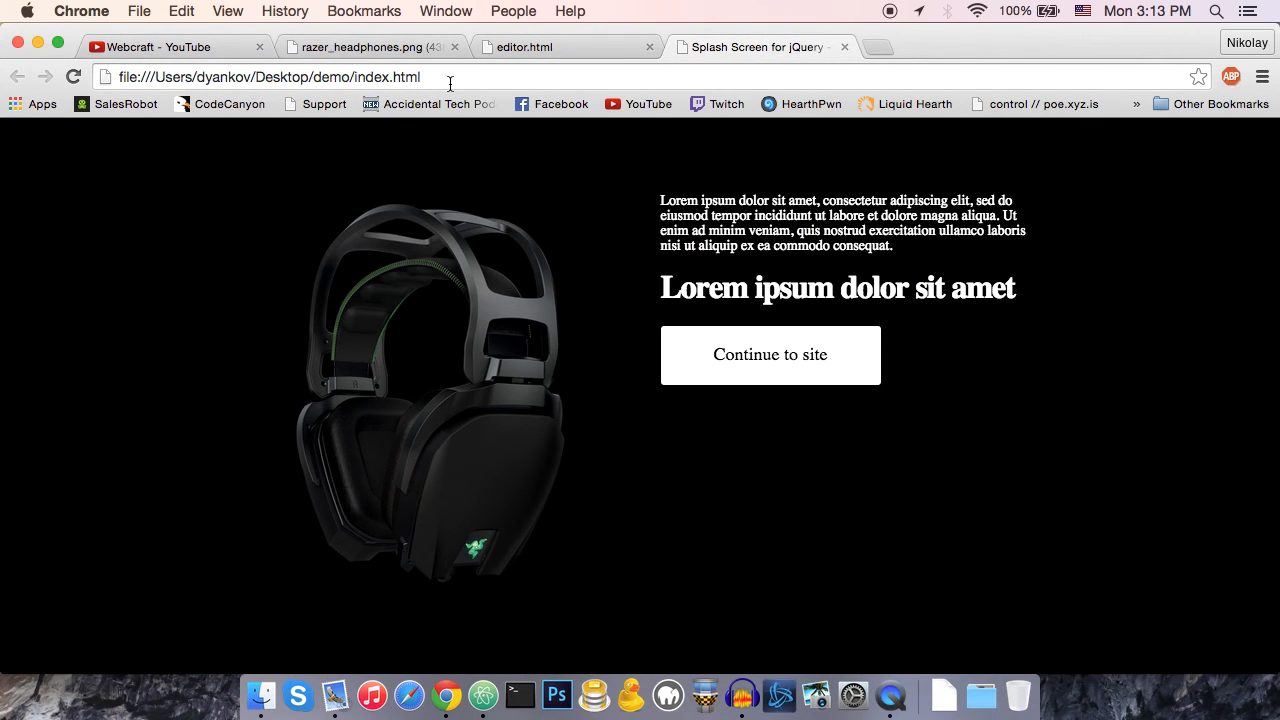
pyautogui.click(769, 355)
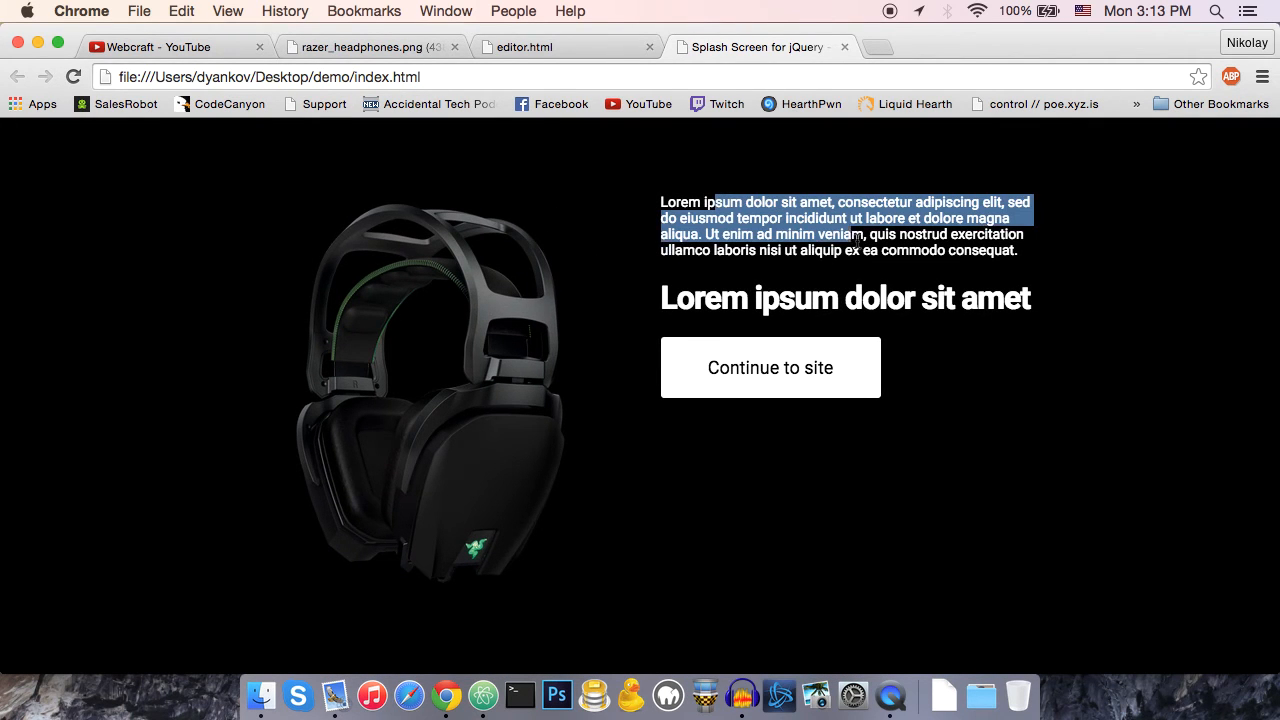
pyautogui.moveTo(855, 240); pyautogui.dragTo(900, 250)
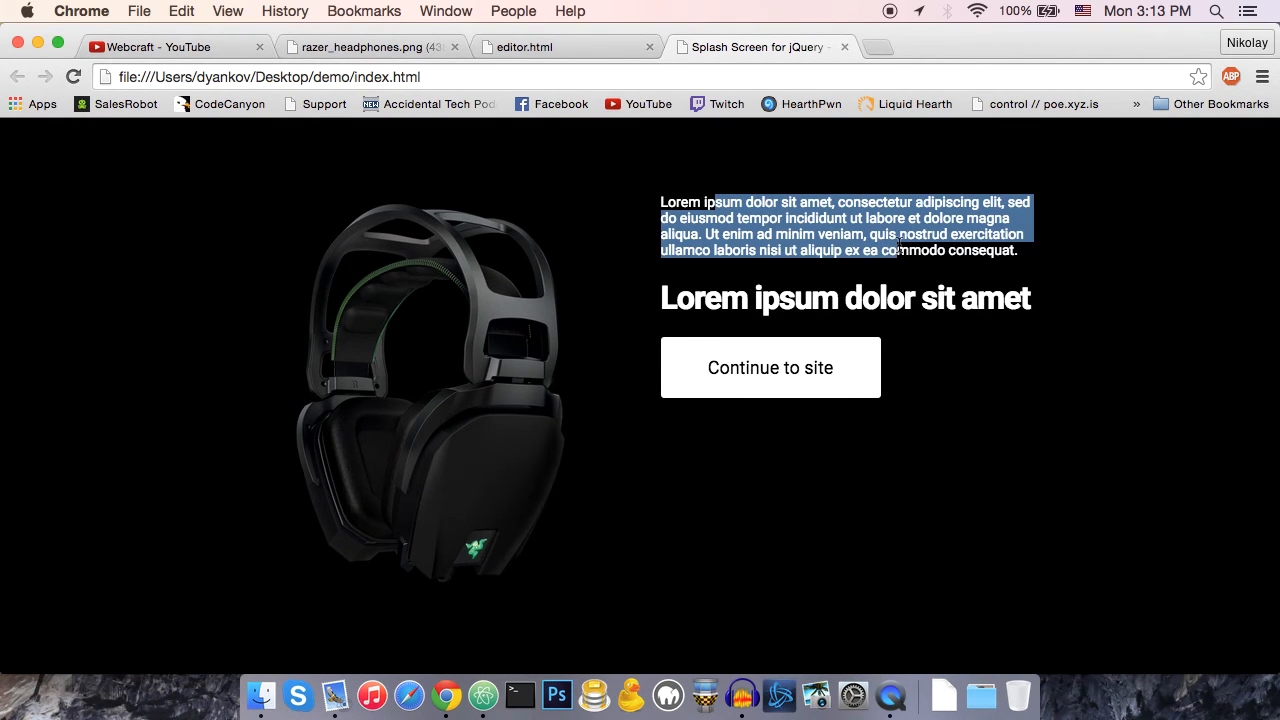
pyautogui.moveTo(905, 290)
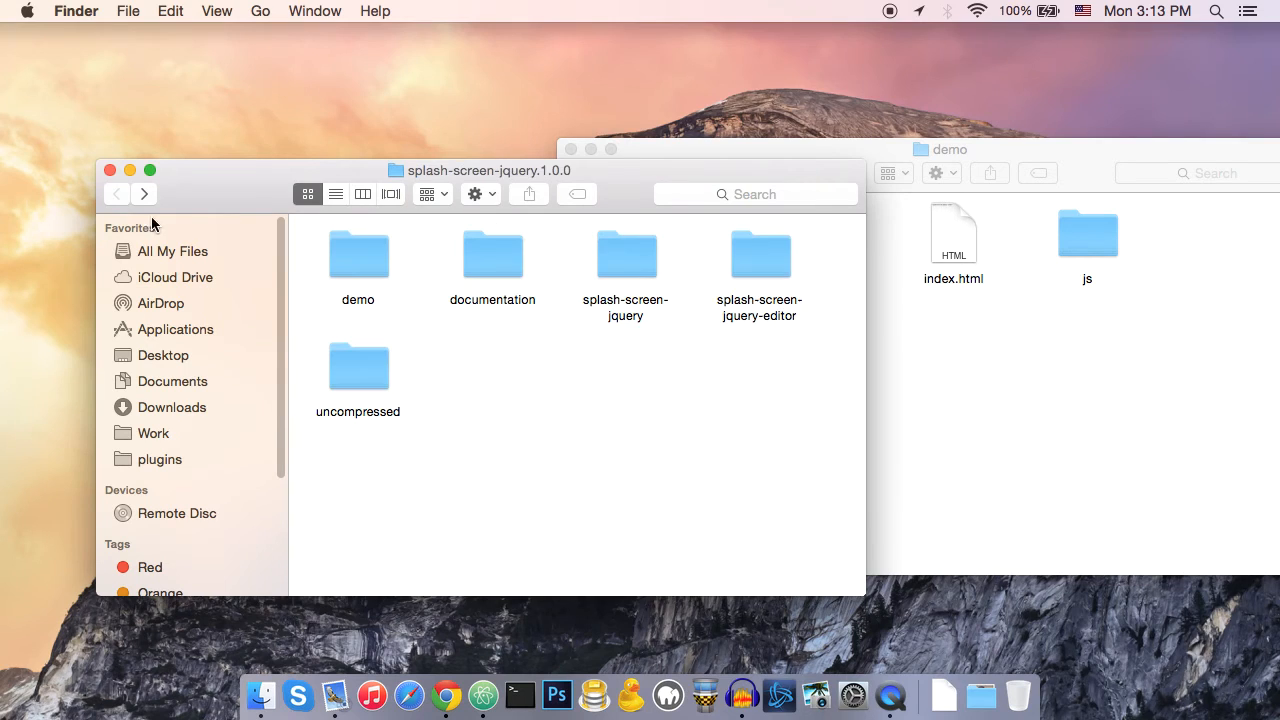
# - Open the demo folder and select the daycare page demo6.html
pyautogui.click(358, 255)
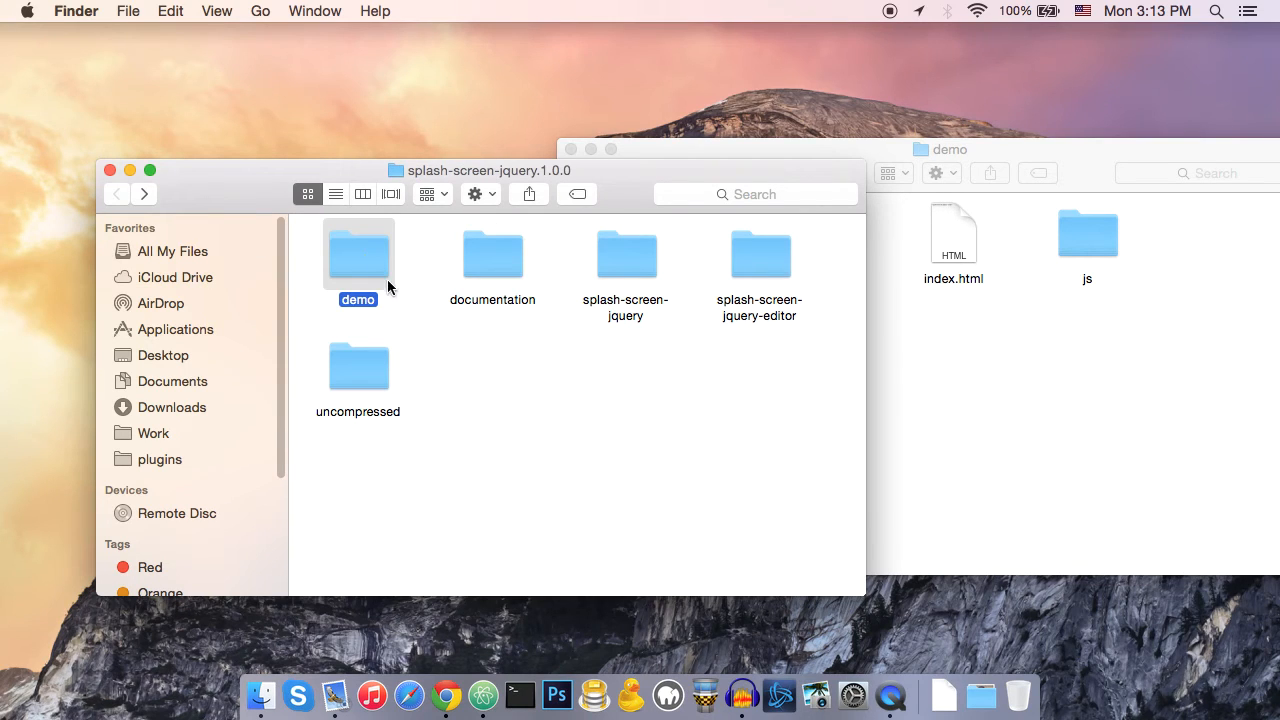
pyautogui.doubleClick(357, 255)
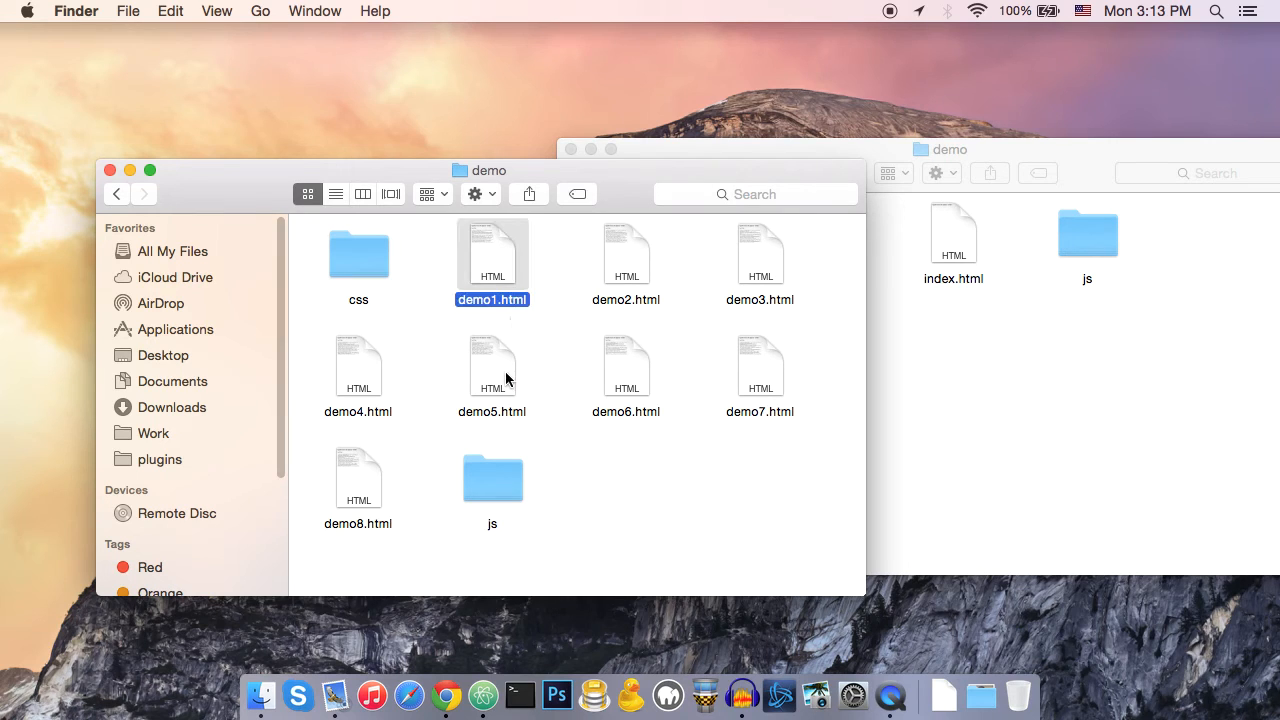
pyautogui.click(626, 365)
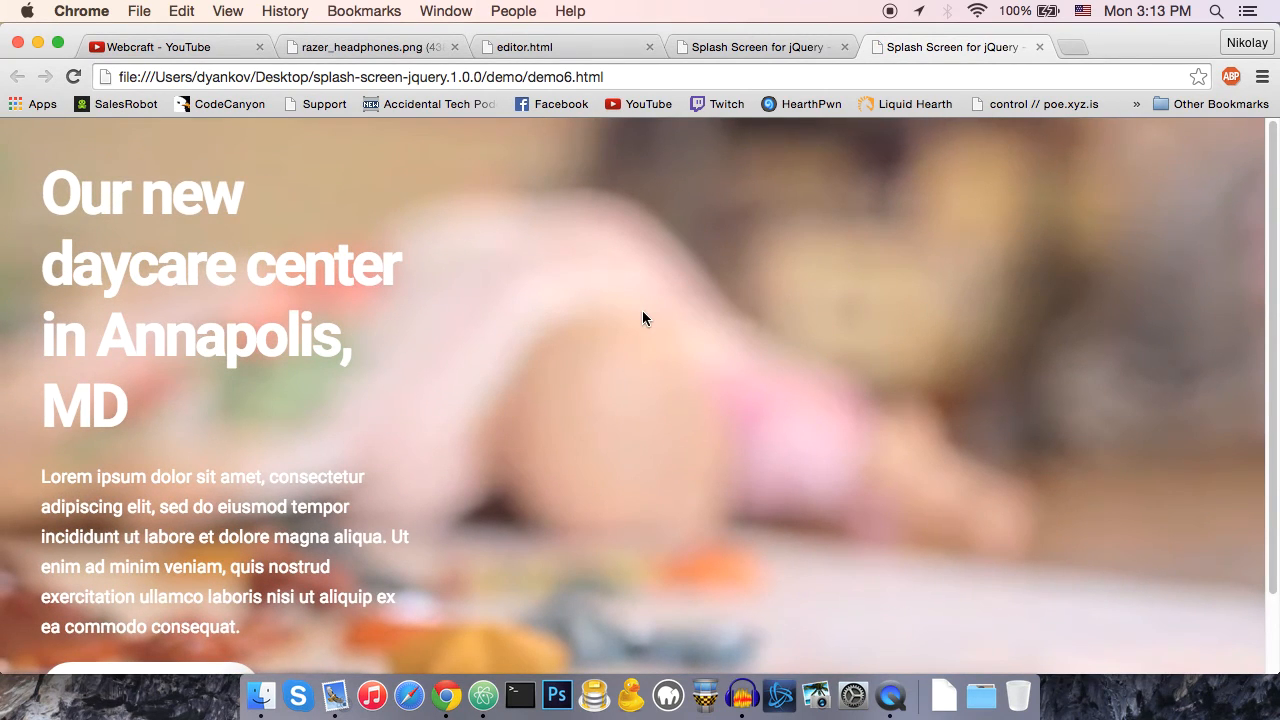
# - Scroll demo6.html to reveal the daycare paragraph and its Find Out More button
pyautogui.scroll(-3)
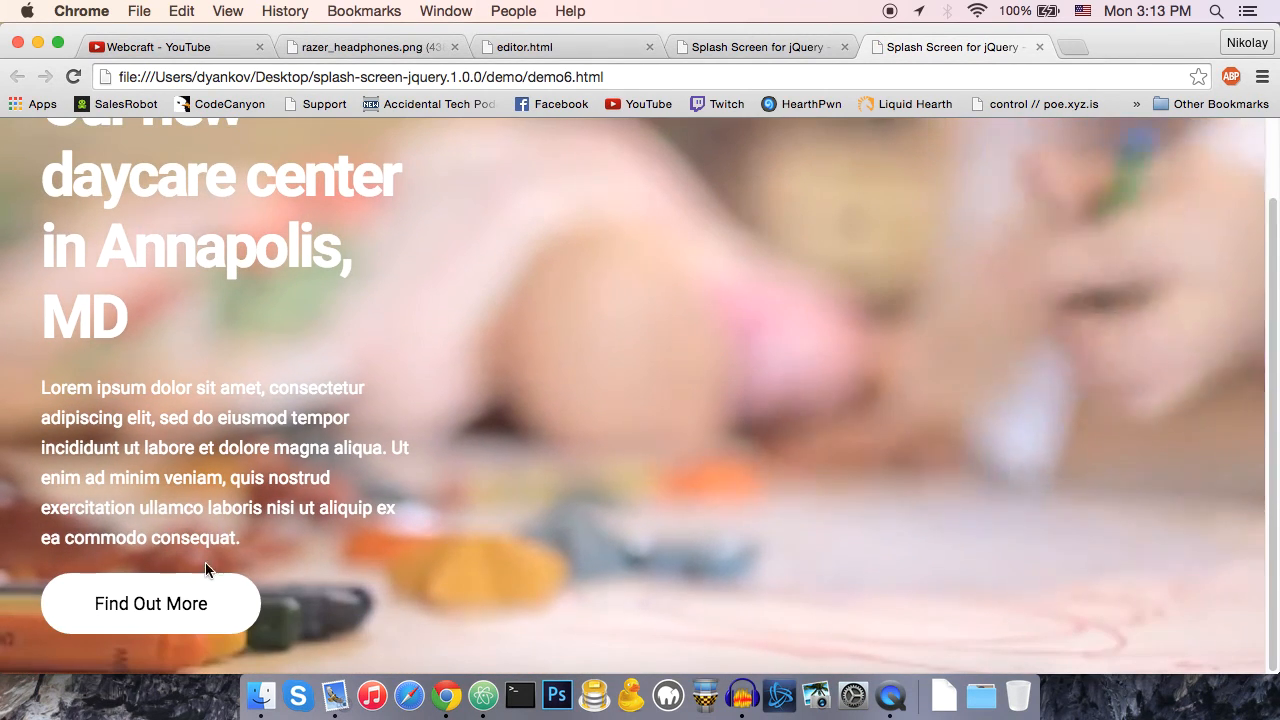
pyautogui.moveTo(150, 603)
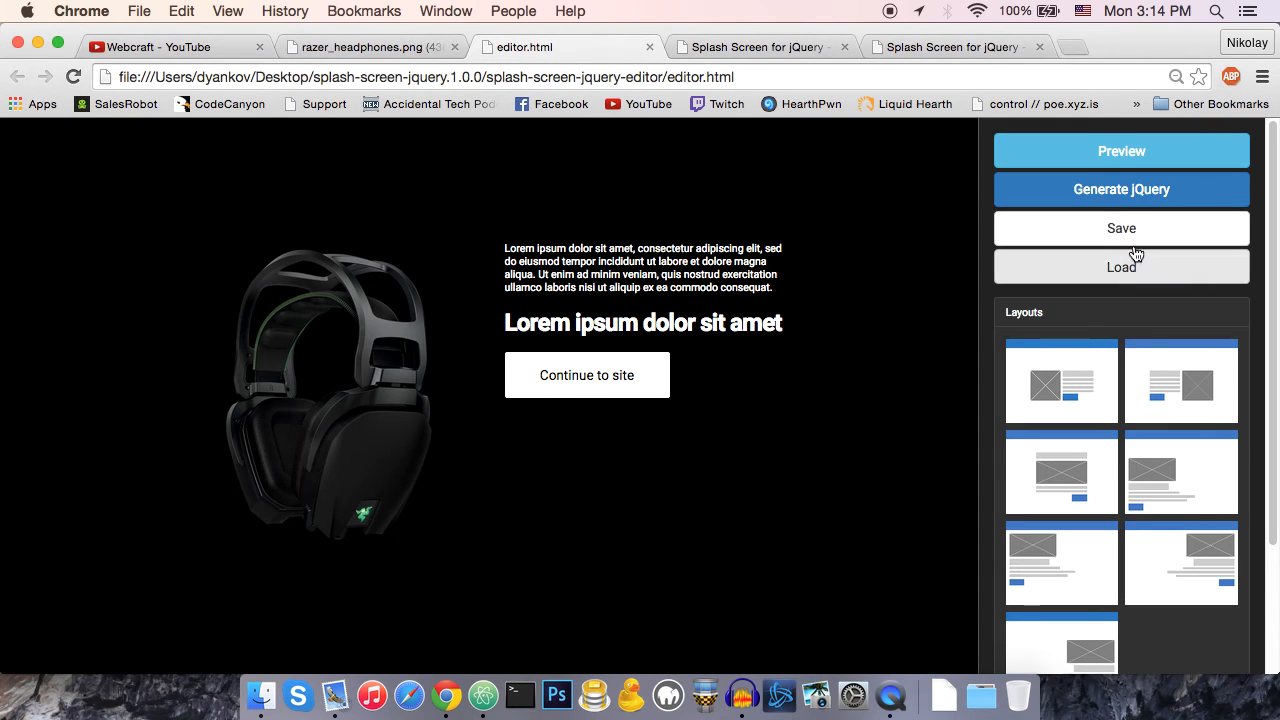
pyautogui.moveTo(1127, 271)
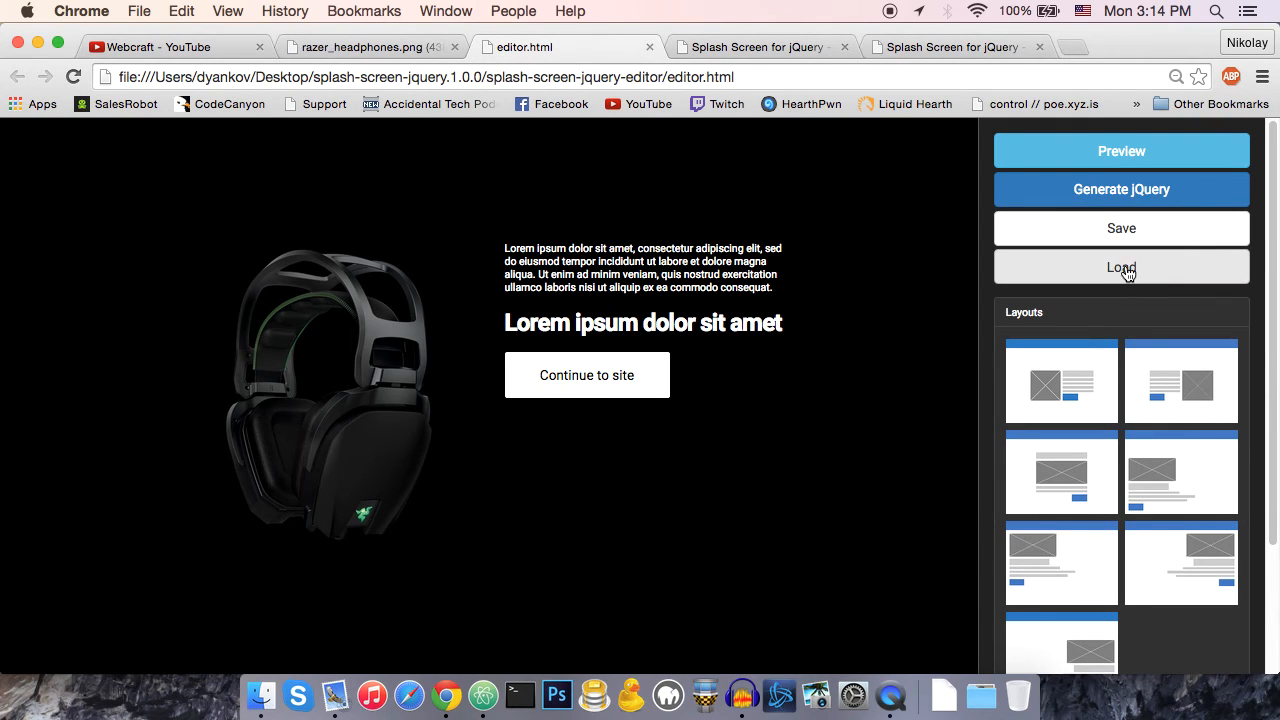
# - Load the pasted daycare layout code and collapse the layout presets
pyautogui.click(1121, 267)
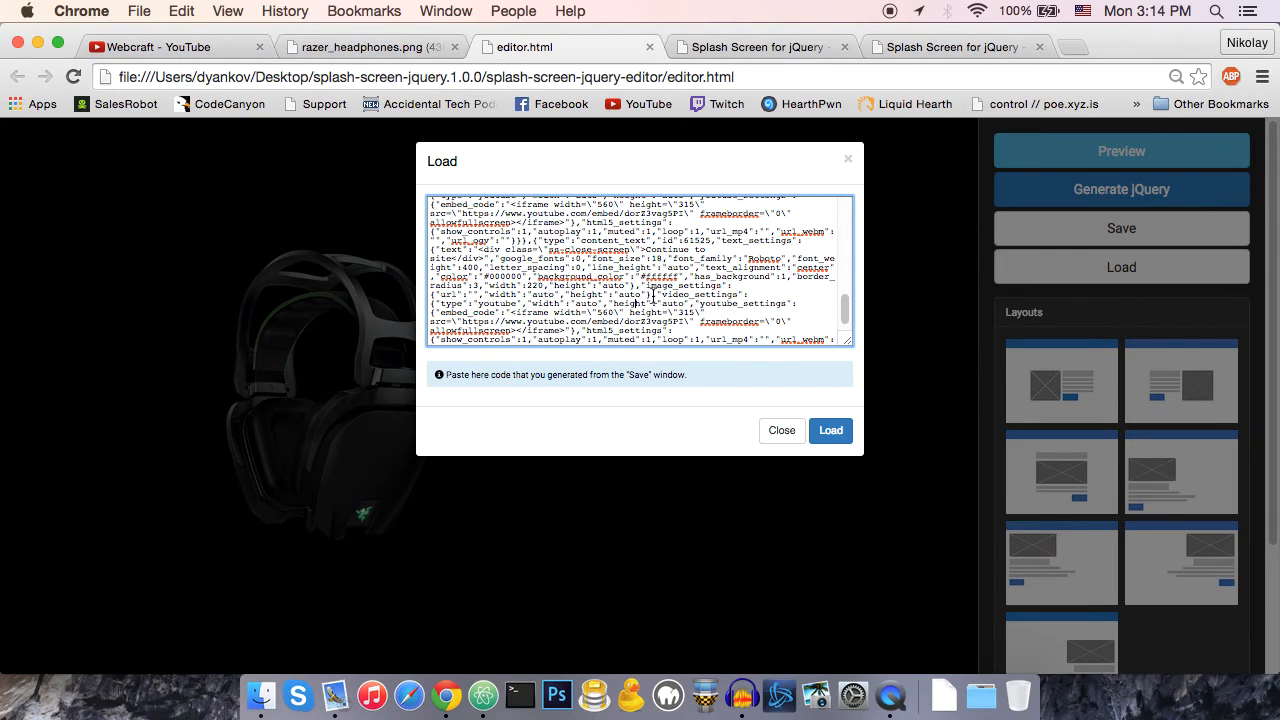
pyautogui.click(830, 430)
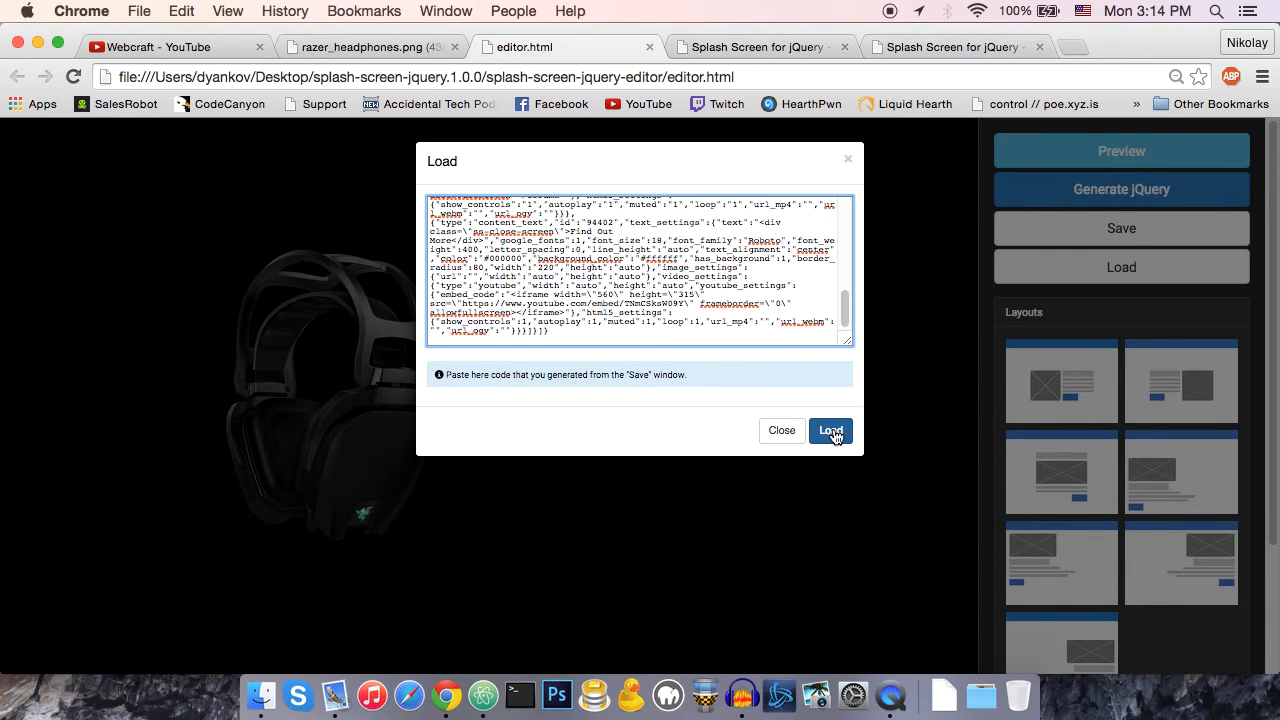
pyautogui.click(830, 430)
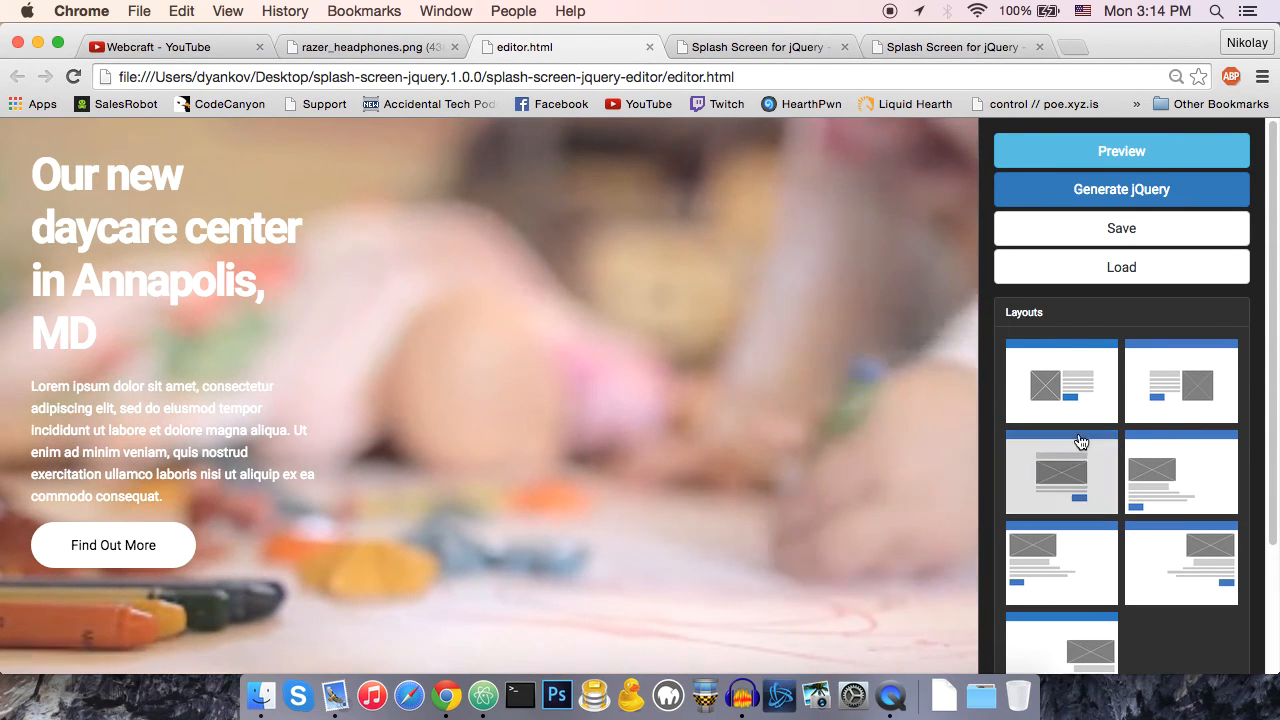
pyautogui.click(1120, 311)
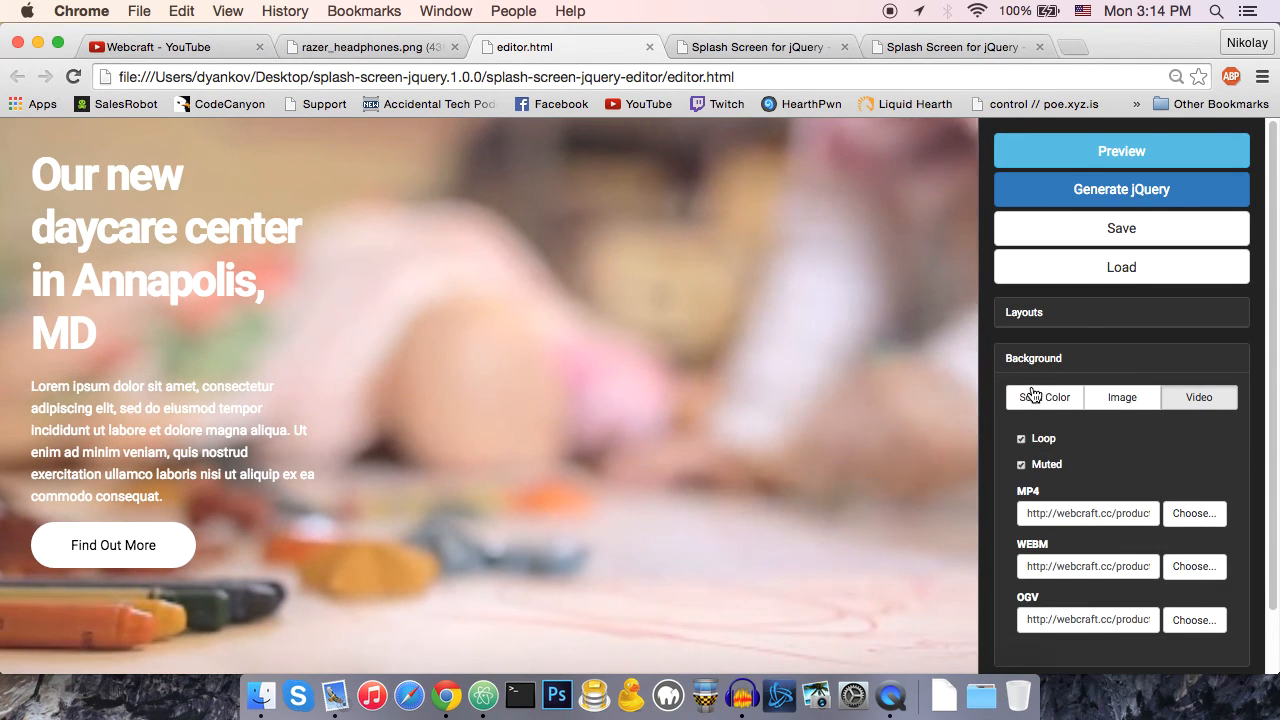
# - Expand Background and inspect the daycare layout's full MP4 and WEBM video URLs
pyautogui.scroll(-3)
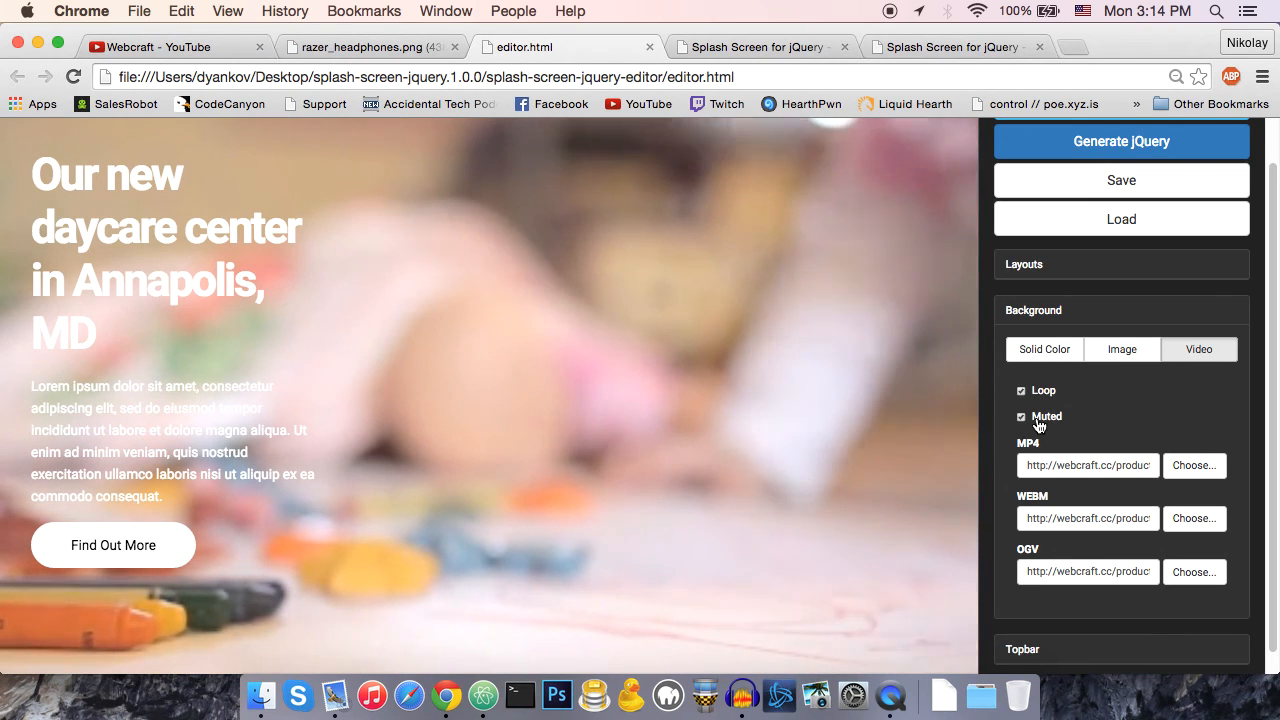
pyautogui.click(1088, 465)
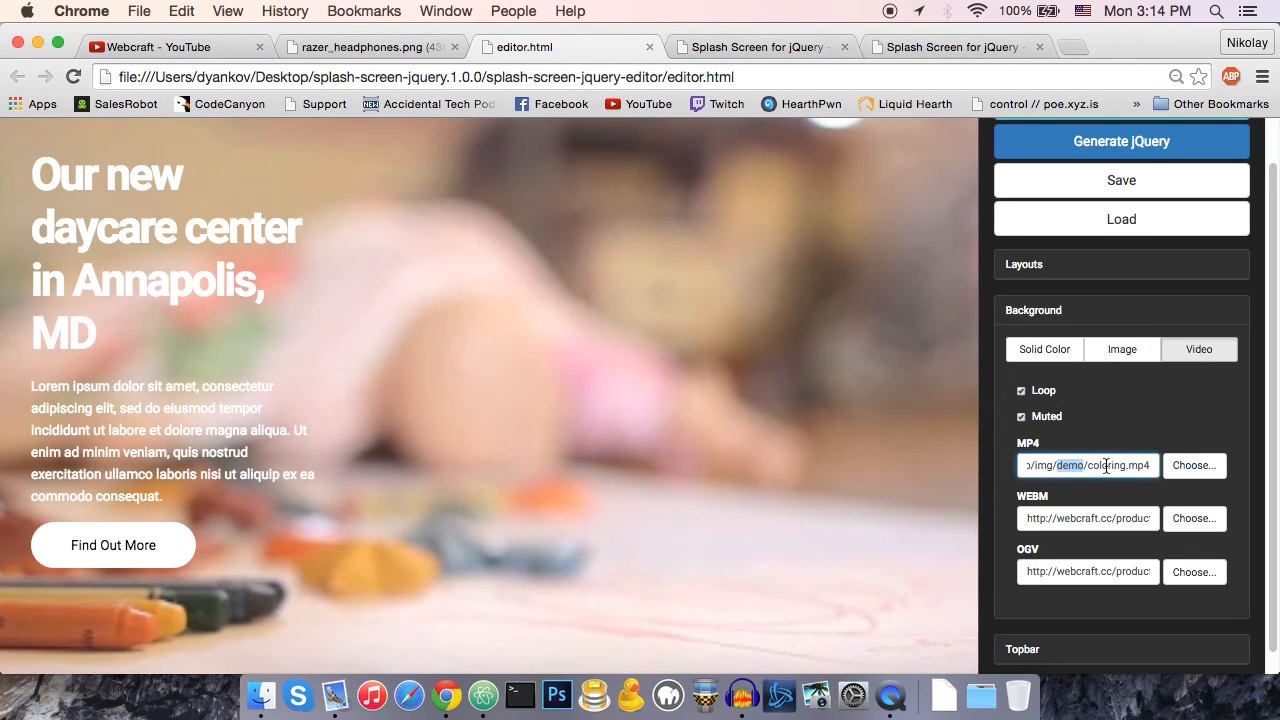
pyautogui.click(1088, 518)
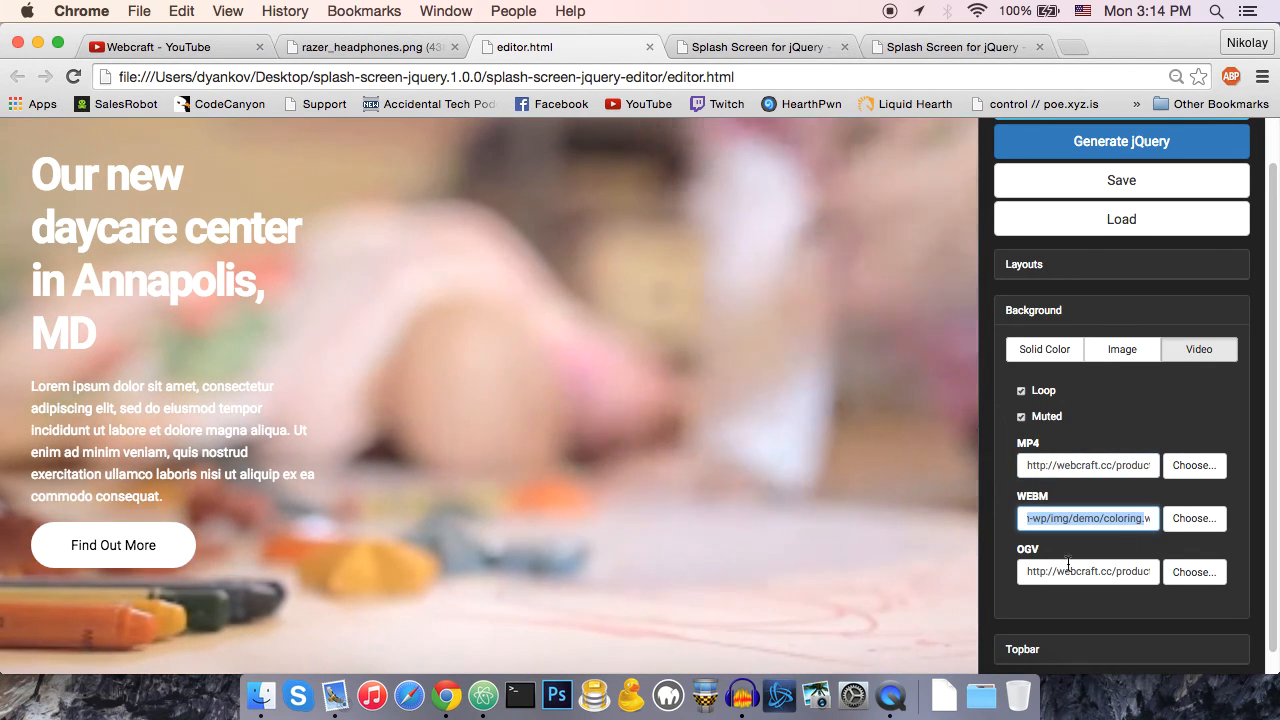
pyautogui.click(1088, 572)
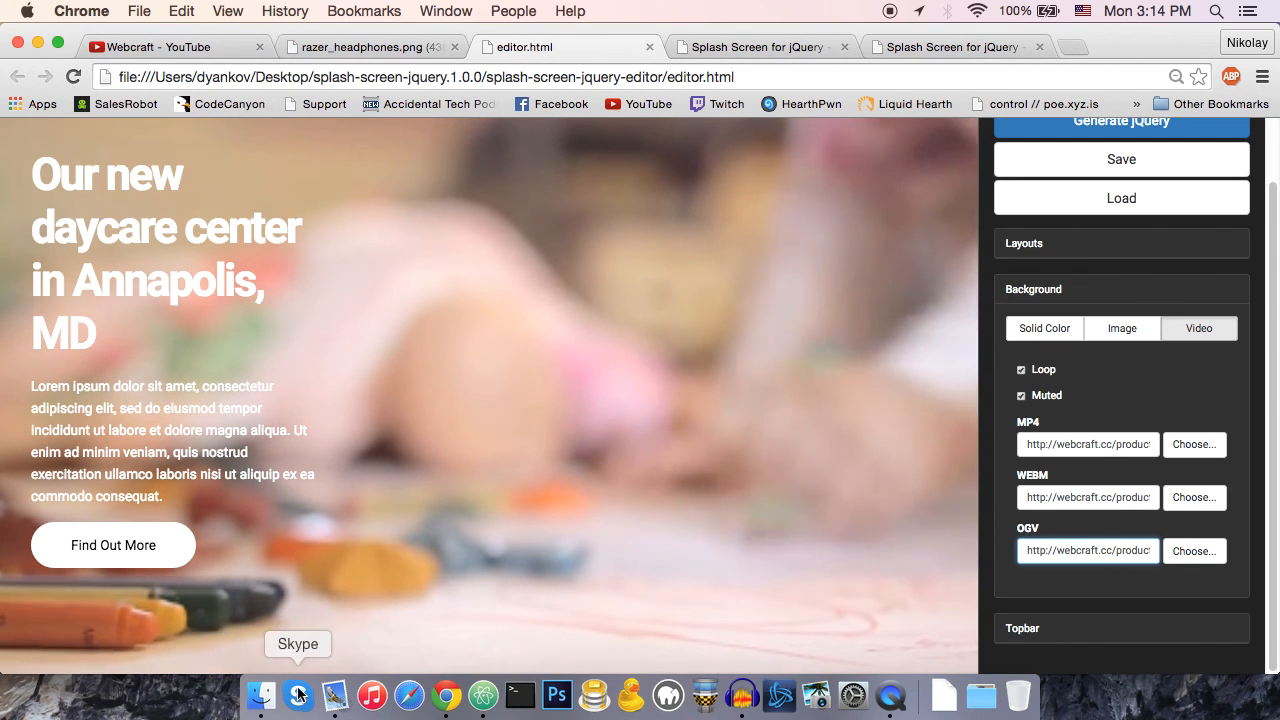
pyautogui.click(261, 694)
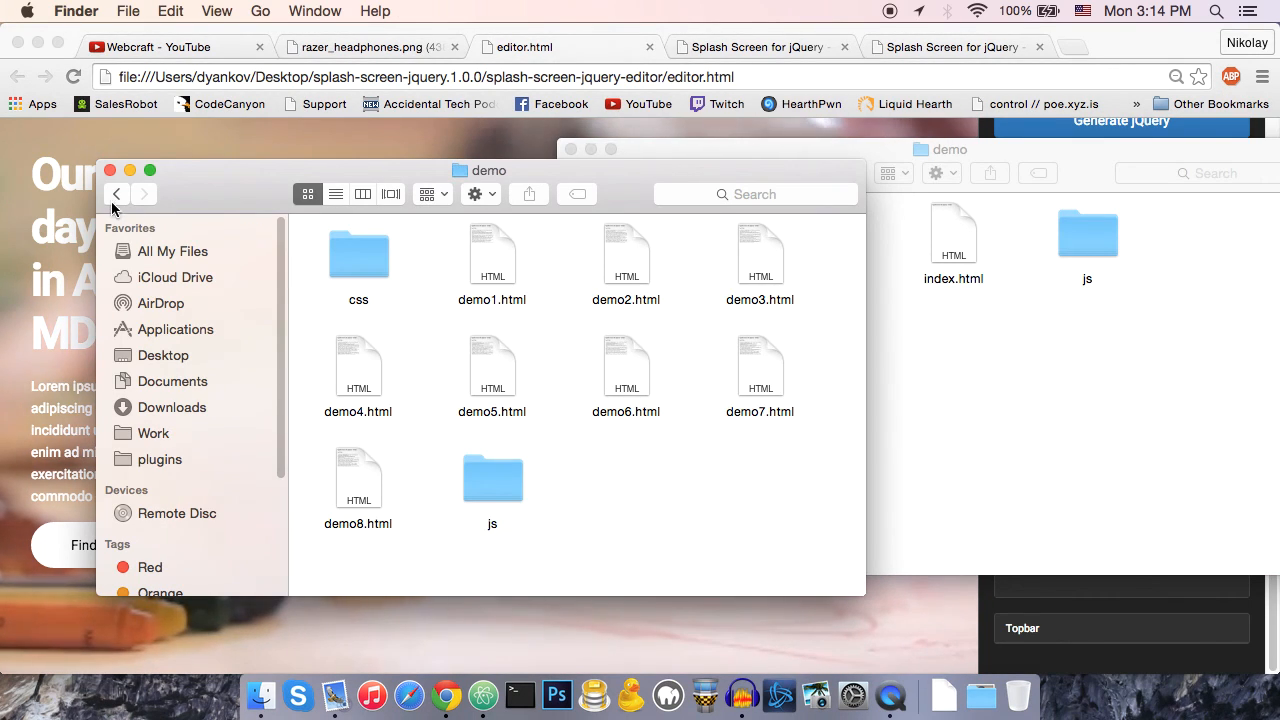
# - Step Finder back to splash-screen-jquery.1.0.0 and bring the desktop demo folder window forward
pyautogui.click(116, 193)
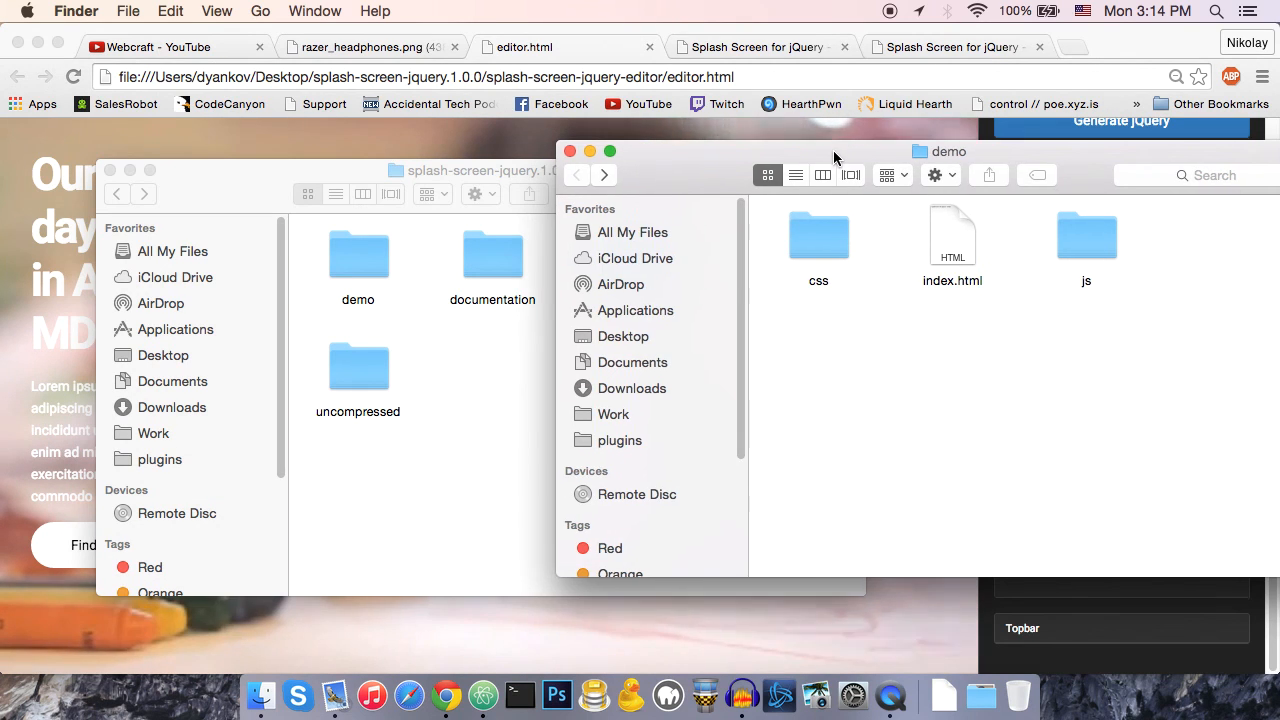
pyautogui.moveTo(830, 151); pyautogui.dragTo(830, 171)
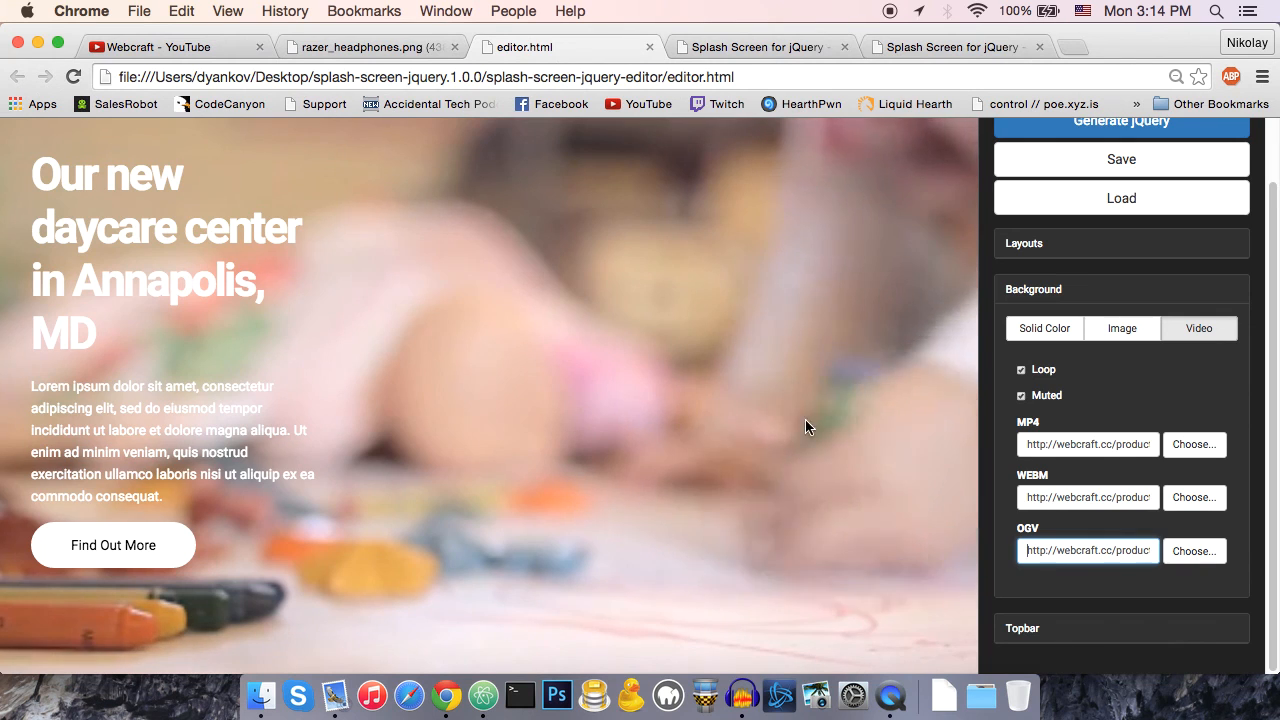
pyautogui.click(170, 47)
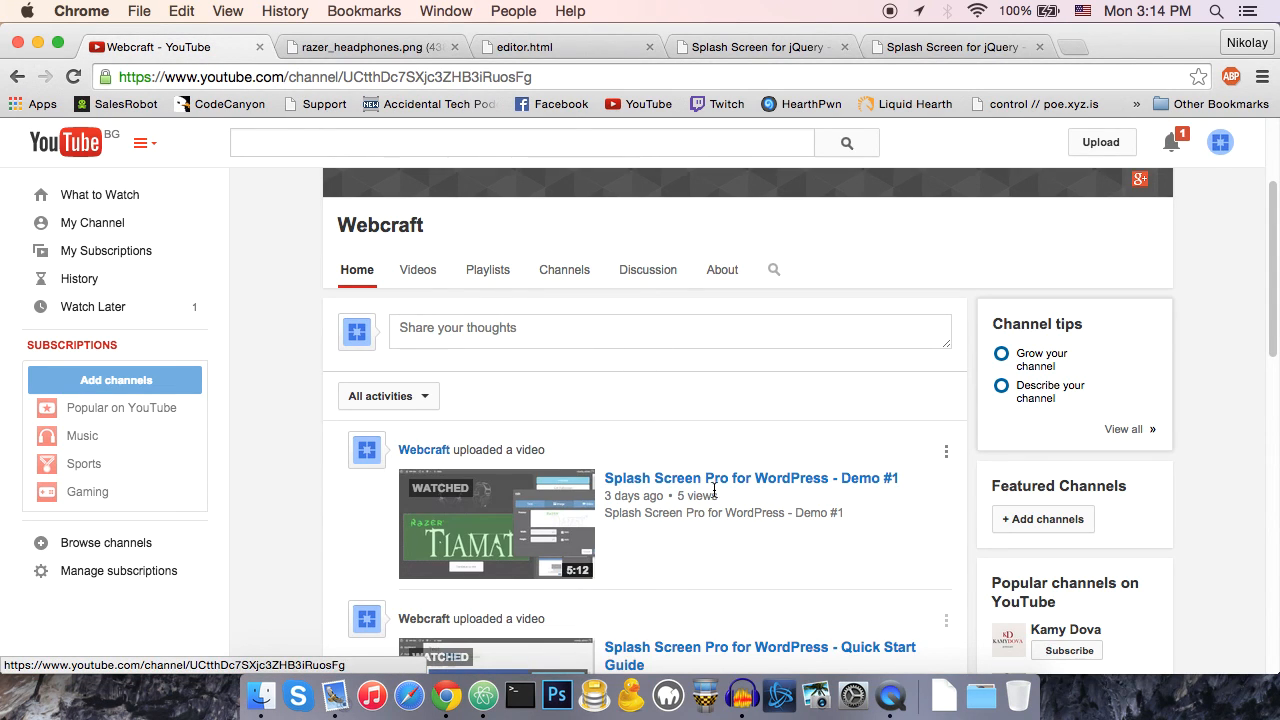
pyautogui.moveTo(853, 449)
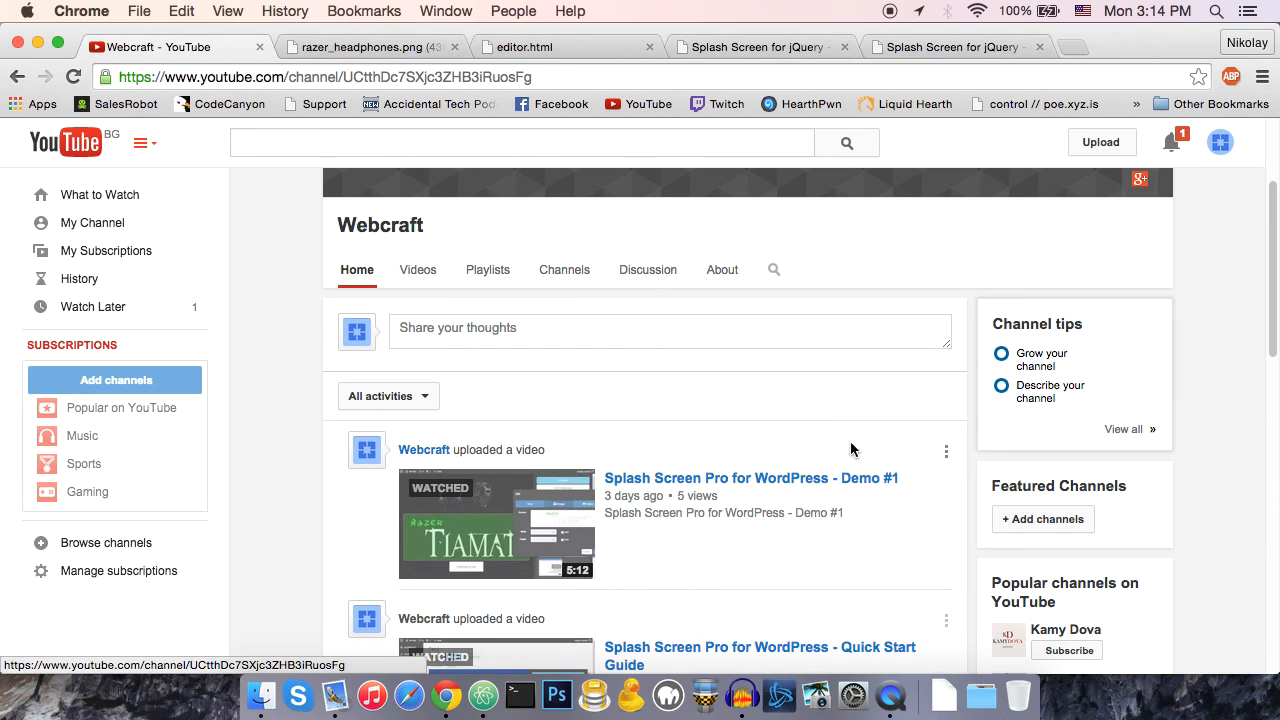
# - Scroll the Webcraft feed down to the Quick Start Guide, Demo #3 and Demo #4 videos
pyautogui.scroll(-3)
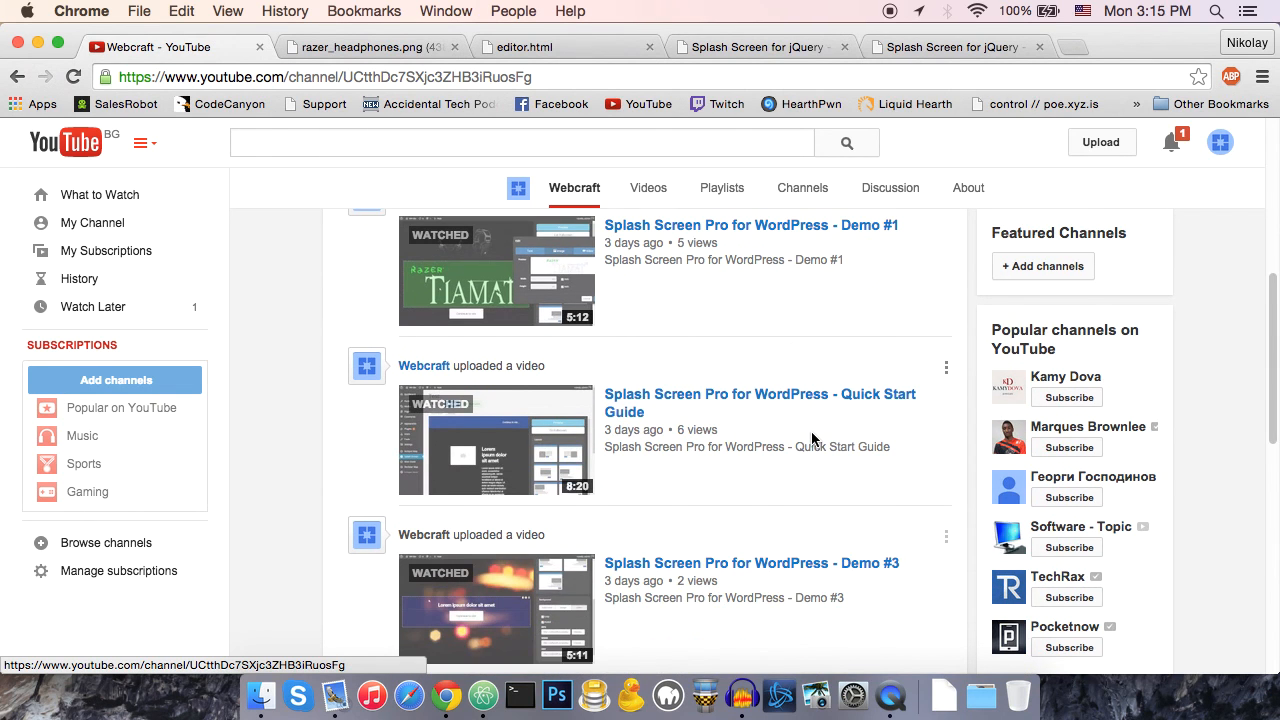
pyautogui.scroll(-3)
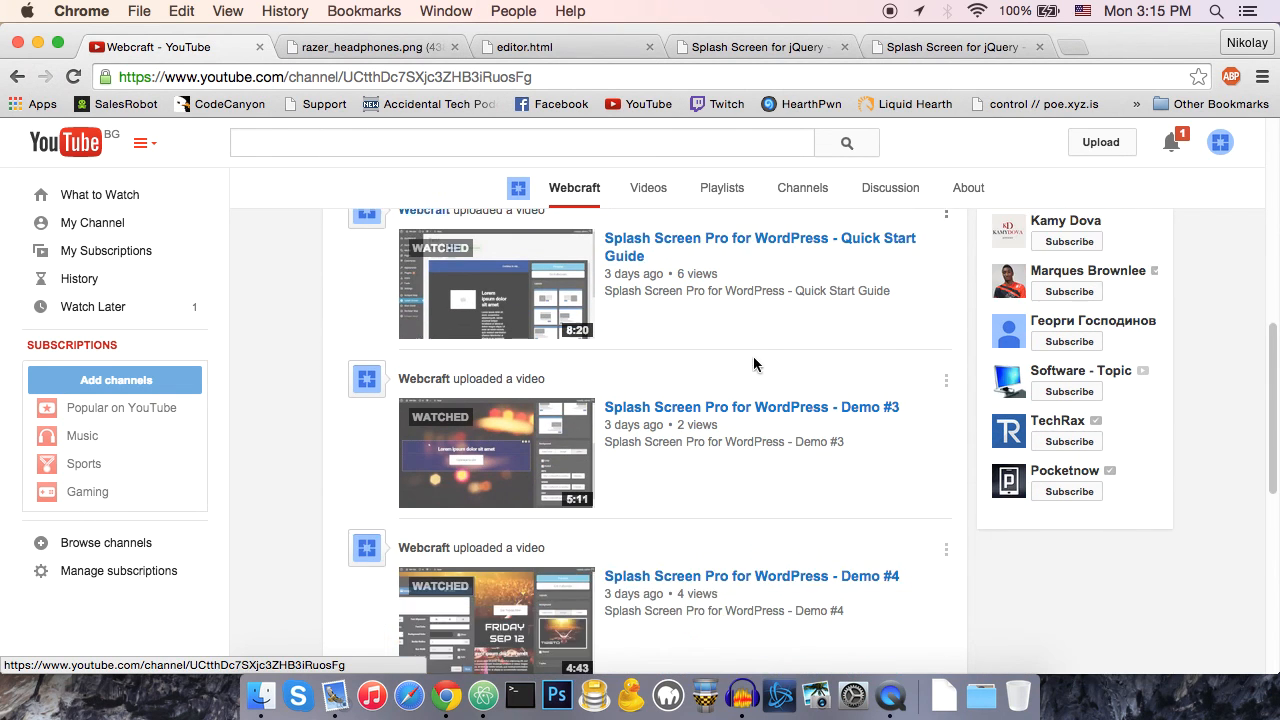